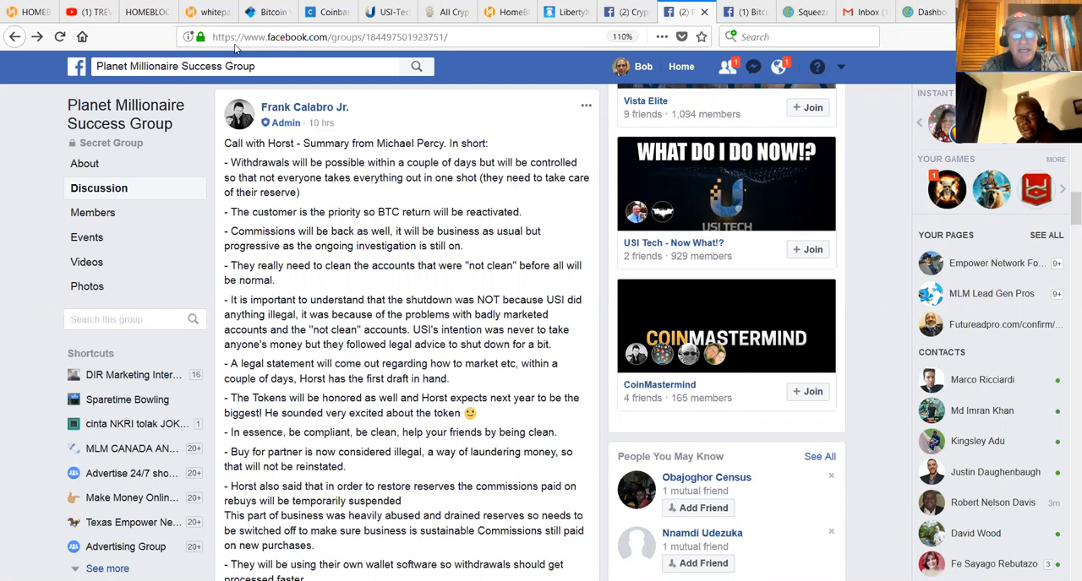
mouse_move(1065, 233)
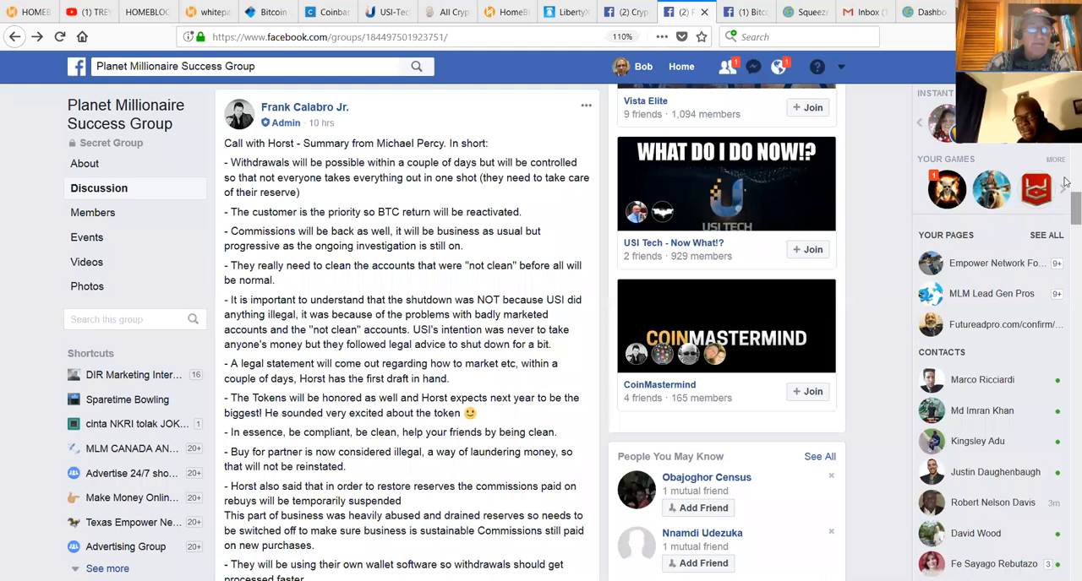
Scroll down through the current page before moving to the back office
scroll(down, 3)
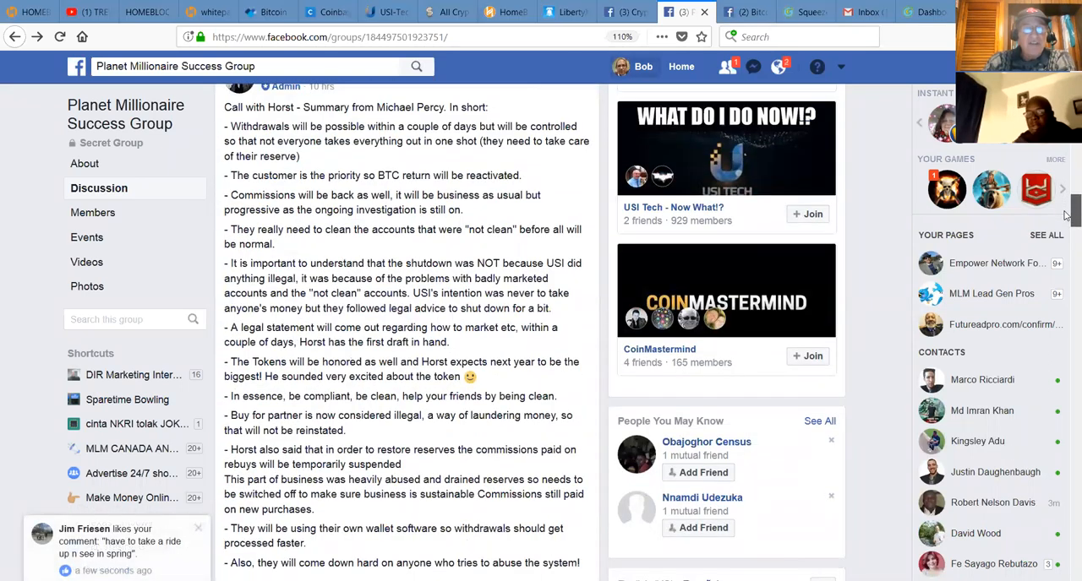
scroll(down, 3)
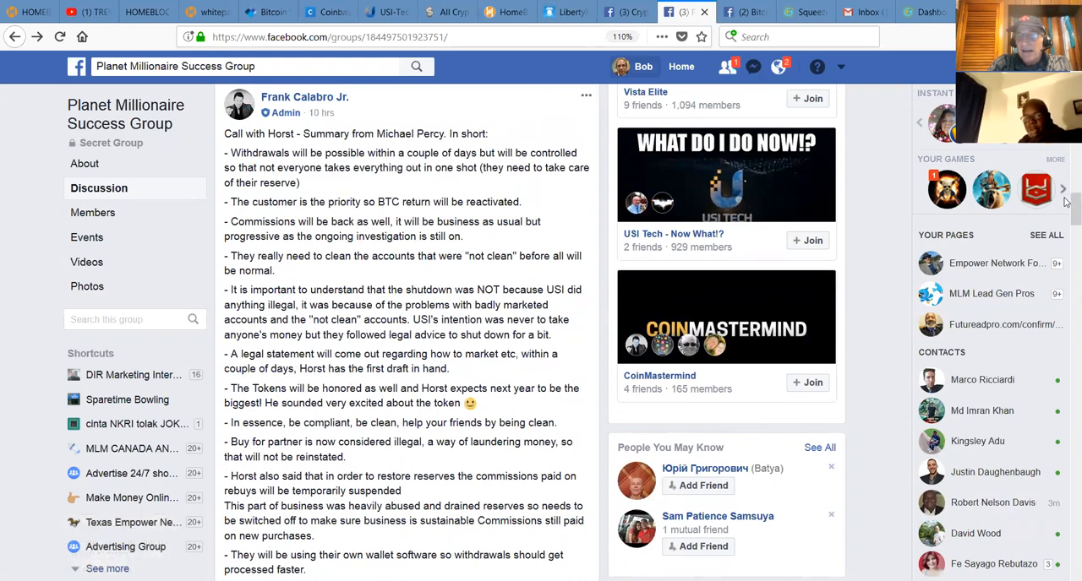
scroll(down, 3)
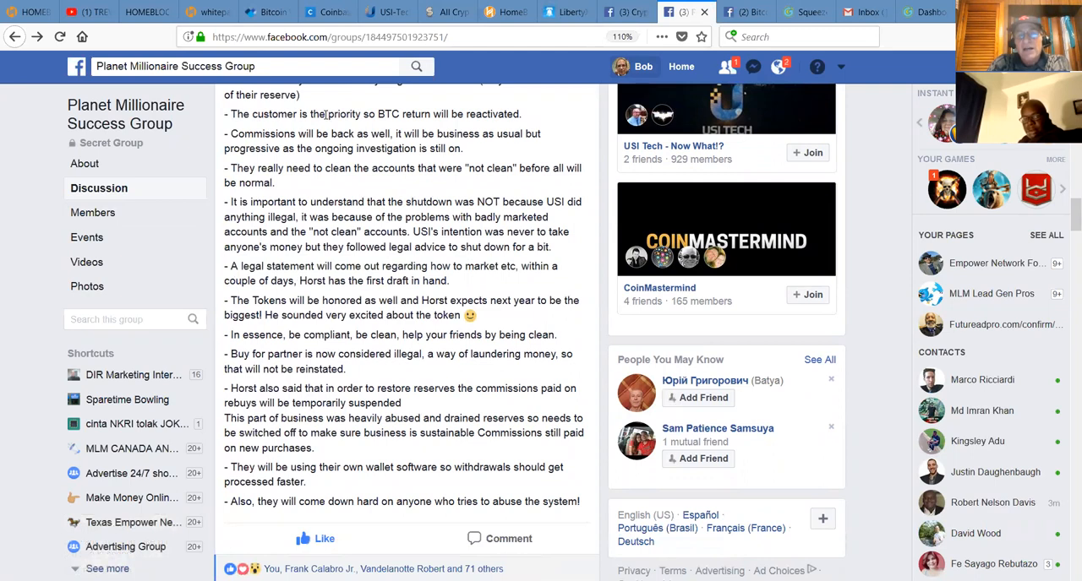
mouse_move(328, 115)
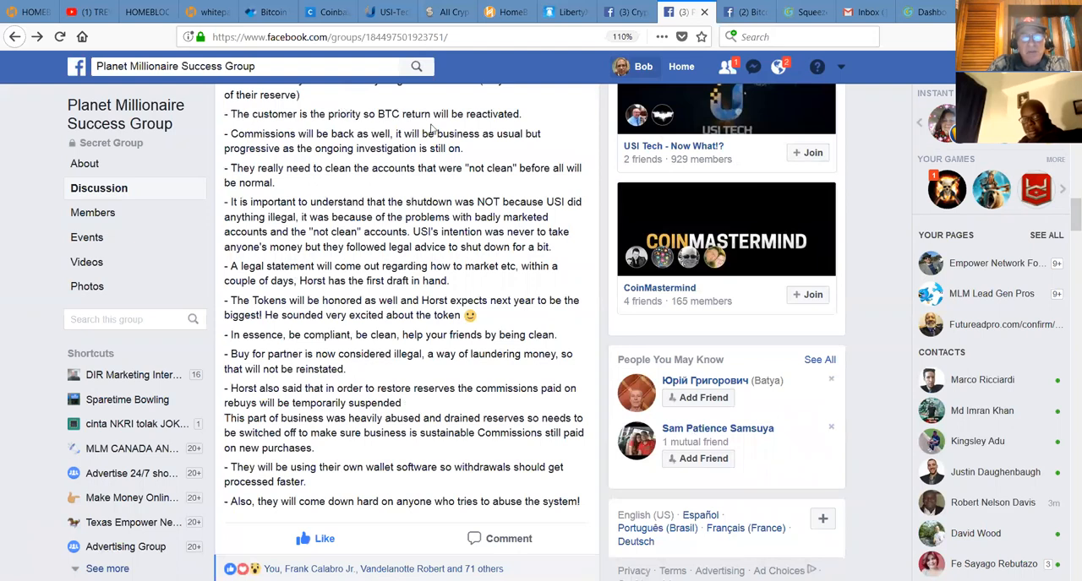
mouse_move(446, 127)
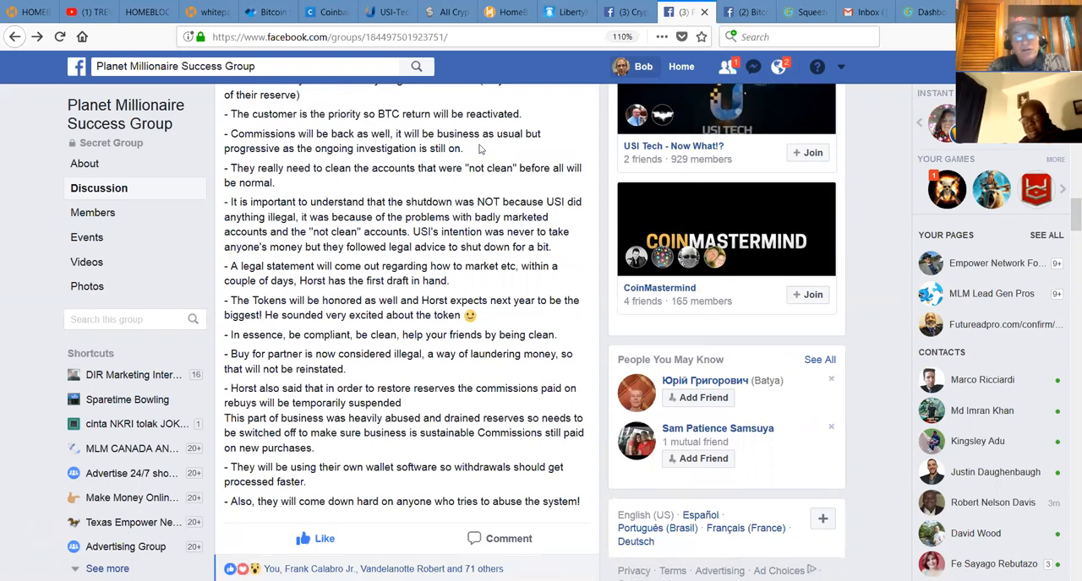
mouse_move(453, 147)
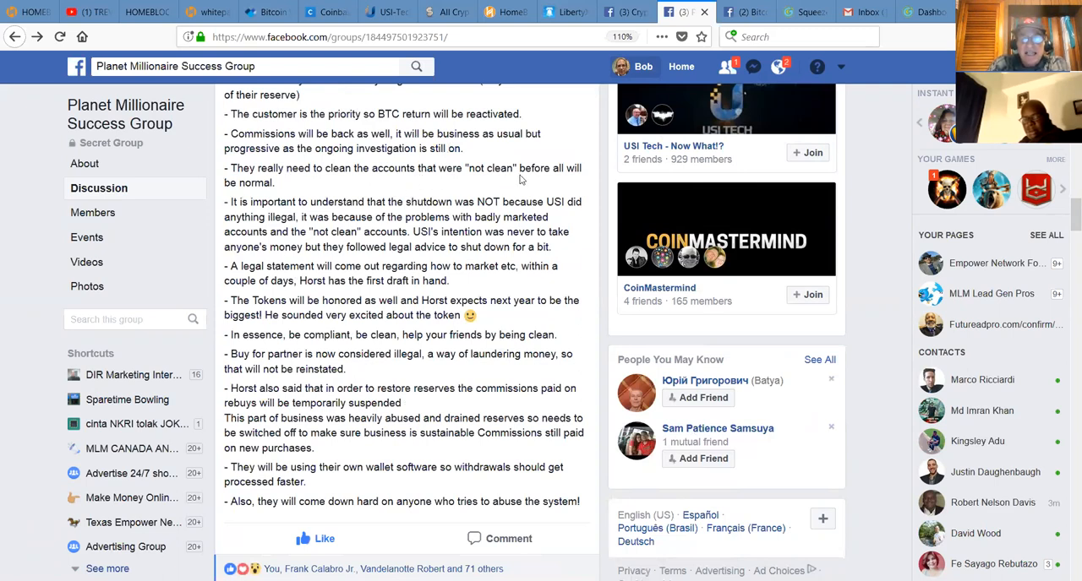
mouse_move(561, 186)
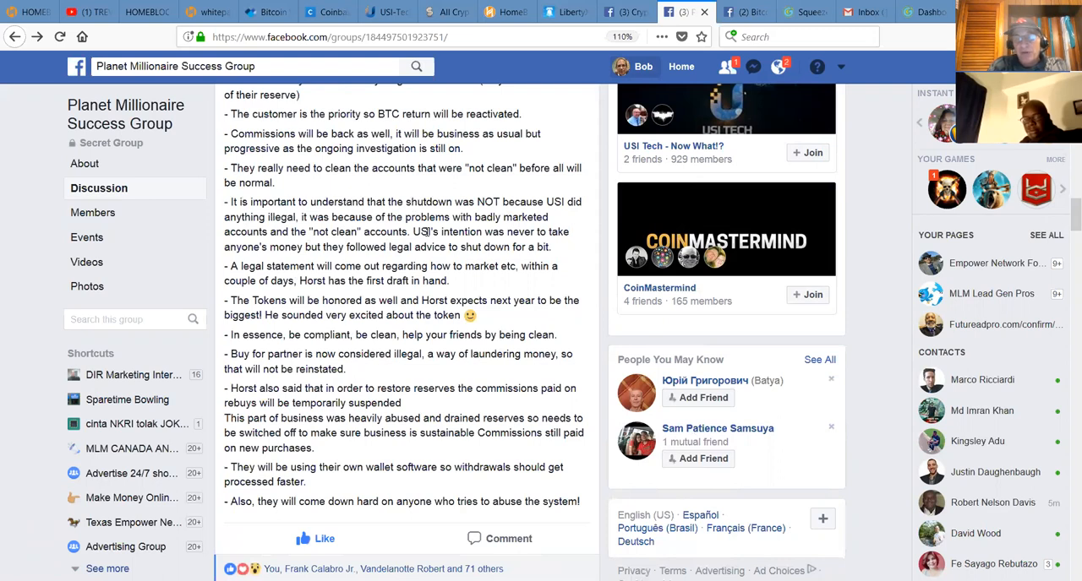
mouse_move(218, 275)
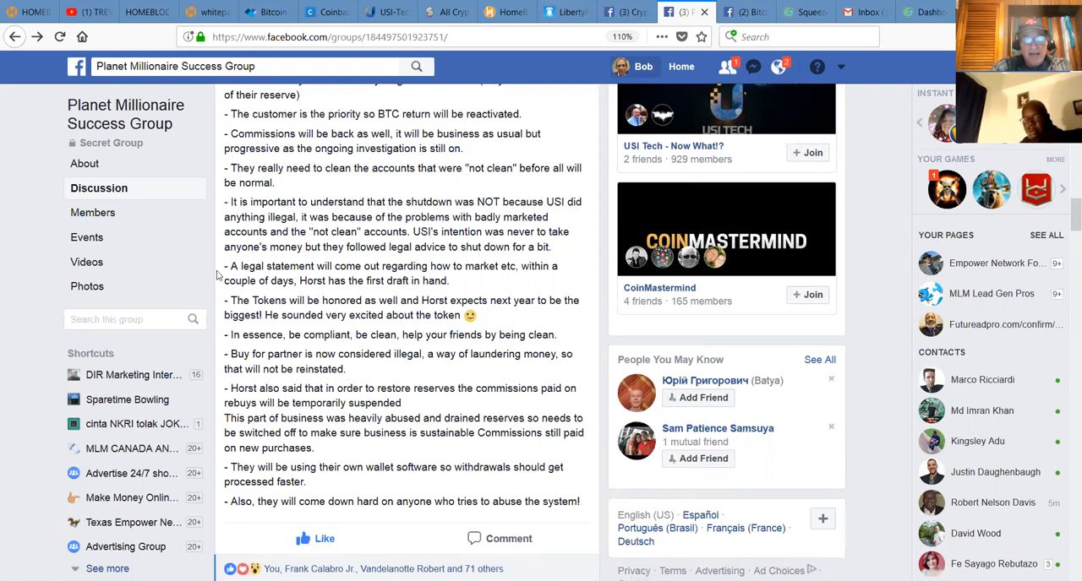
mouse_move(605, 294)
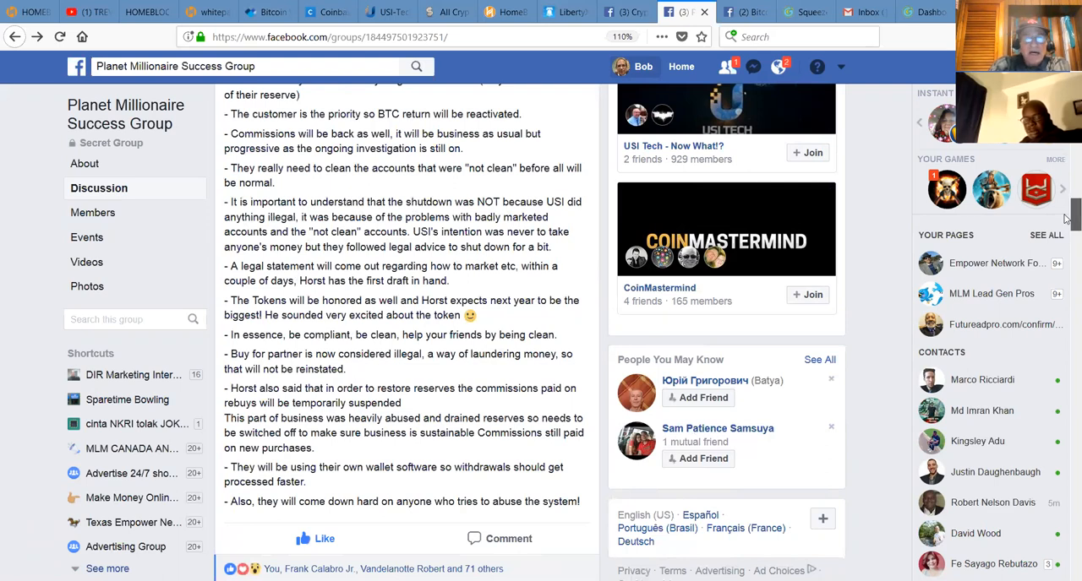
scroll(down, 3)
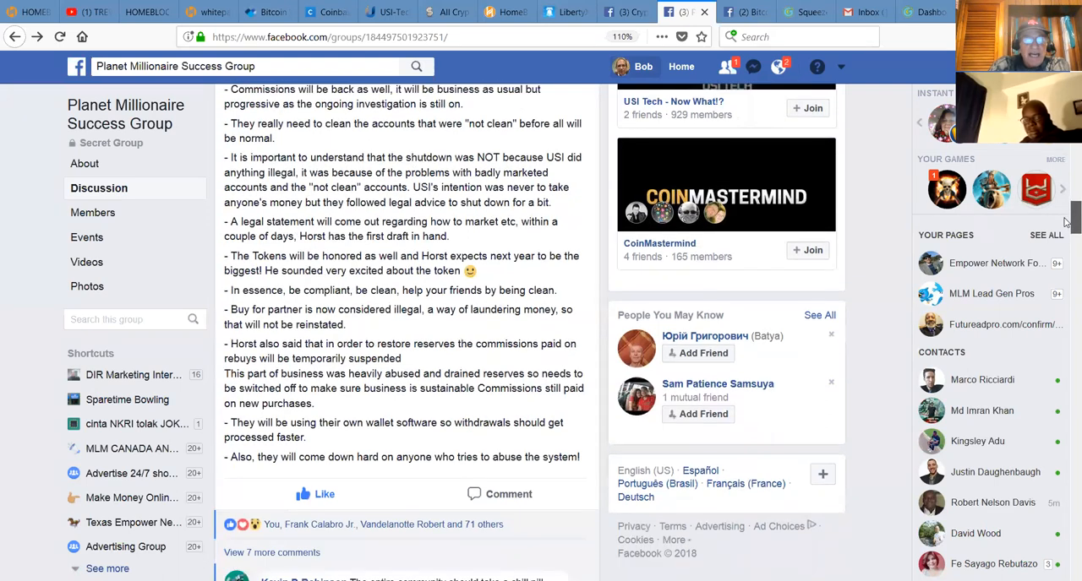
scroll(down, 3)
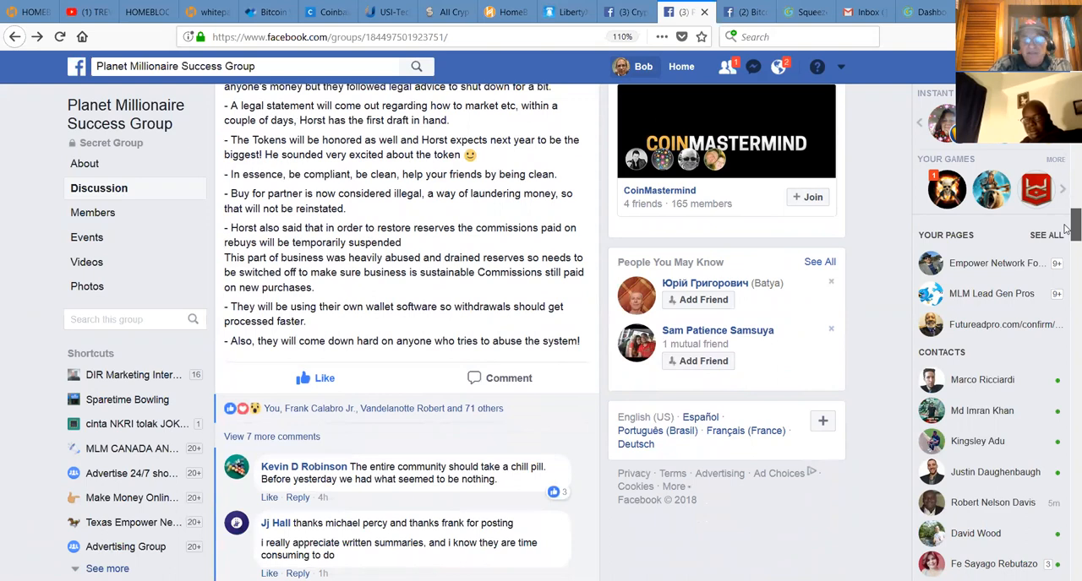
scroll(down, 3)
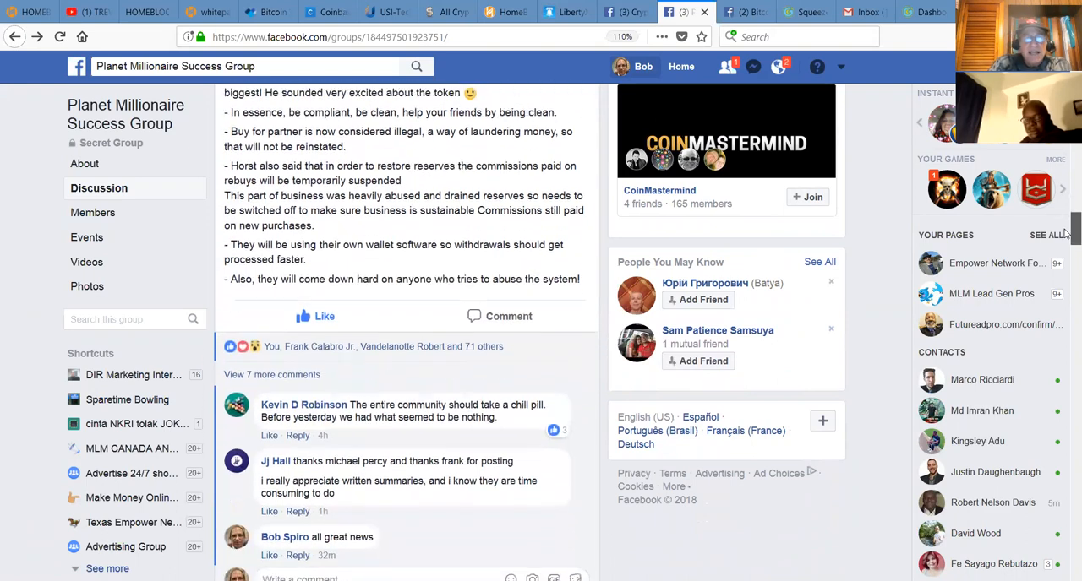
scroll(down, 3)
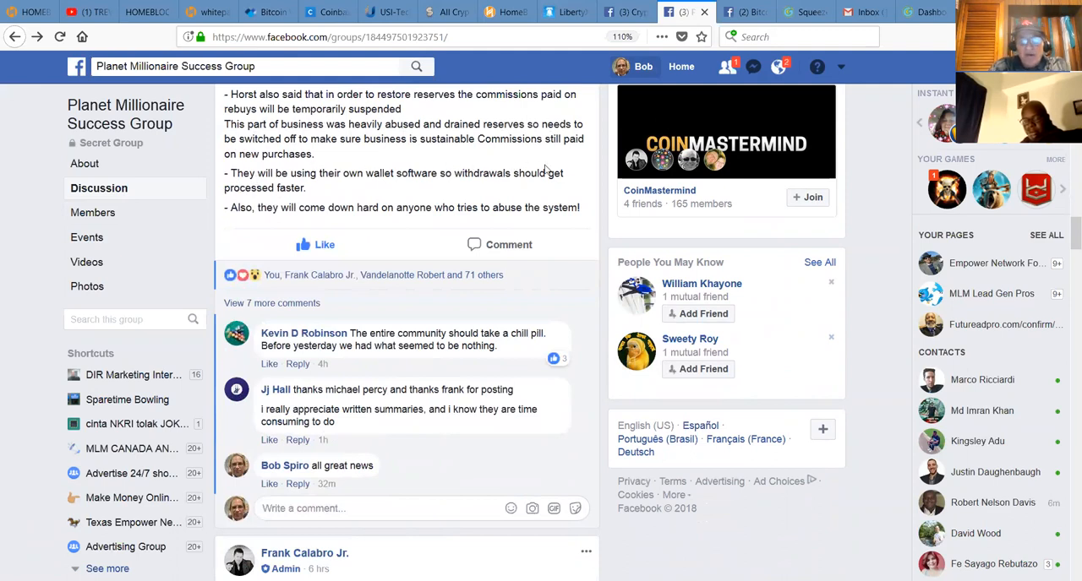
mouse_move(329, 201)
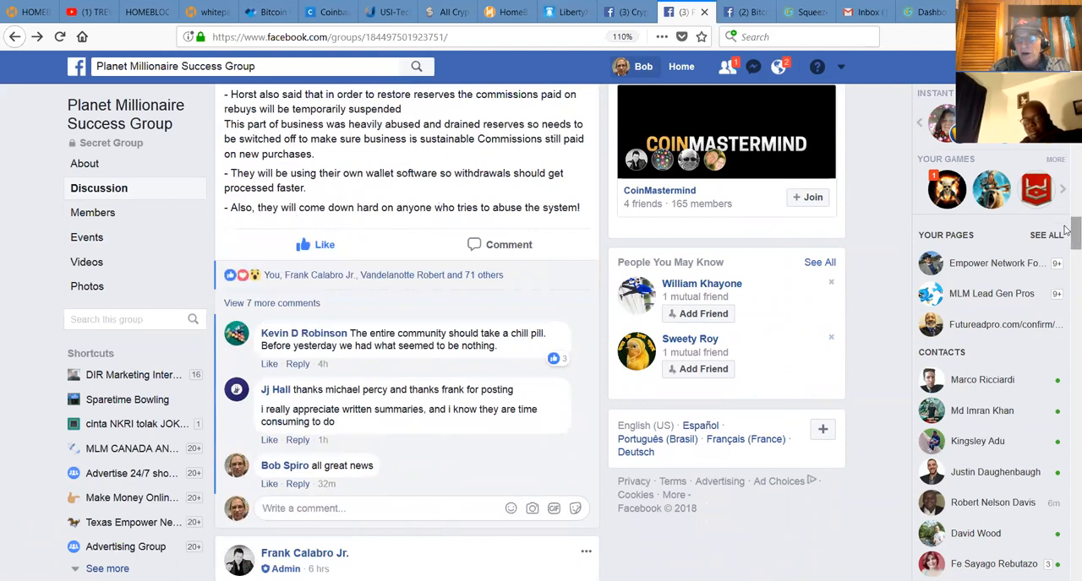
scroll(down, 3)
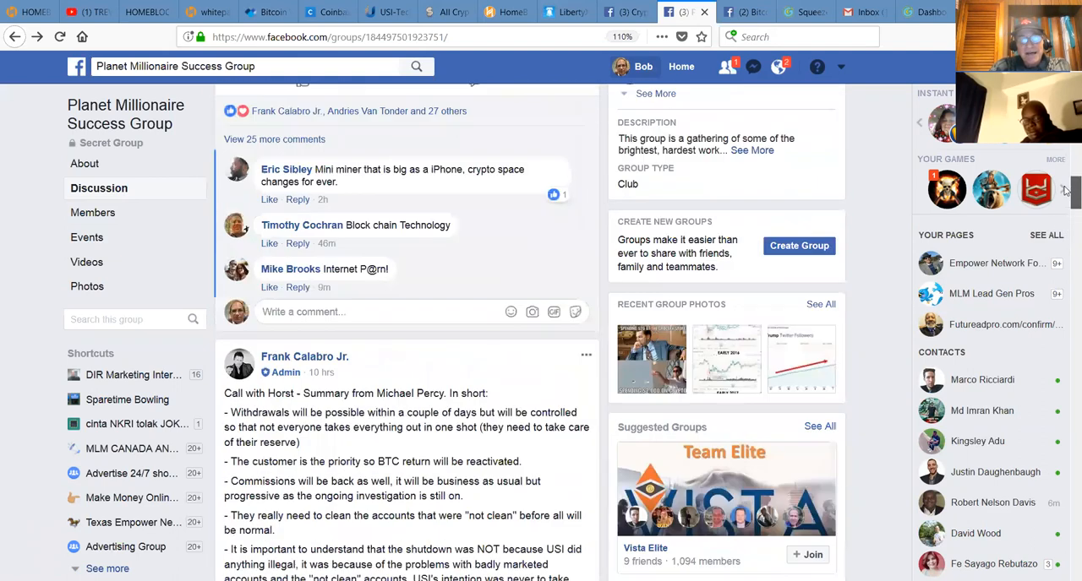
scroll(down, 3)
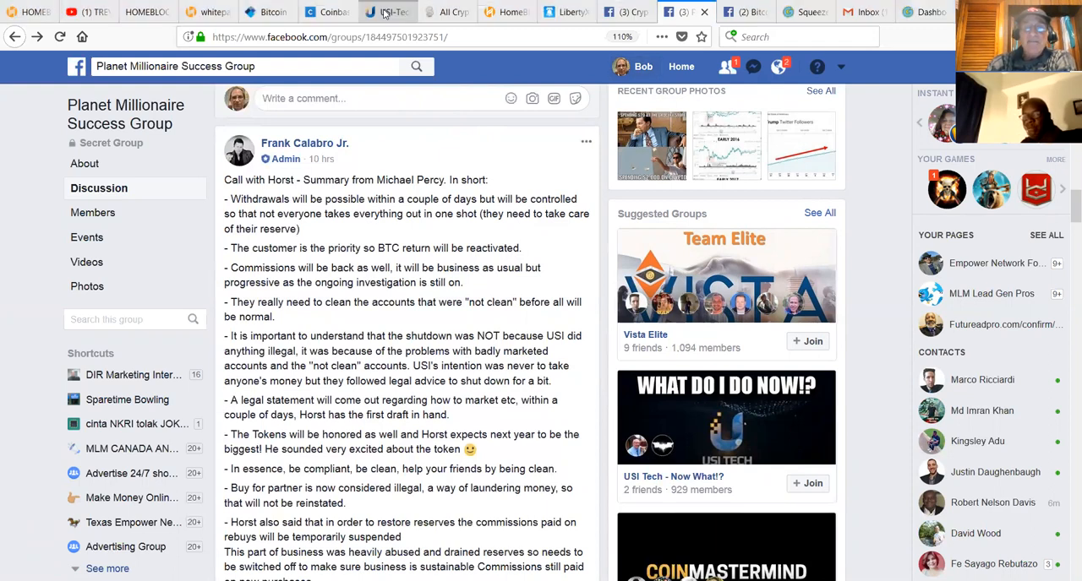
Switch to the USI Tech dashboard, review the balances and expand Package Options in the sidebar
click(385, 11)
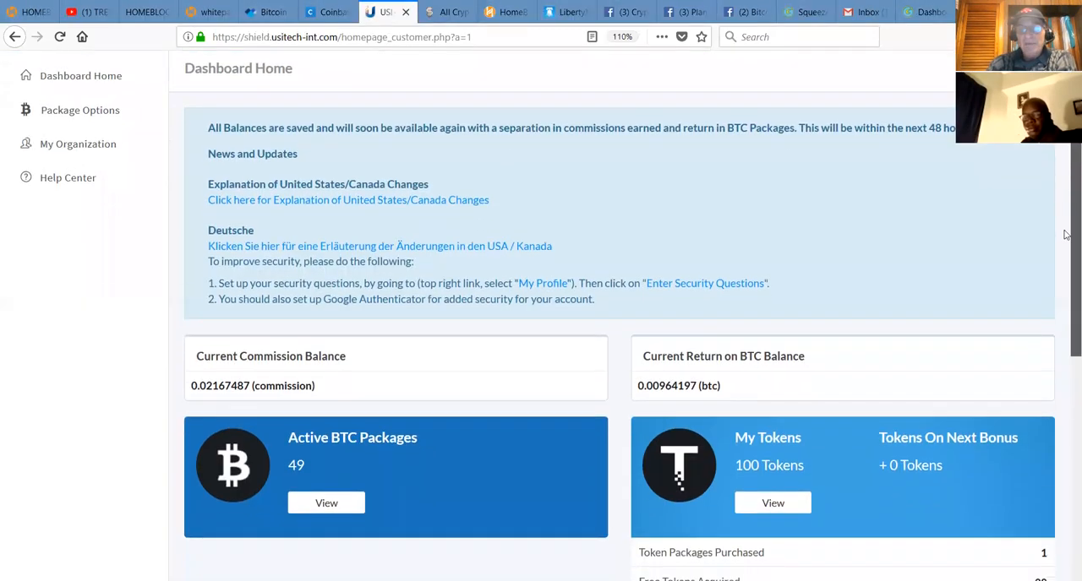
scroll(down, 3)
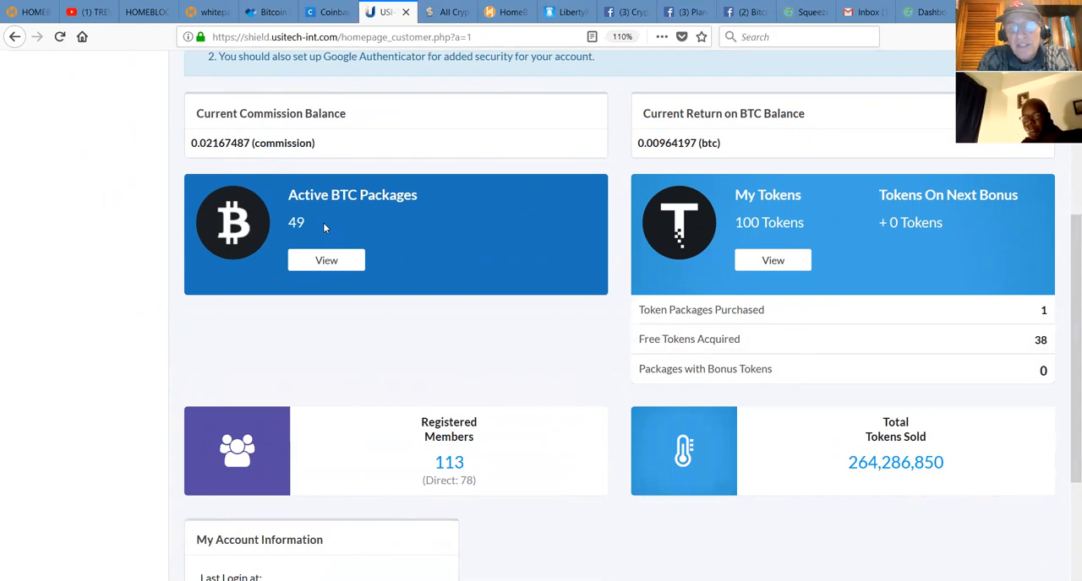
mouse_move(865, 142)
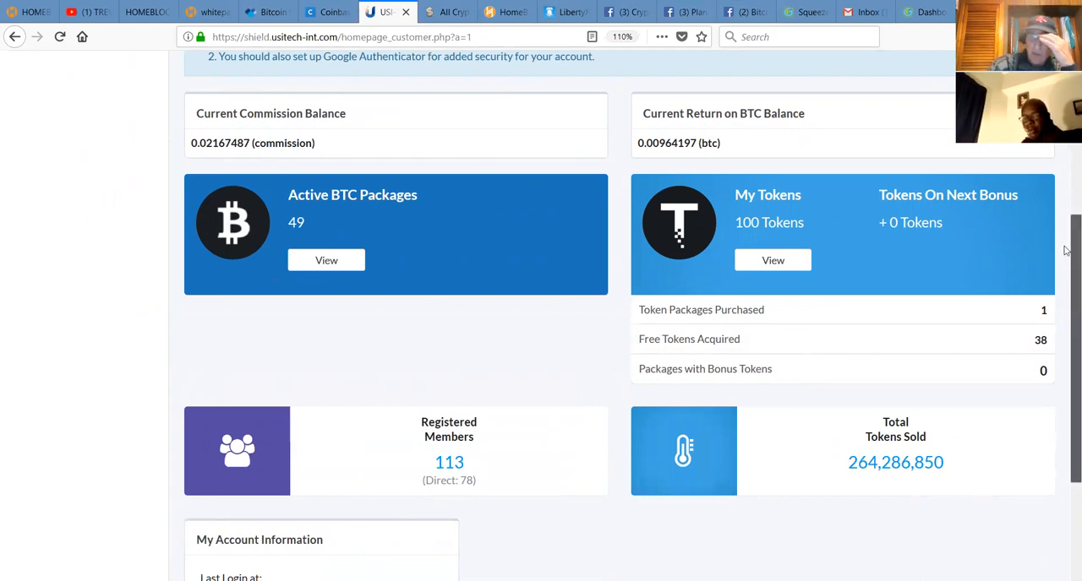
scroll(up, 3)
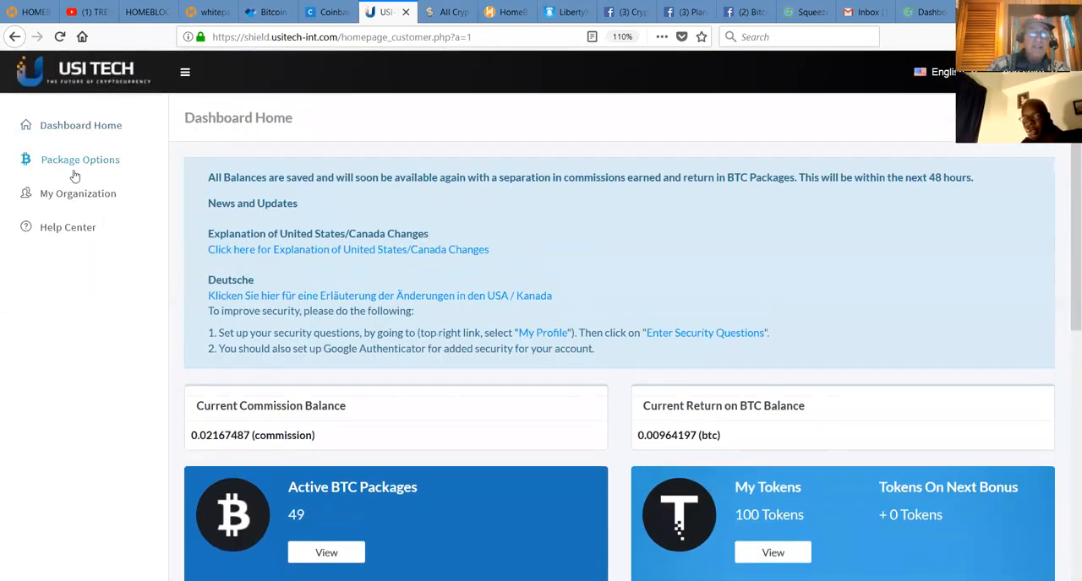
click(79, 158)
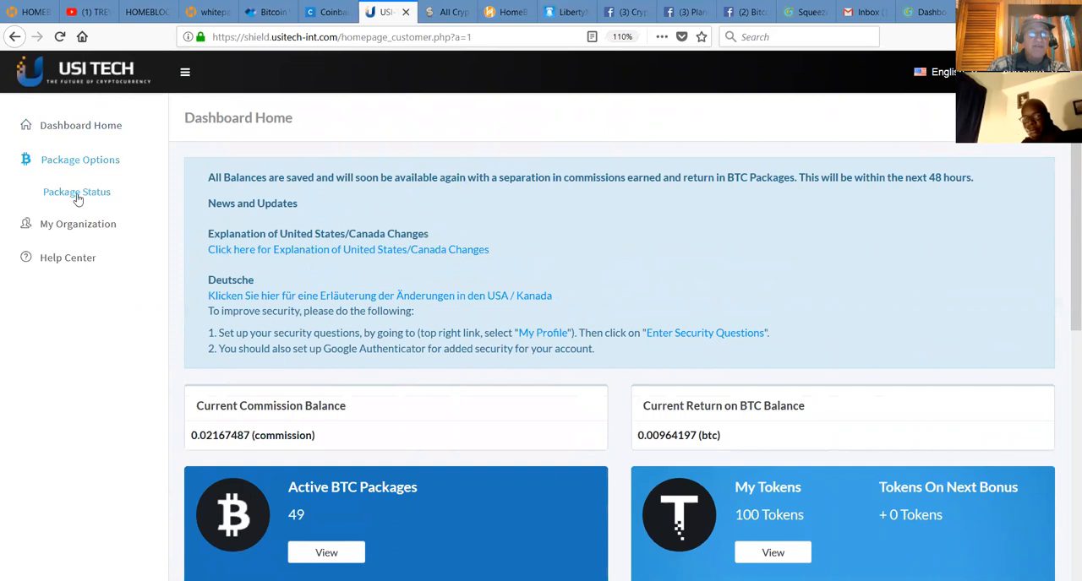
Show the Completed packages on Package Status, listing the 1-Jun-2017 wallet package with 140% payout
click(76, 191)
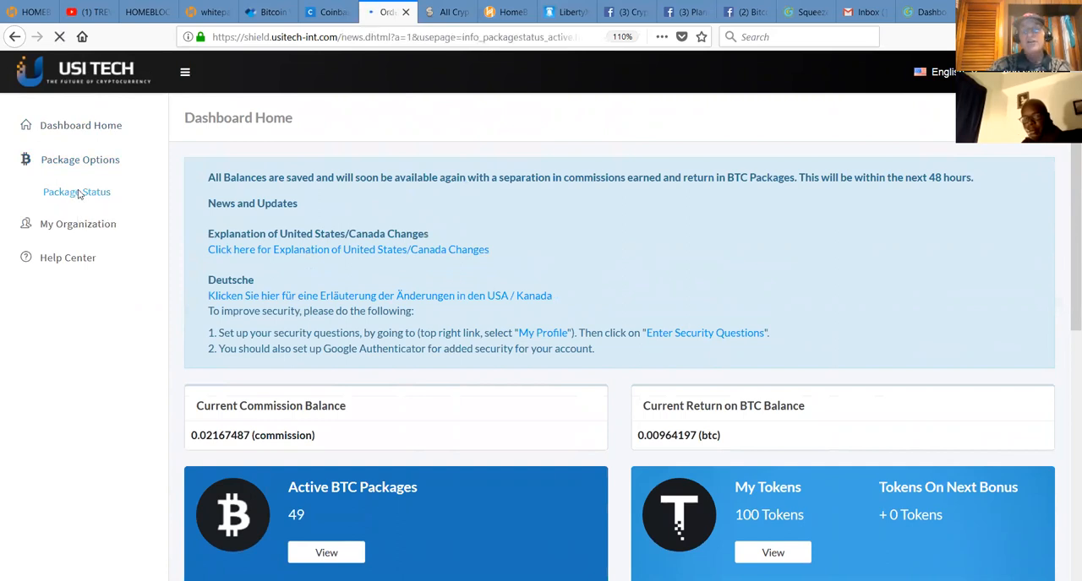
click(76, 191)
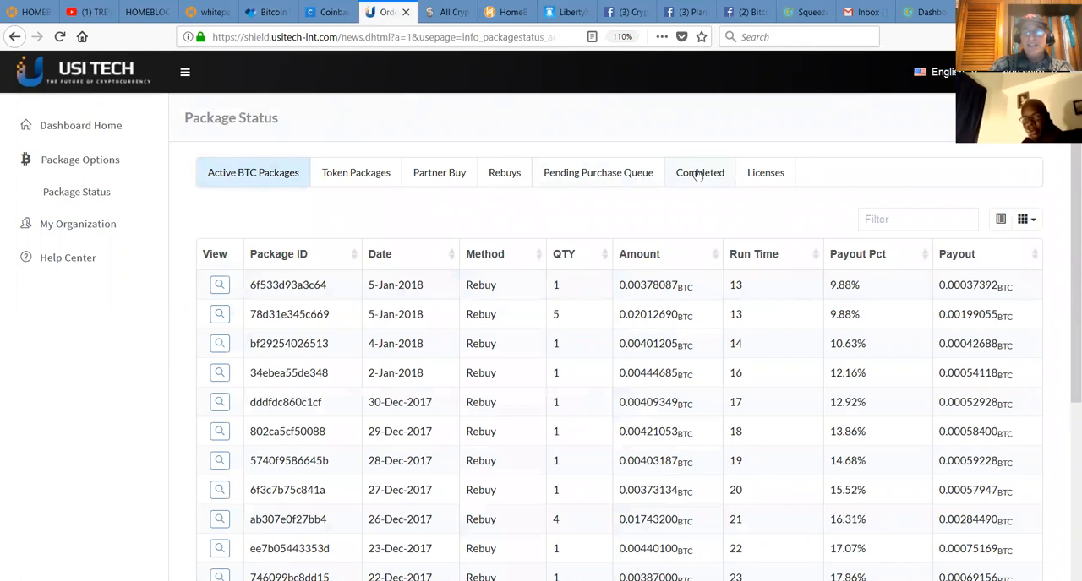
click(253, 173)
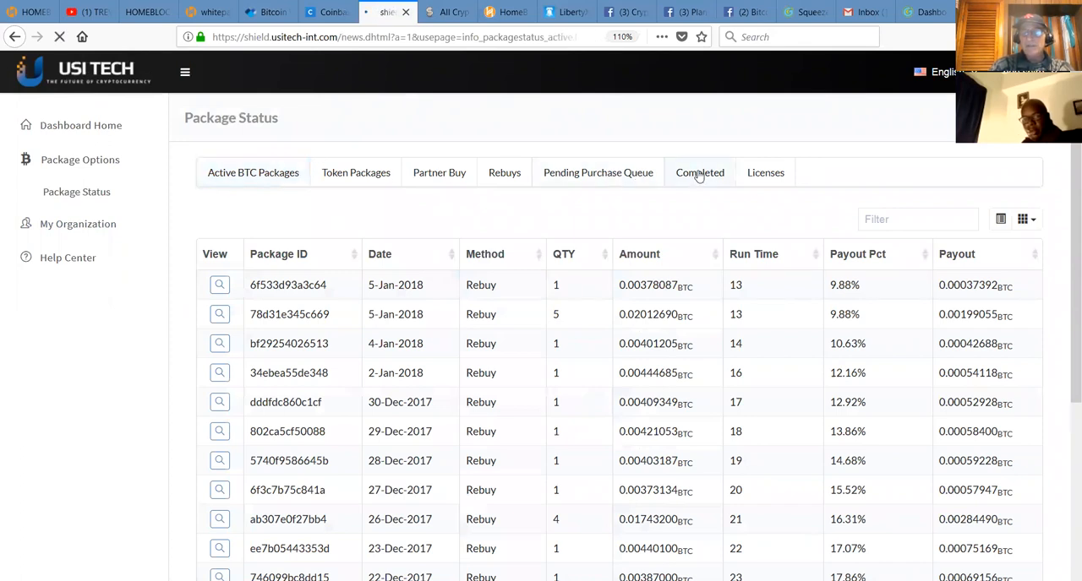
click(699, 173)
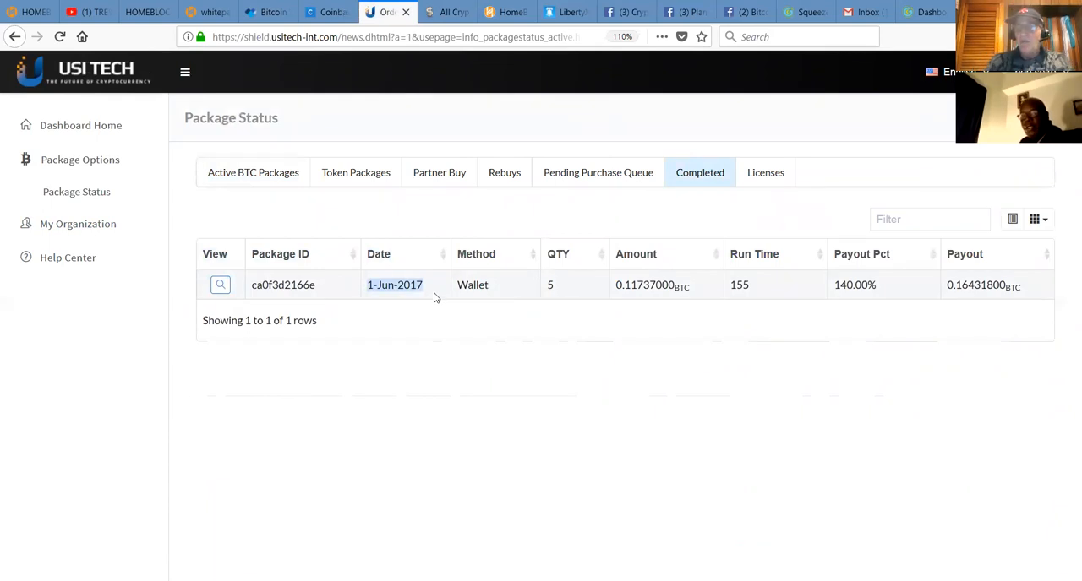
mouse_move(884, 287)
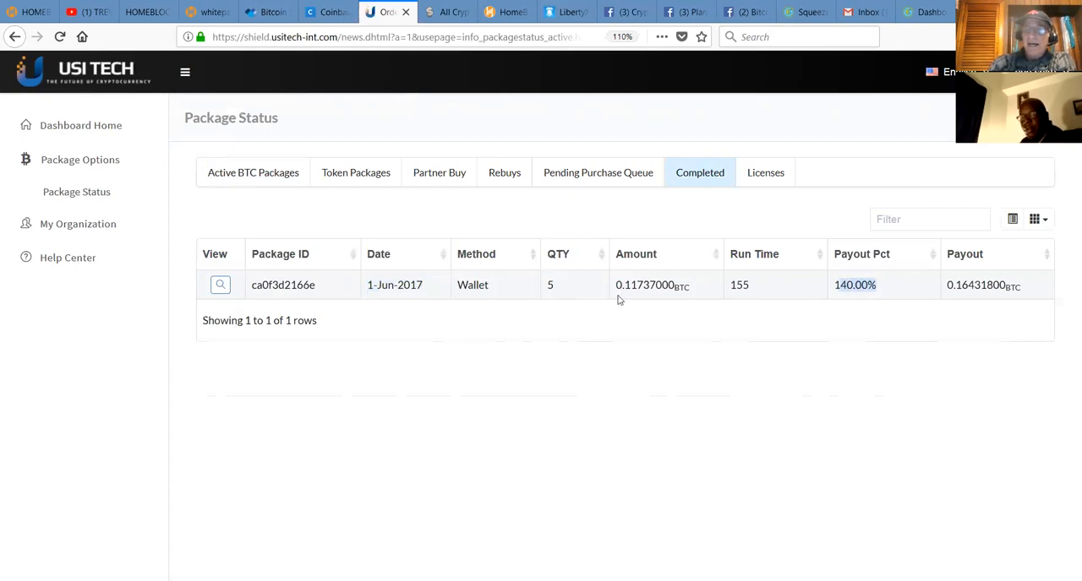
mouse_move(636, 290)
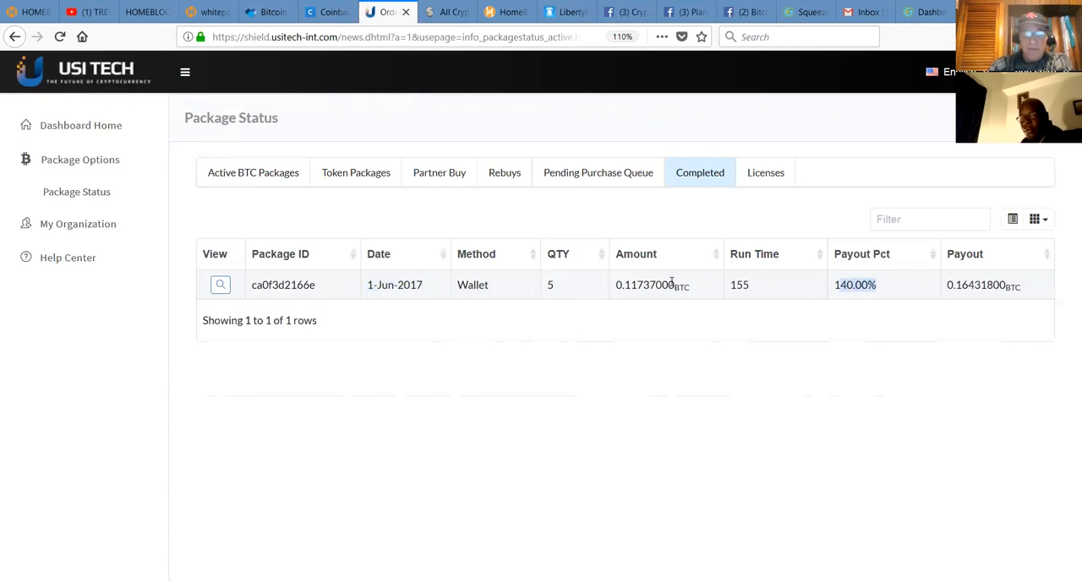
mouse_move(649, 255)
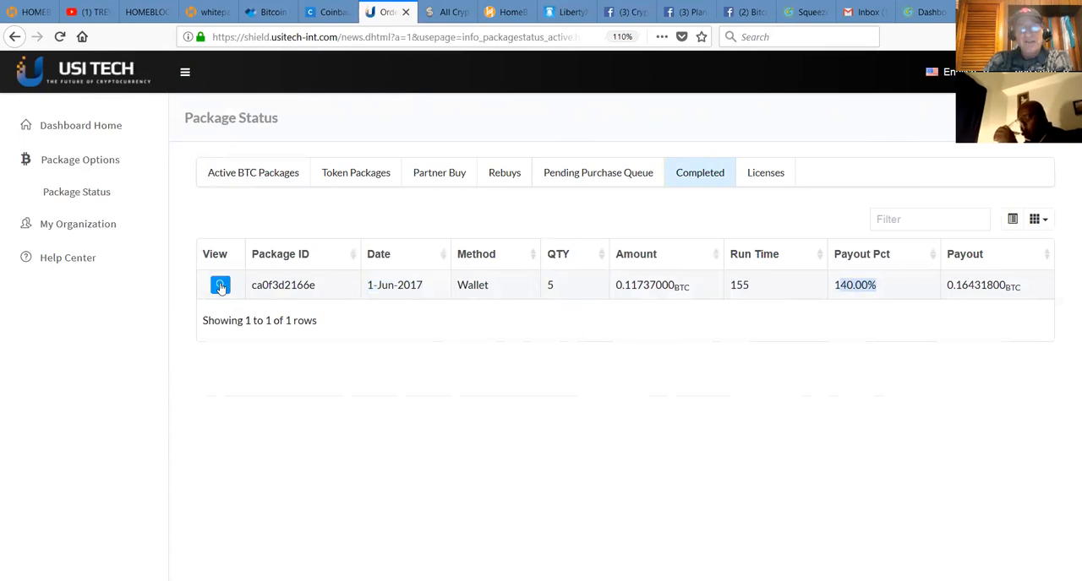
View package ca0f3d2166e's Daily Payout history of 155 entries from 2 Jun 2017 to 5 Jan 2018
click(220, 284)
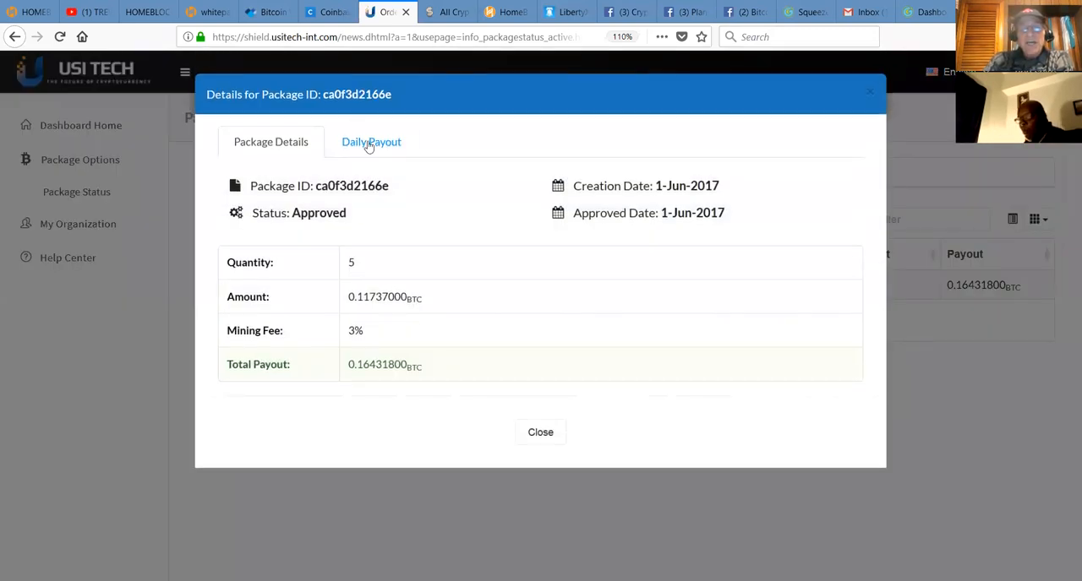
click(370, 142)
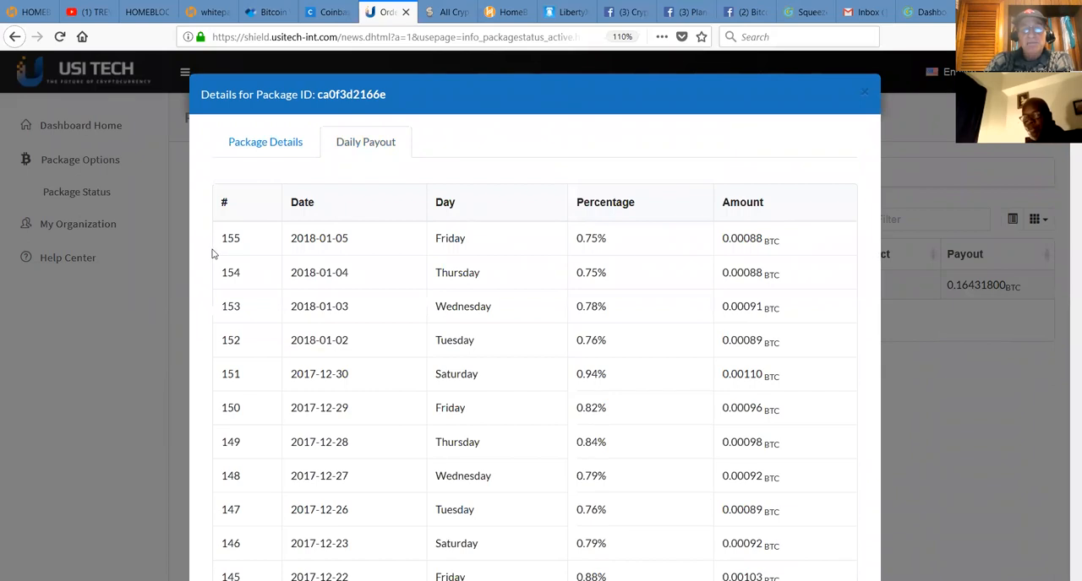
mouse_move(565, 254)
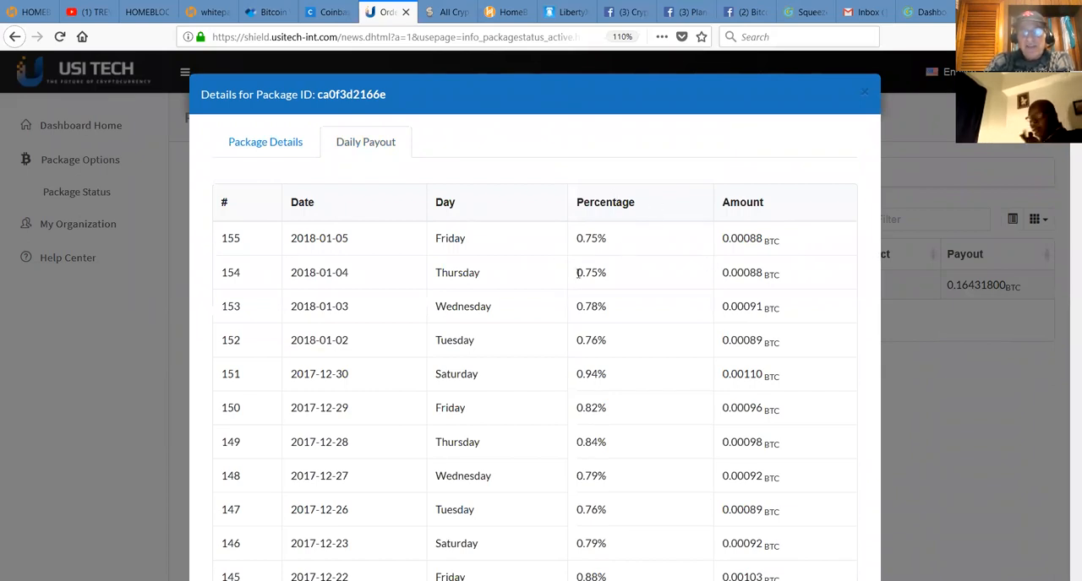
mouse_move(556, 539)
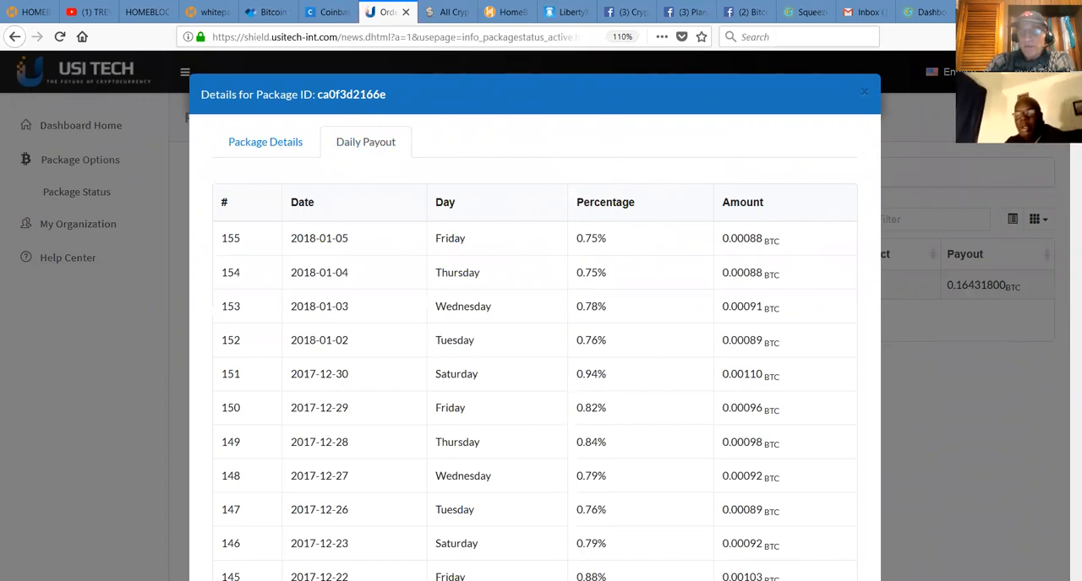
scroll(down, 3)
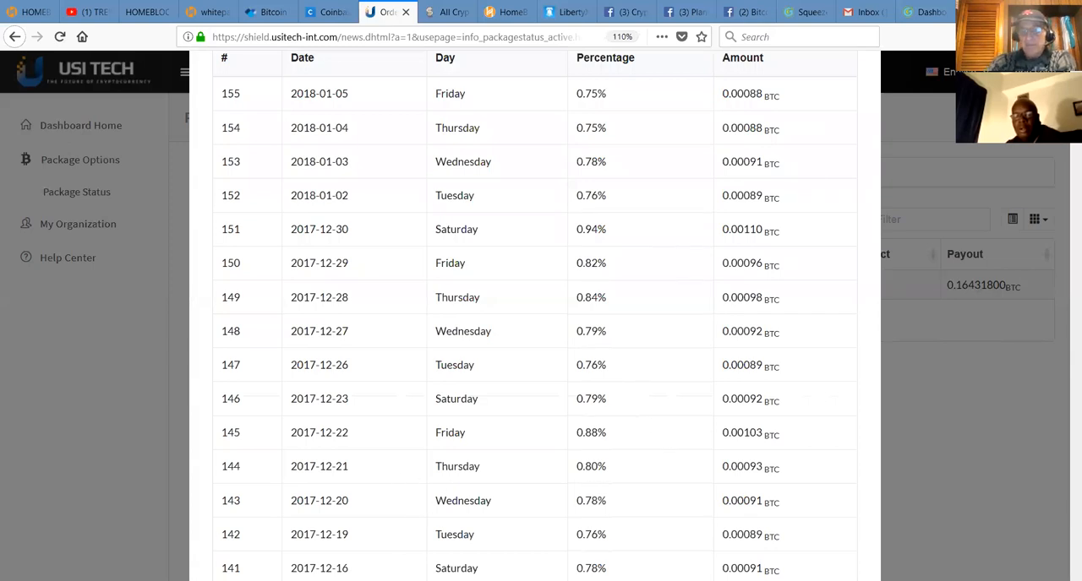
mouse_move(615, 108)
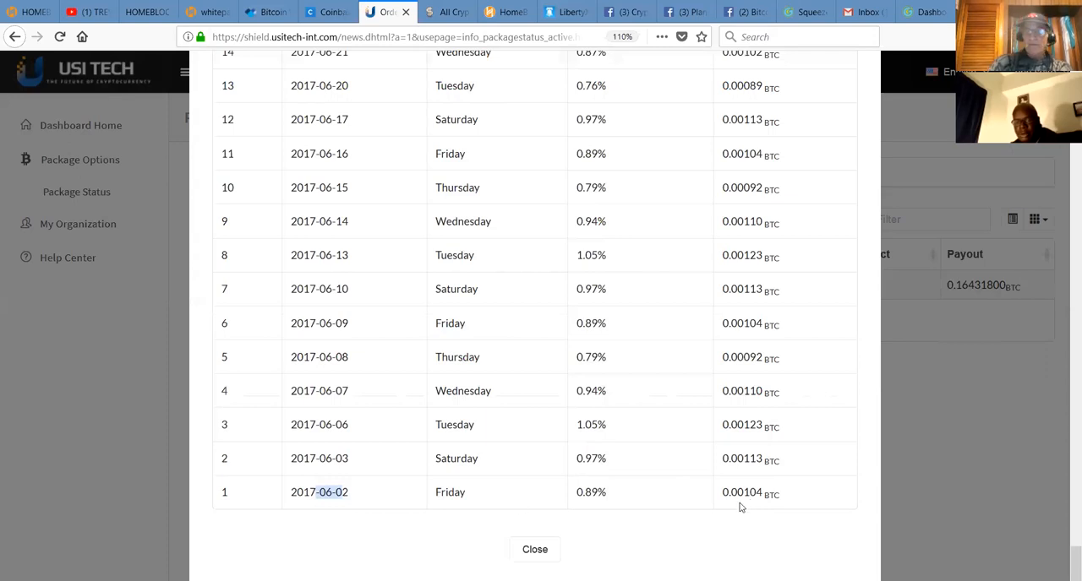
mouse_move(487, 510)
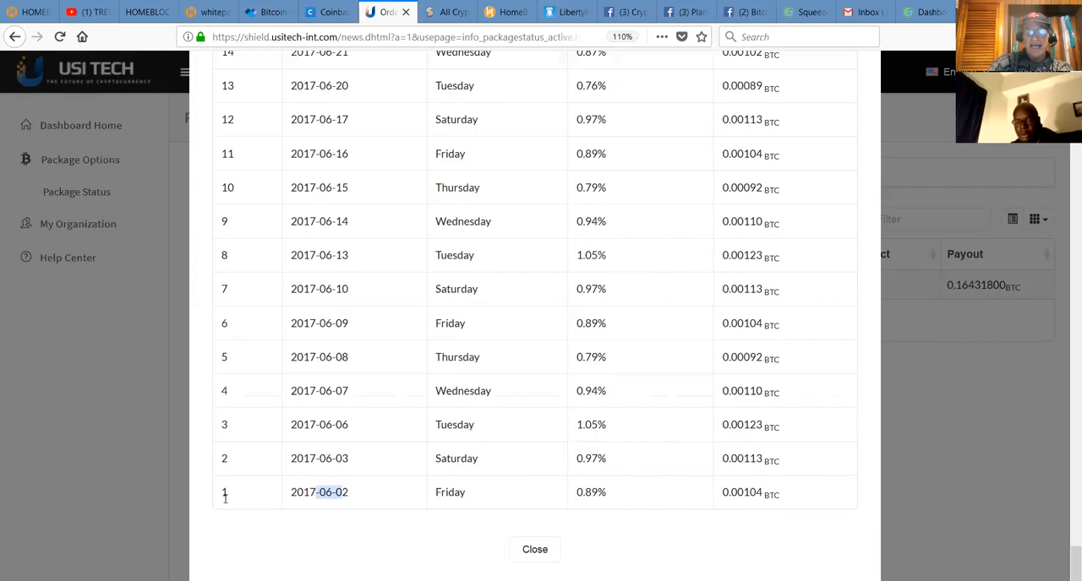
mouse_move(264, 501)
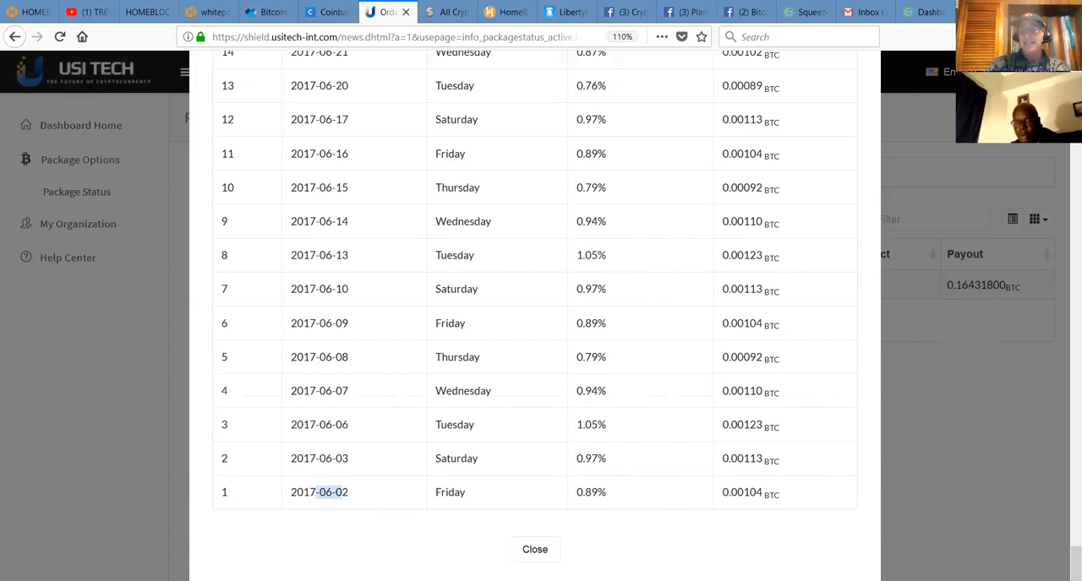
mouse_move(980, 556)
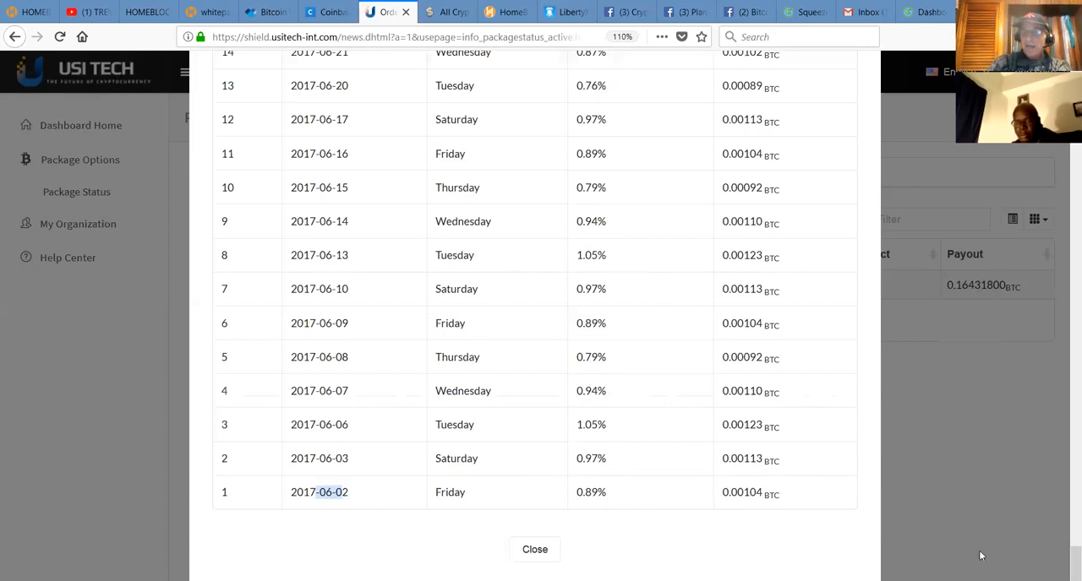
scroll(down, 3)
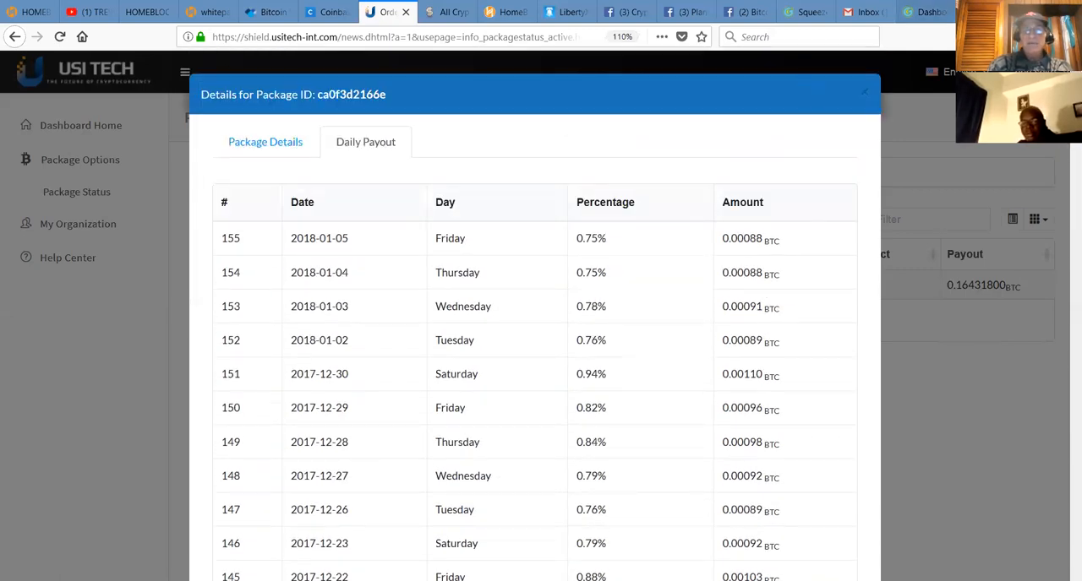
Close the package details and return to Dashboard Home showing balances, 49 packages and 100 tokens
click(863, 92)
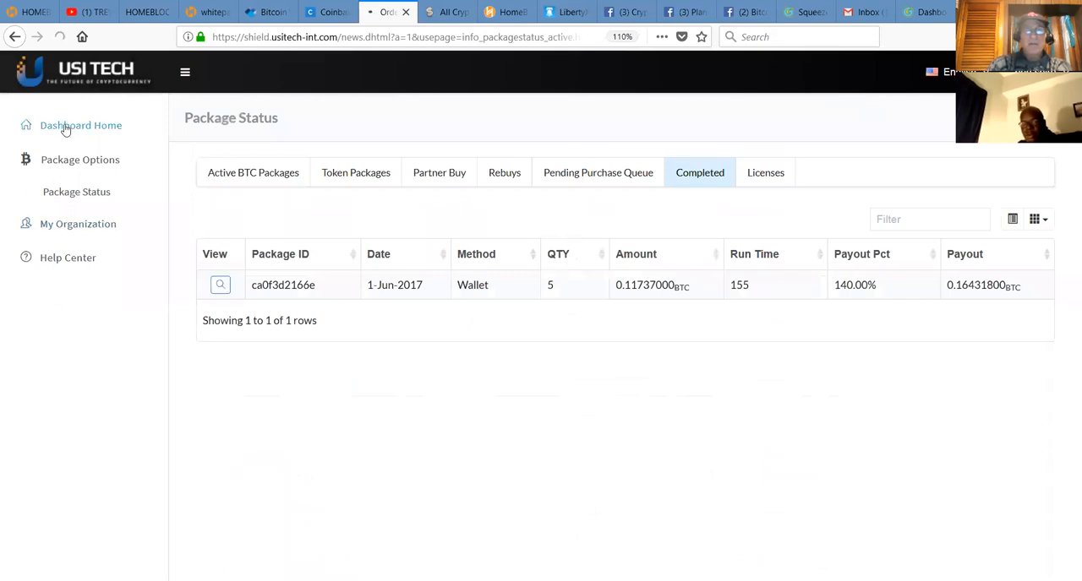
click(81, 125)
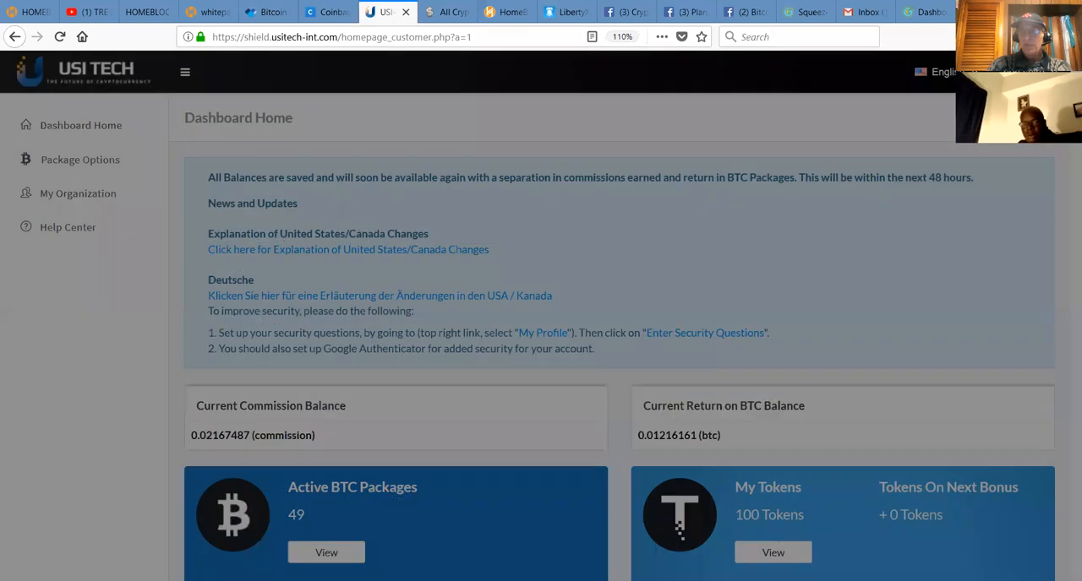
scroll(down, 3)
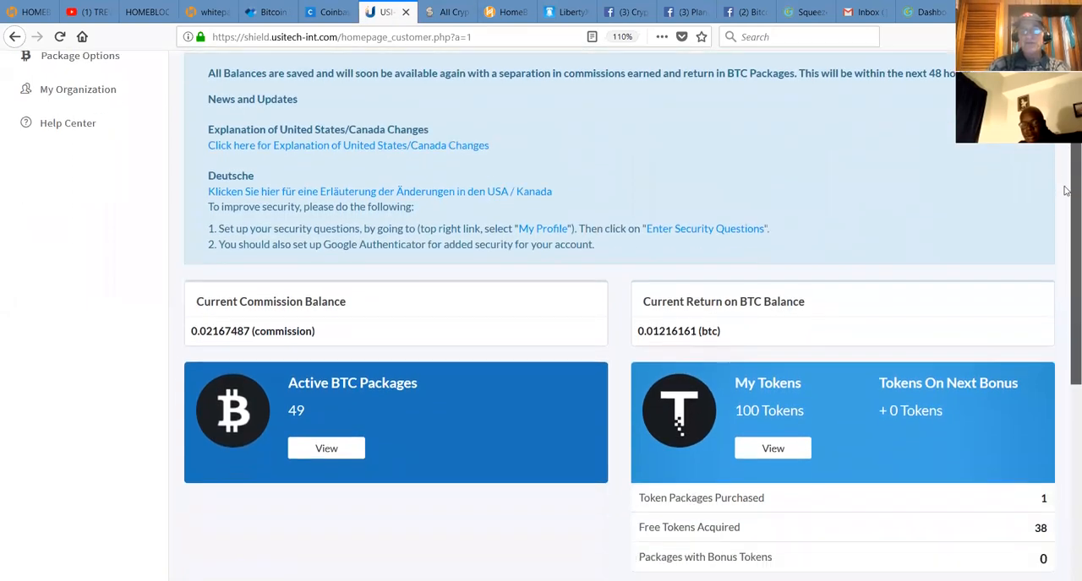
scroll(down, 3)
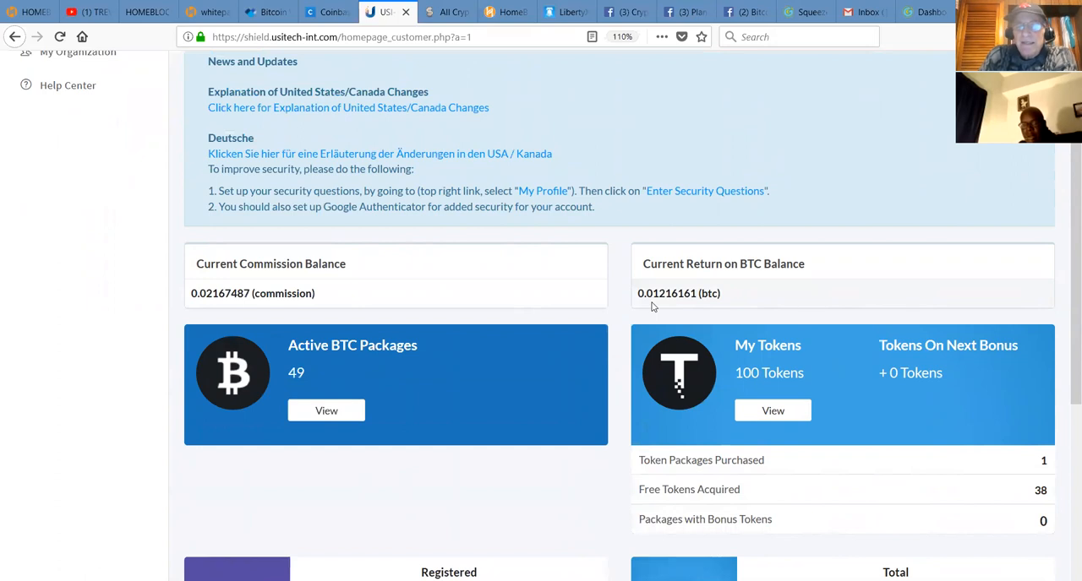
mouse_move(684, 290)
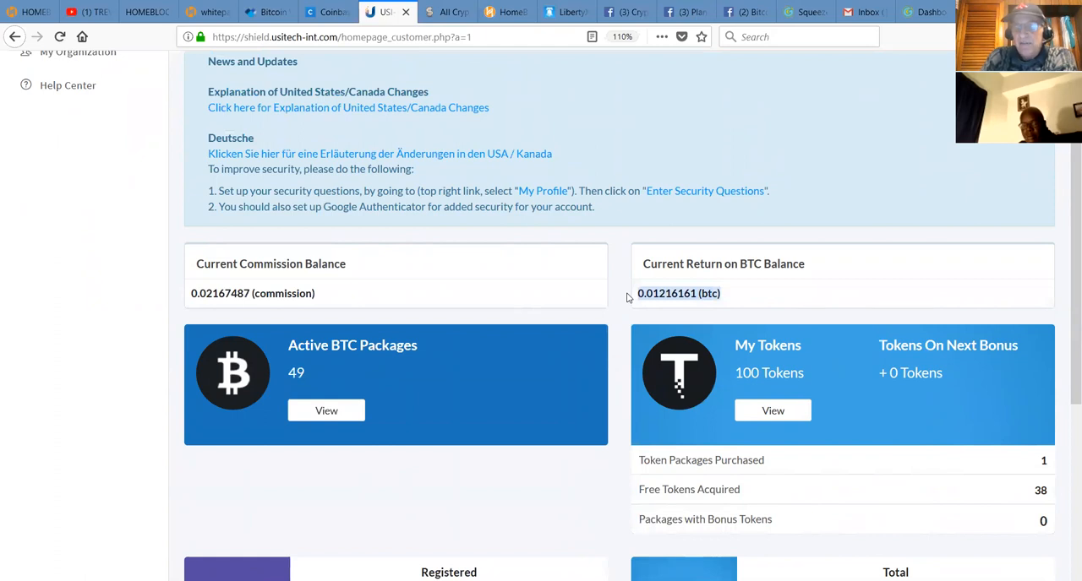
mouse_move(706, 287)
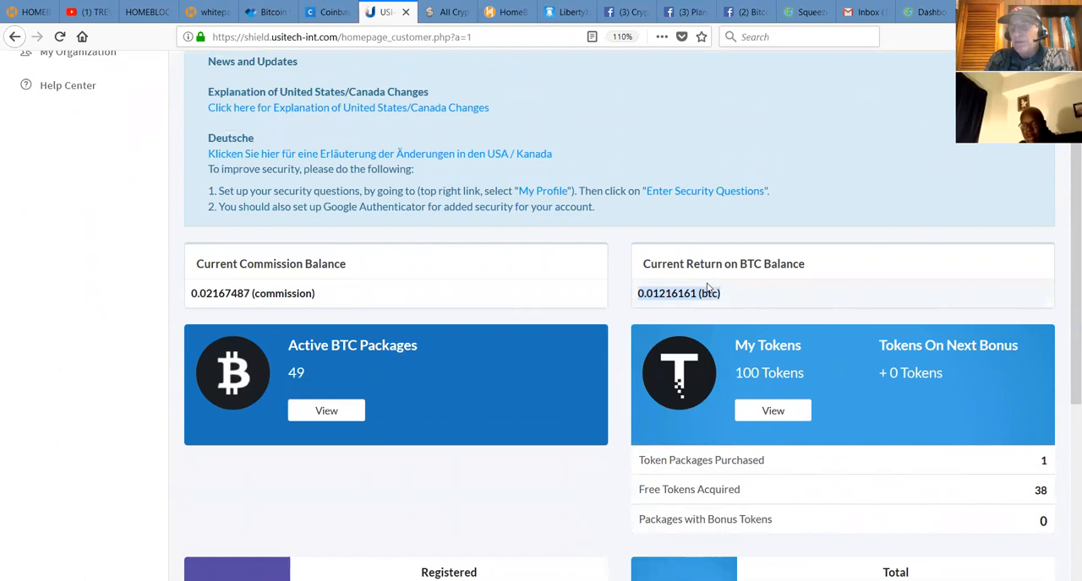
mouse_move(342, 387)
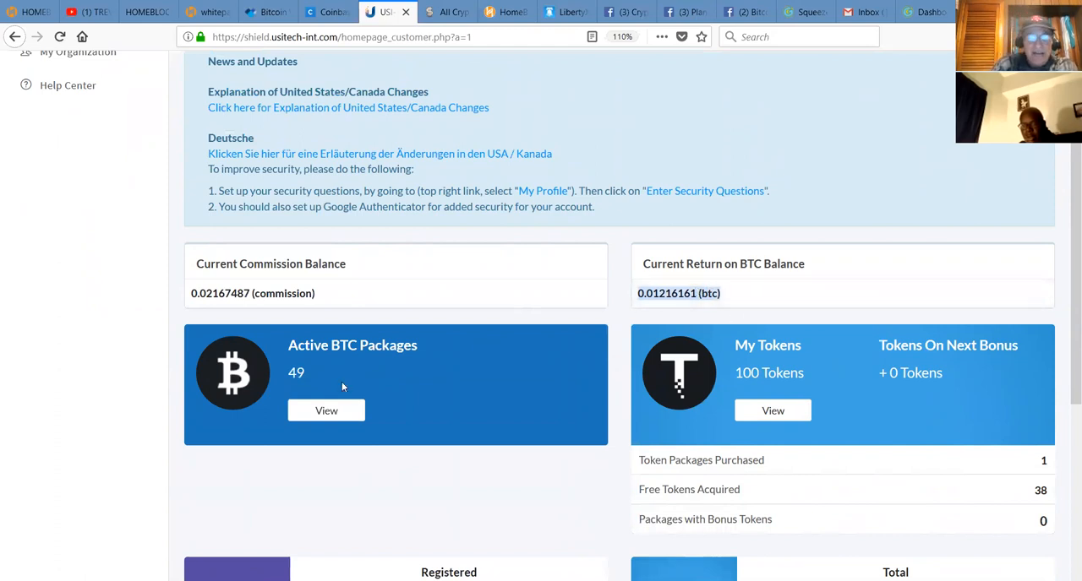
mouse_move(210, 264)
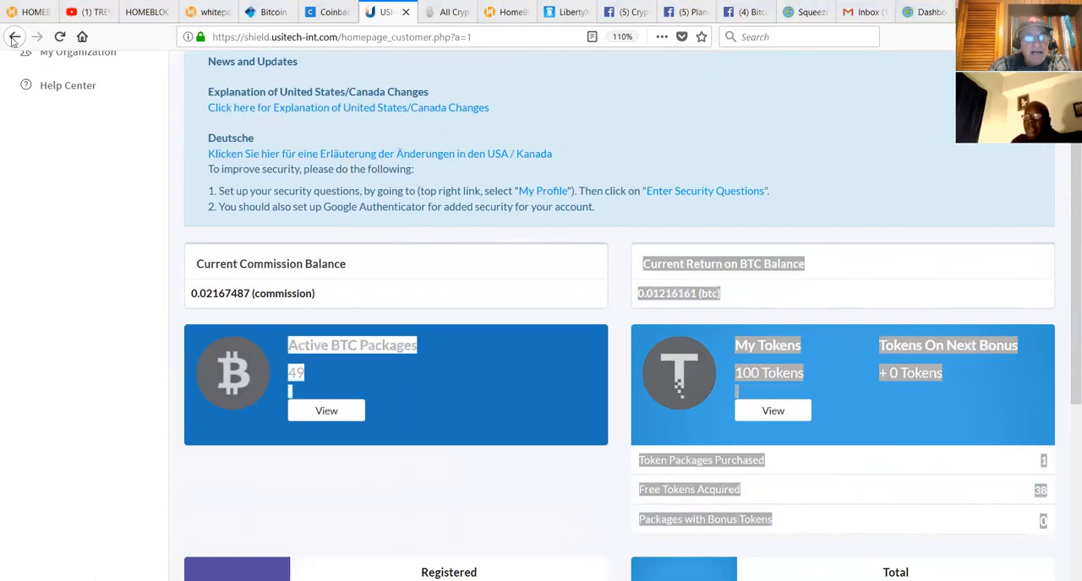
mouse_move(51, 273)
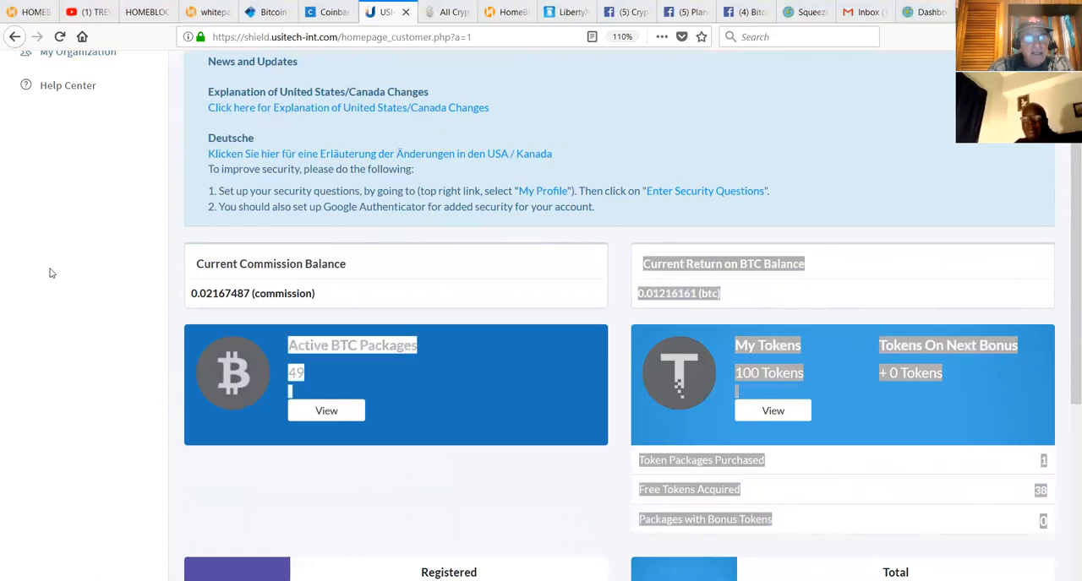
mouse_move(71, 296)
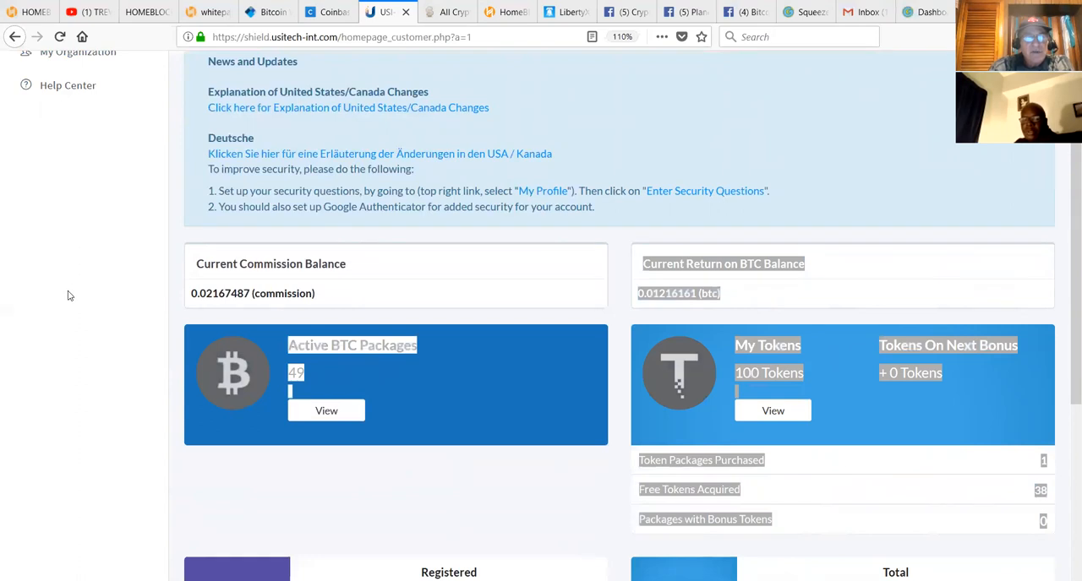
mouse_move(135, 207)
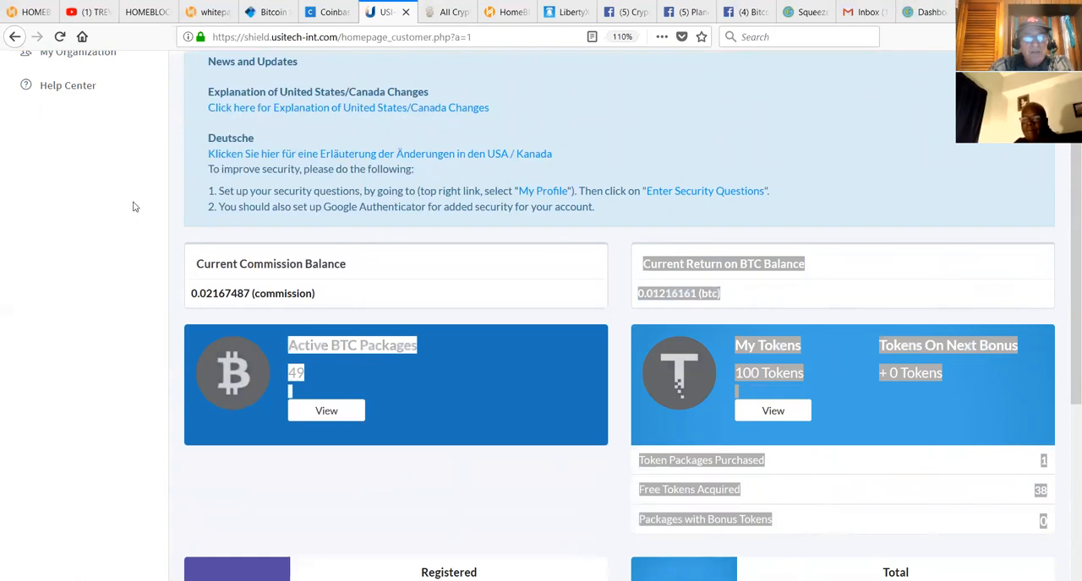
mouse_move(48, 267)
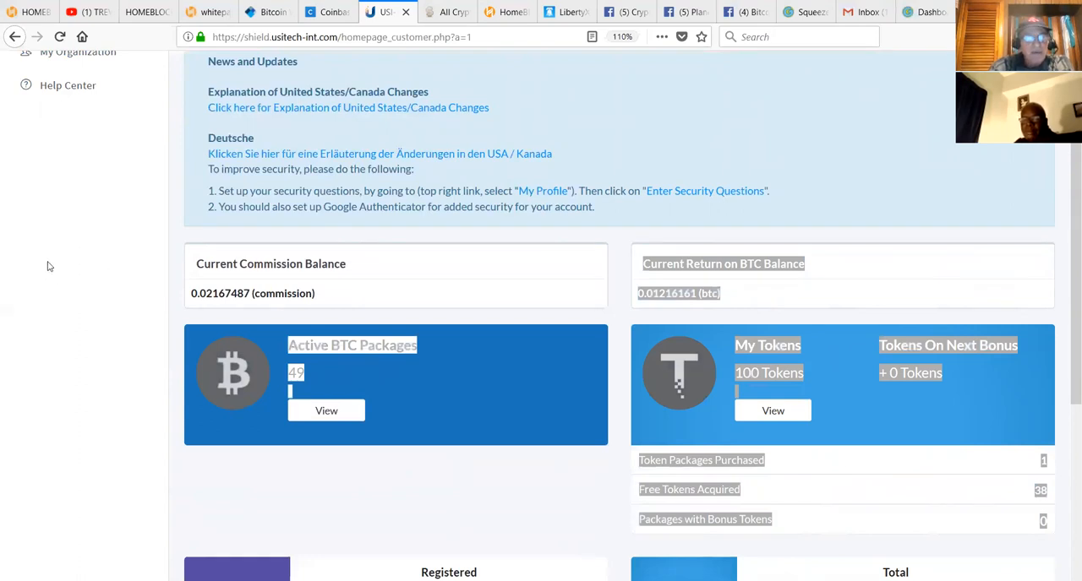
mouse_move(68, 291)
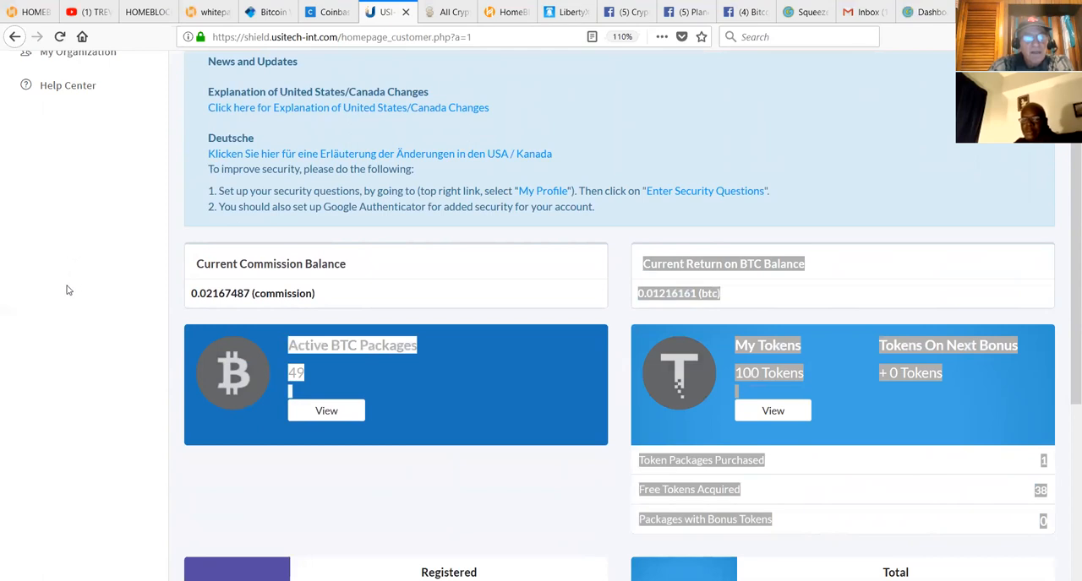
mouse_move(165, 282)
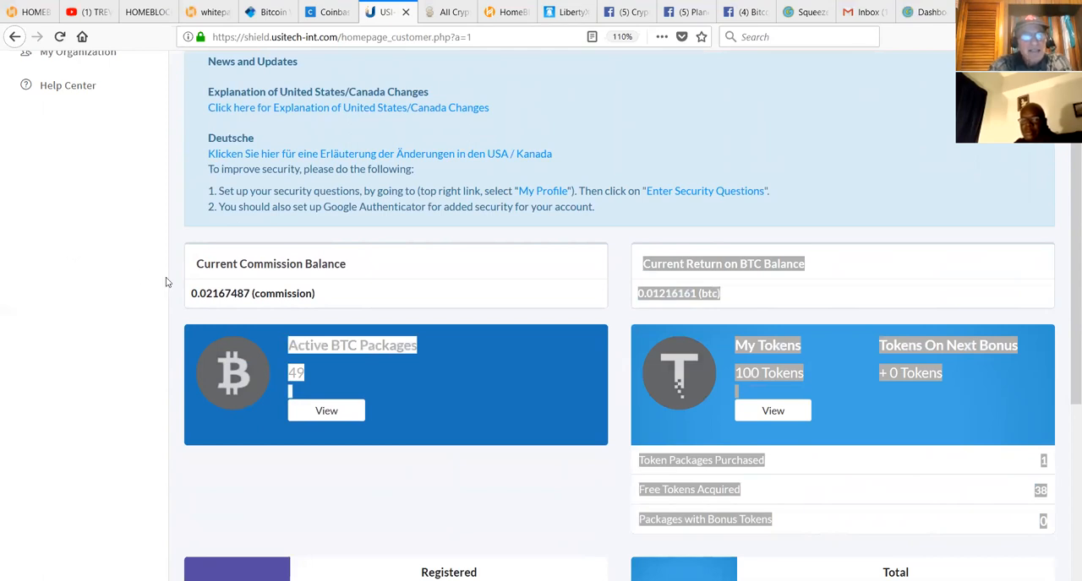
mouse_move(2, 223)
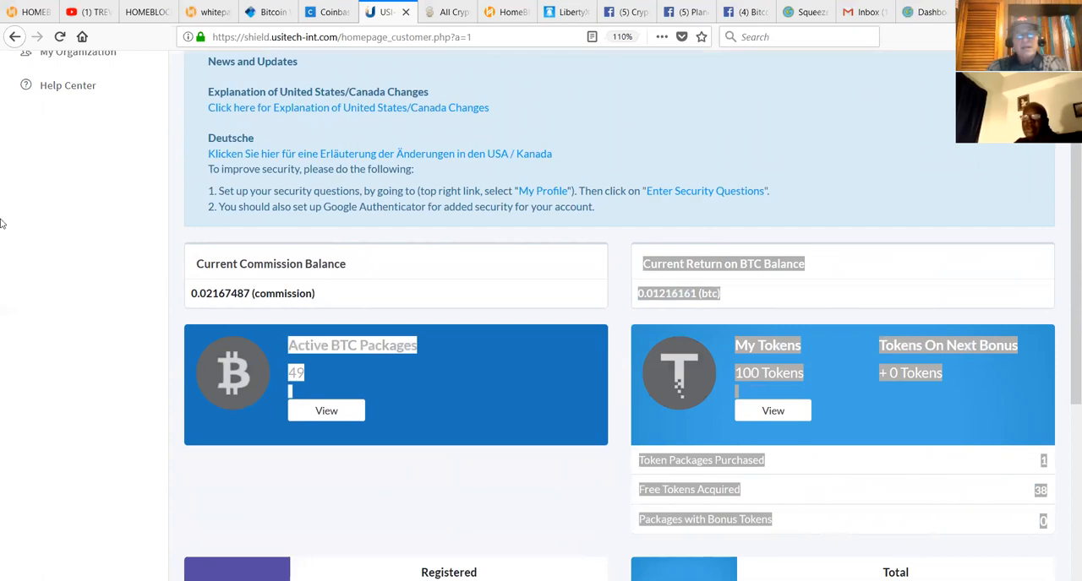
mouse_move(119, 95)
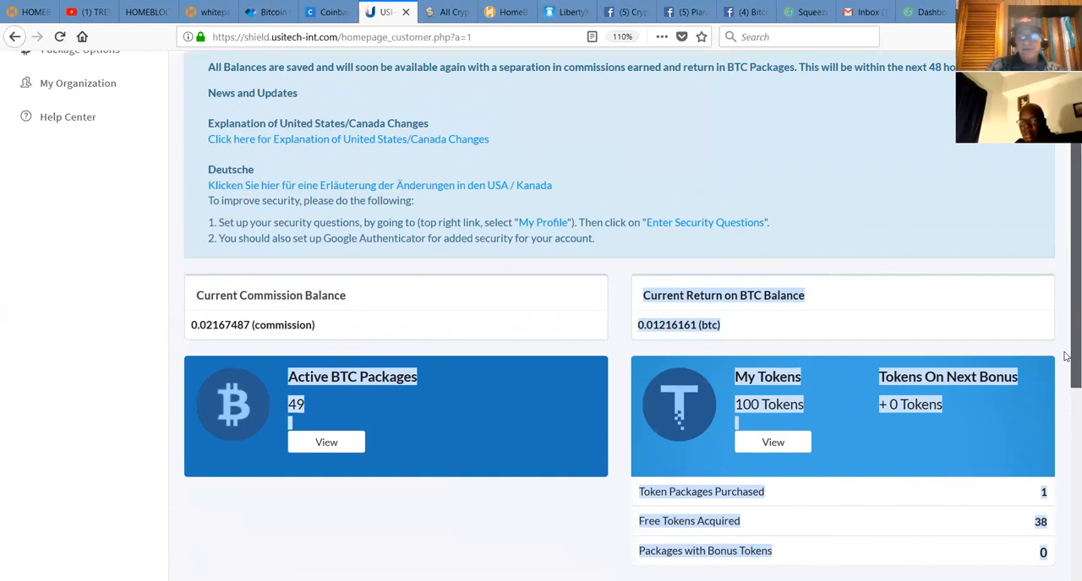
Scroll the dashboard to the summary of 113 registered members and 264,286,925 total tokens sold
scroll(down, 3)
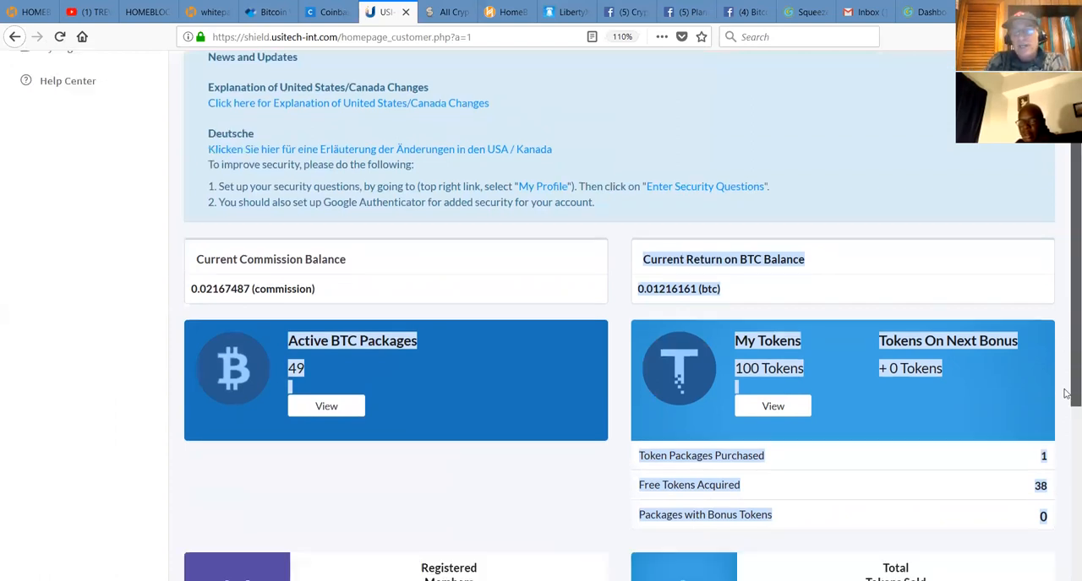
scroll(down, 3)
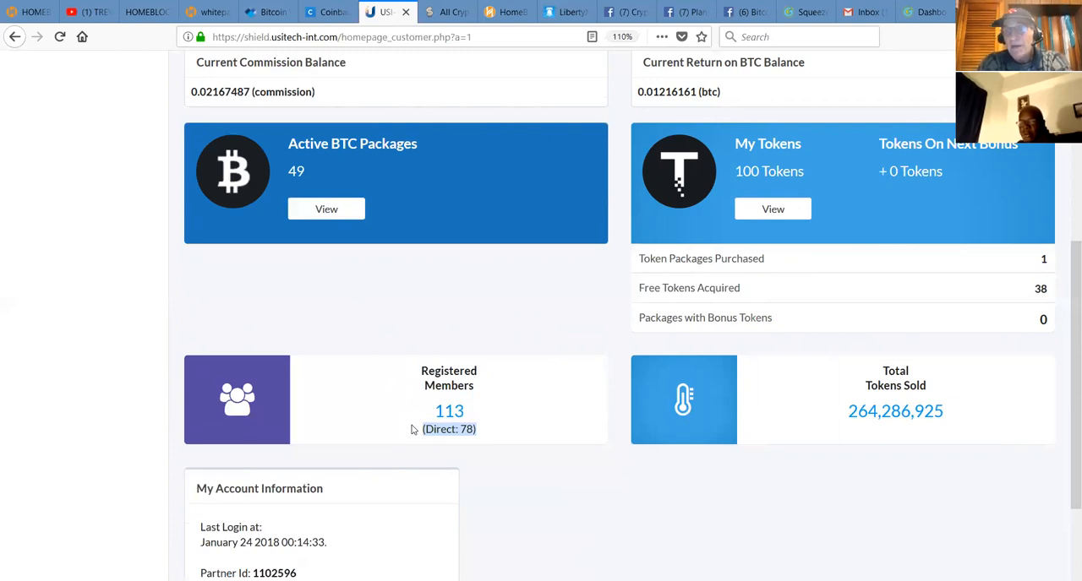
mouse_move(990, 328)
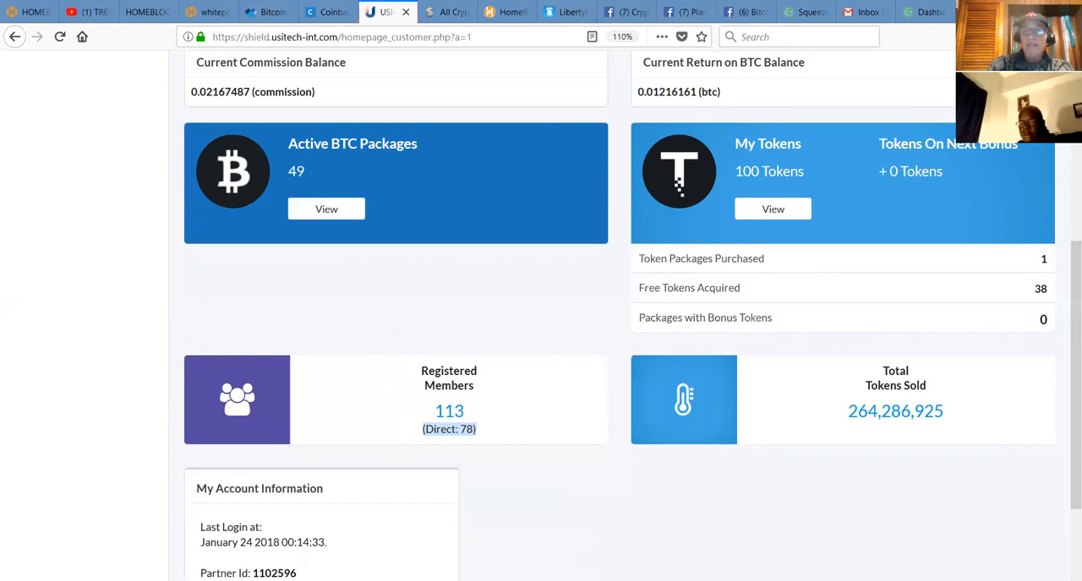
mouse_move(375, 49)
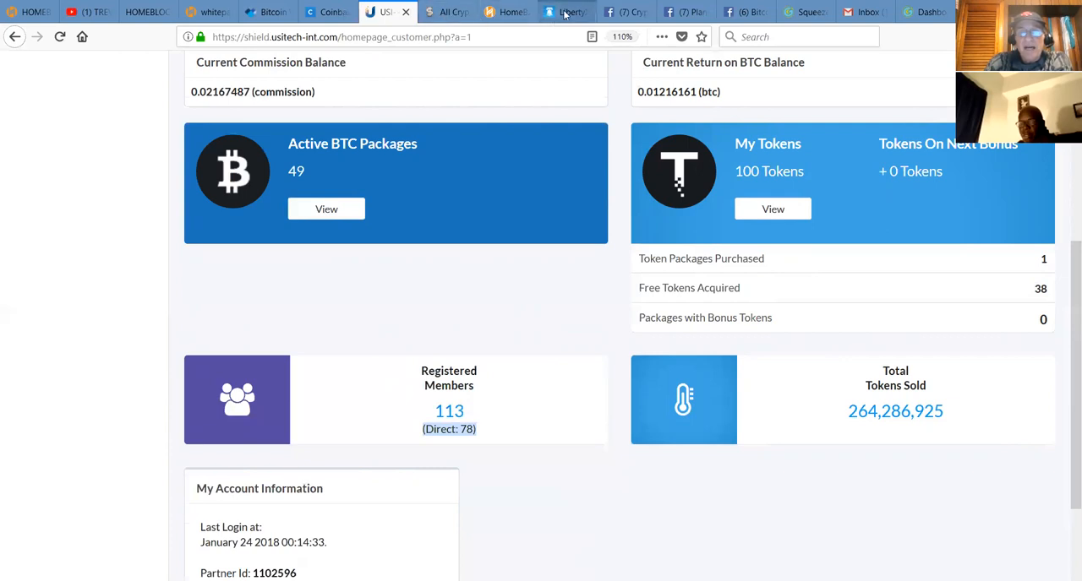
Browse the CryptoAlchemy.net group feed, then return to the Planet Millionaire Success Group's call-with-Horst post
click(613, 12)
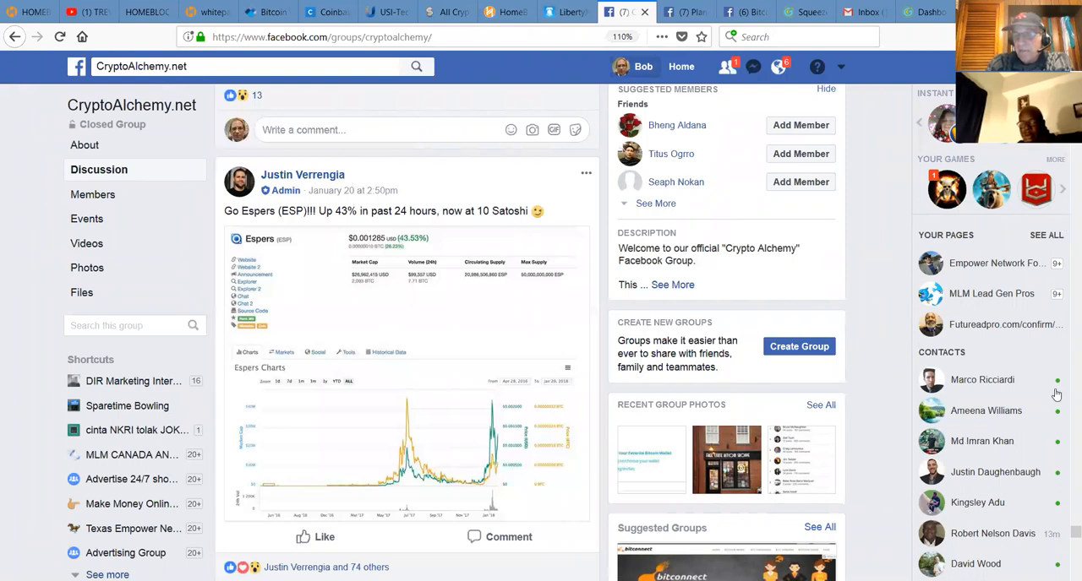
mouse_move(1064, 532)
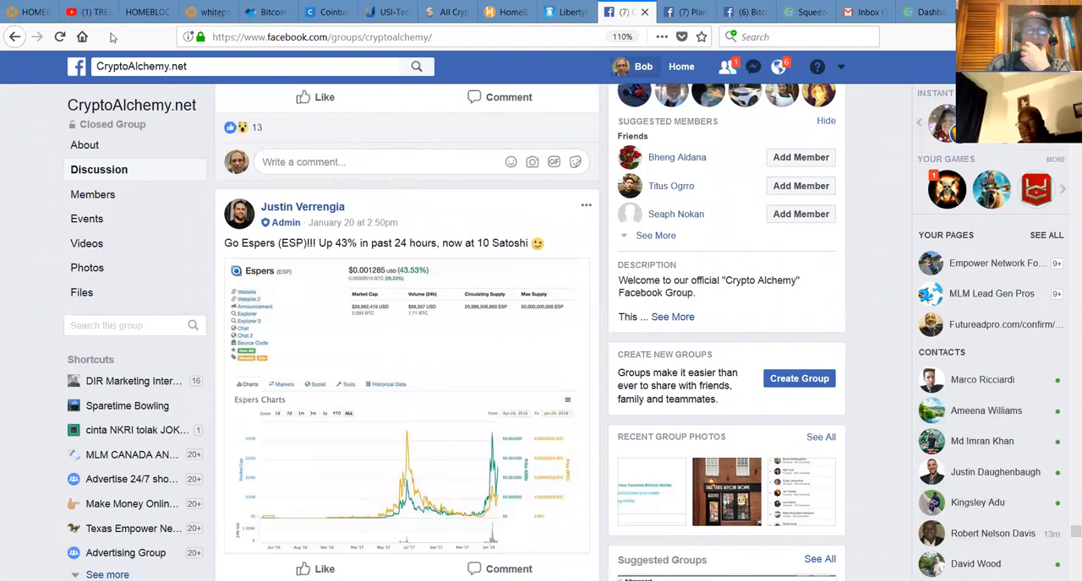
mouse_move(433, 408)
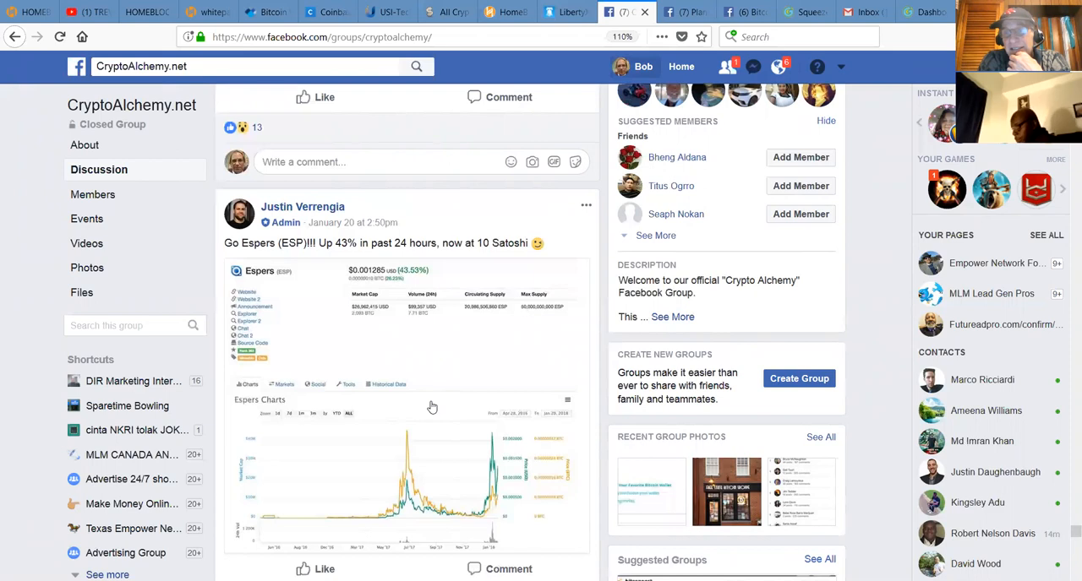
mouse_move(1064, 551)
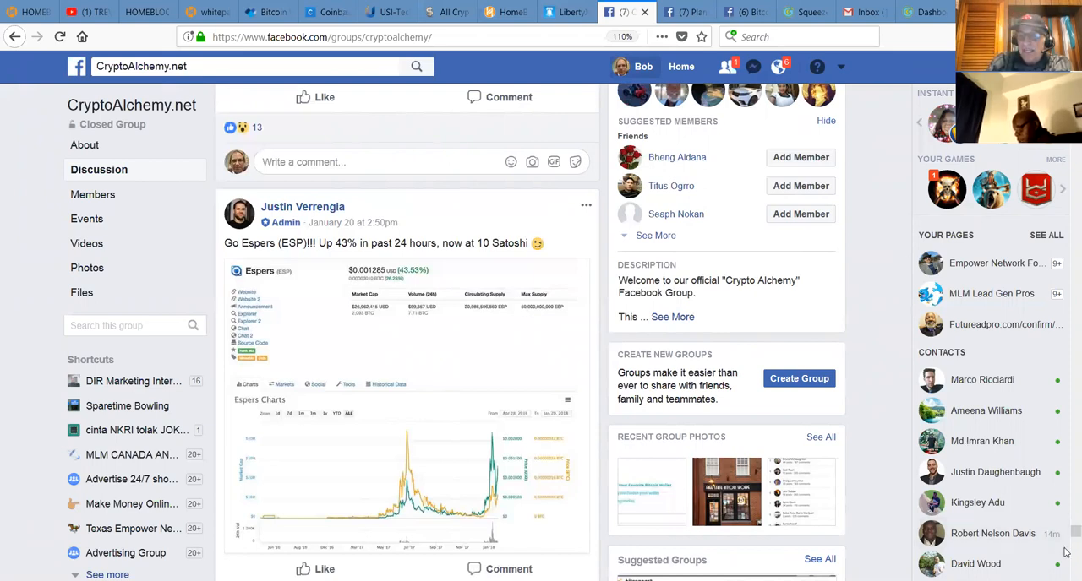
scroll(down, 3)
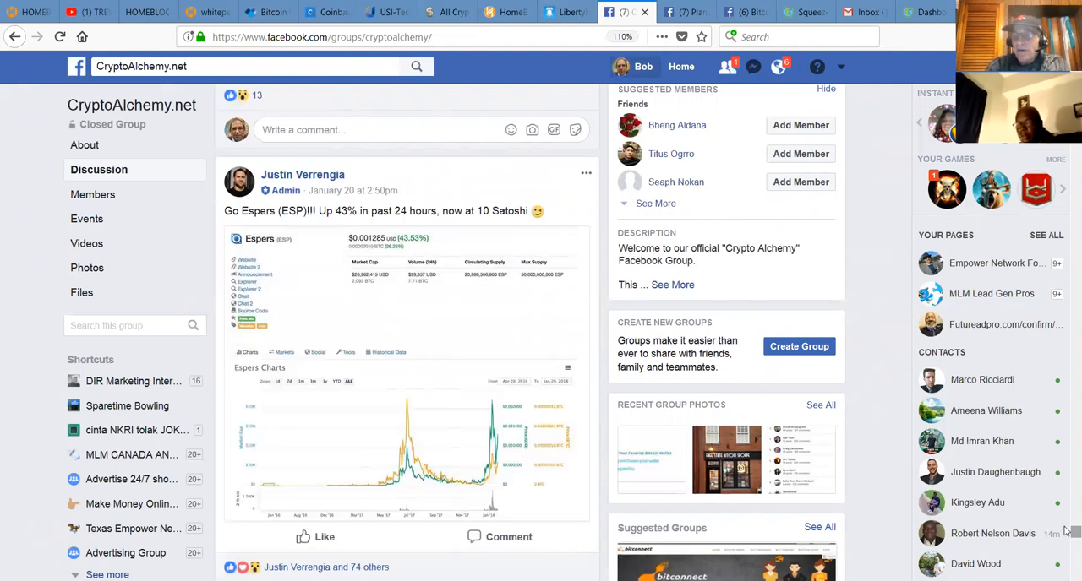
scroll(down, 3)
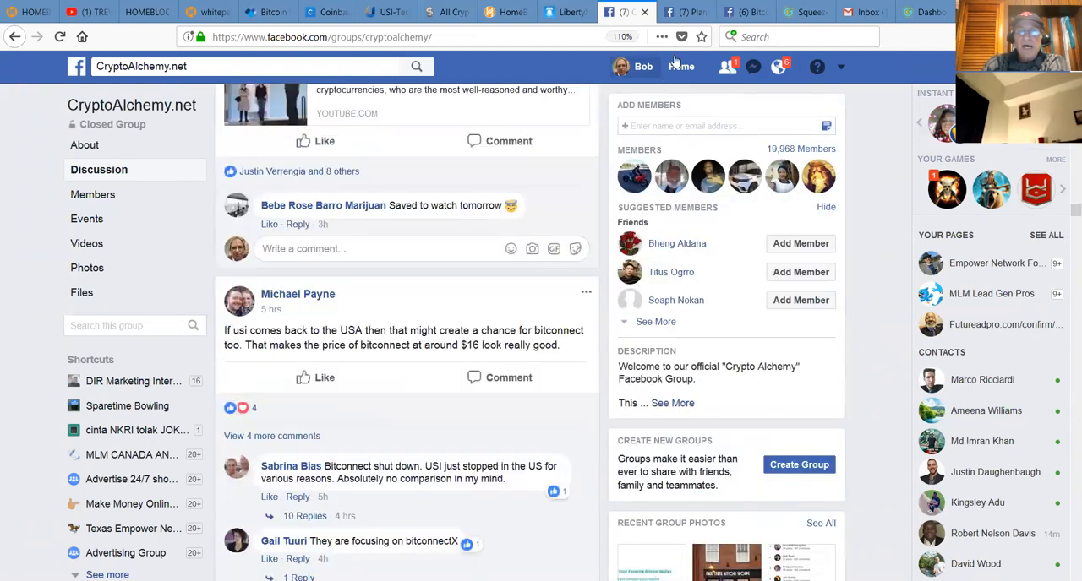
click(566, 12)
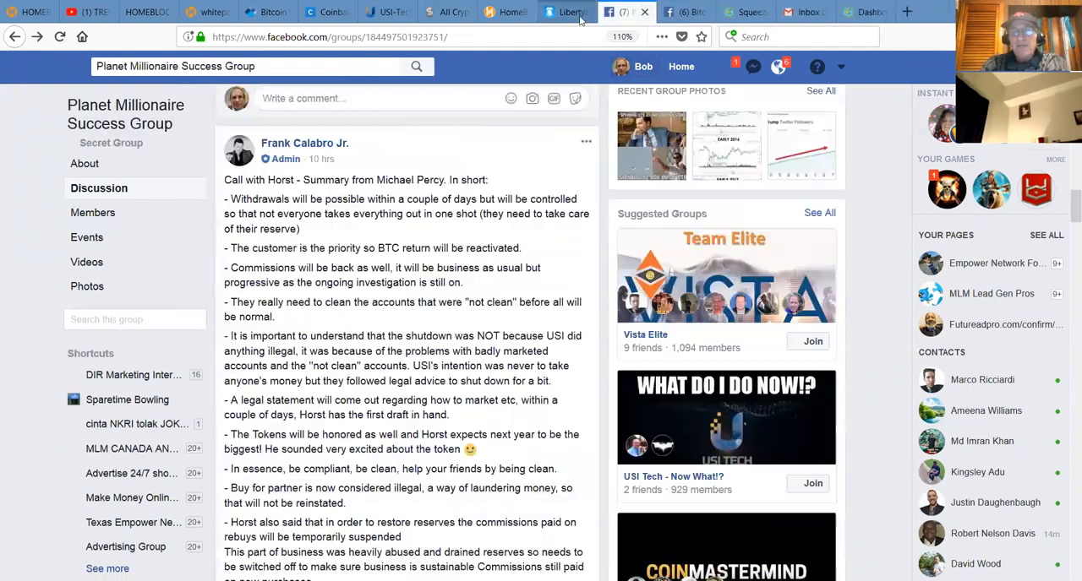
click(685, 12)
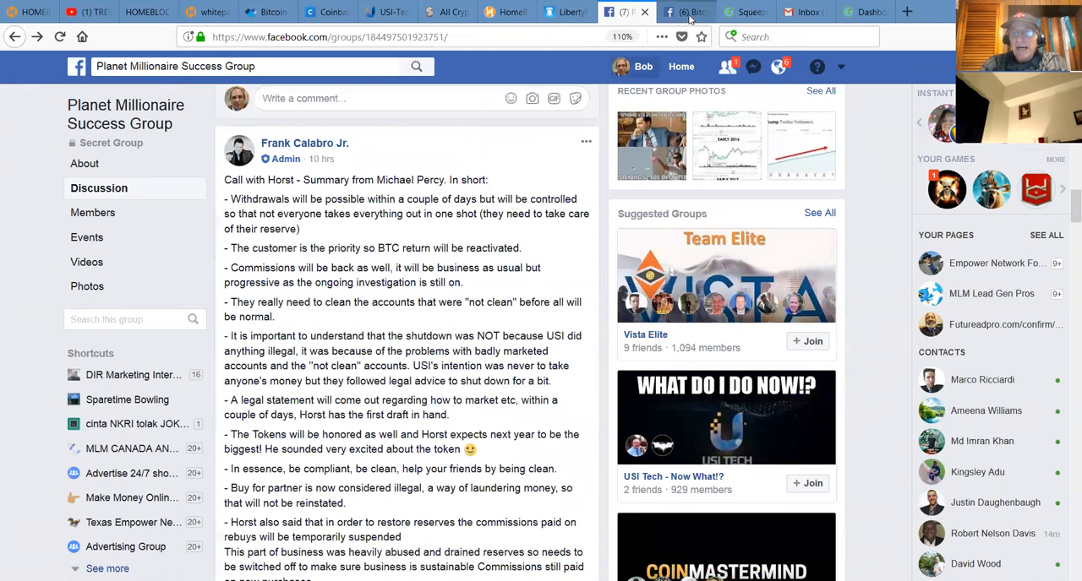
click(741, 12)
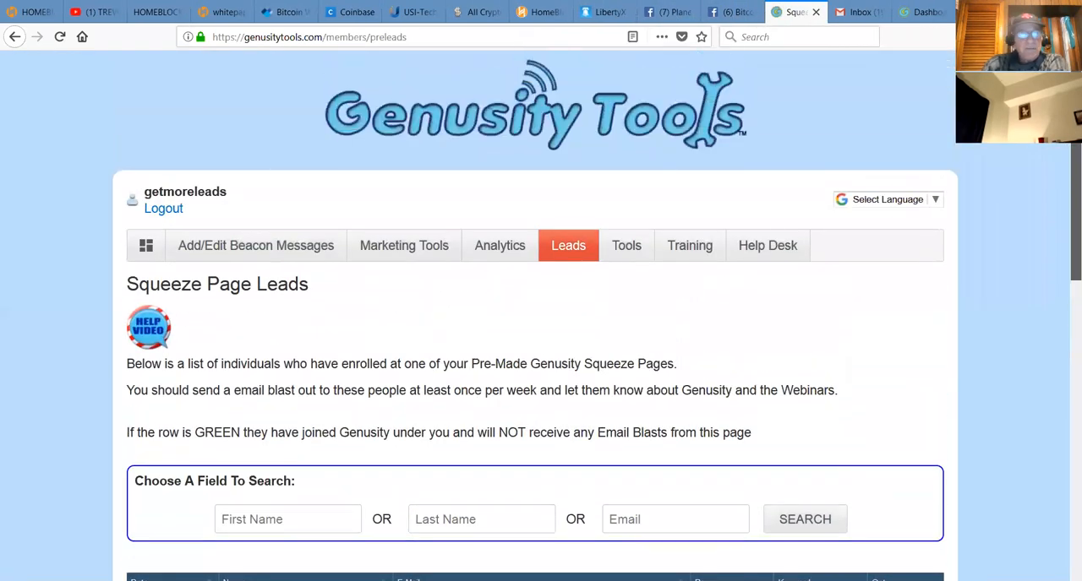
scroll(down, 3)
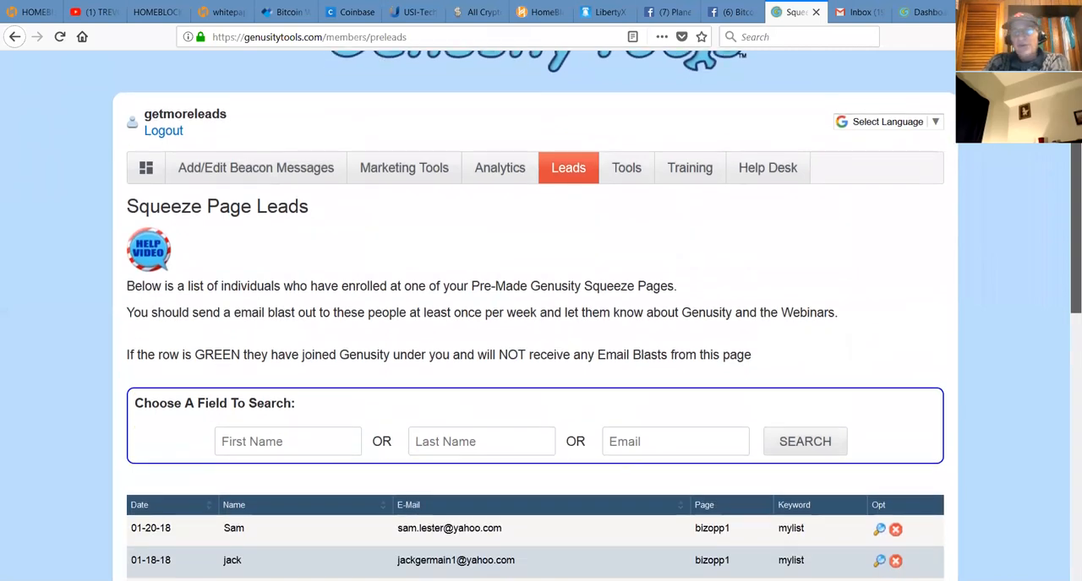
scroll(down, 3)
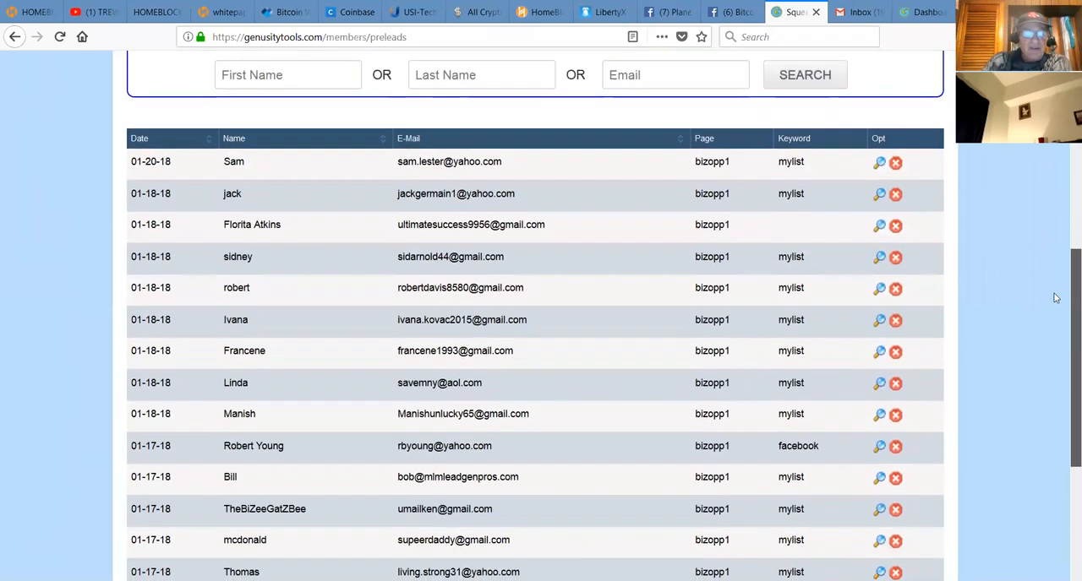
scroll(down, 3)
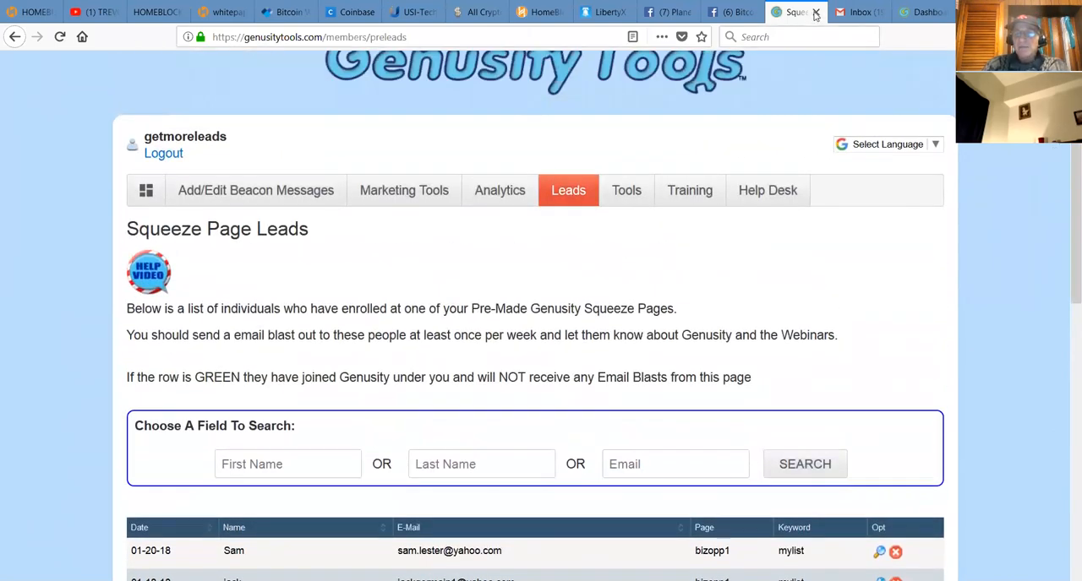
Close the Genusity tab and read through the Bitcoins Wealth Club posts about hash flare and USI's return to USA
click(793, 12)
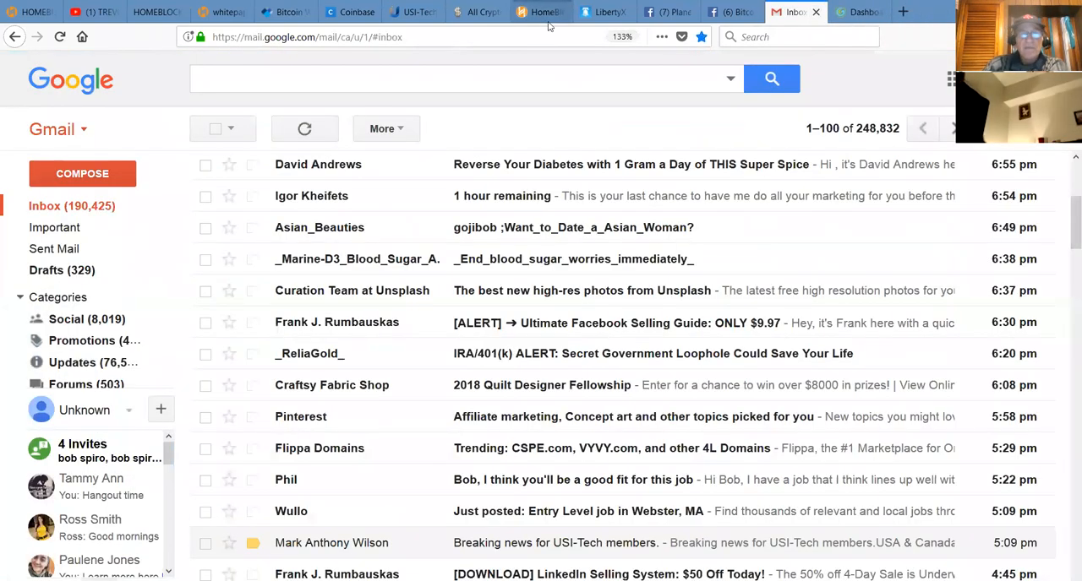
click(744, 12)
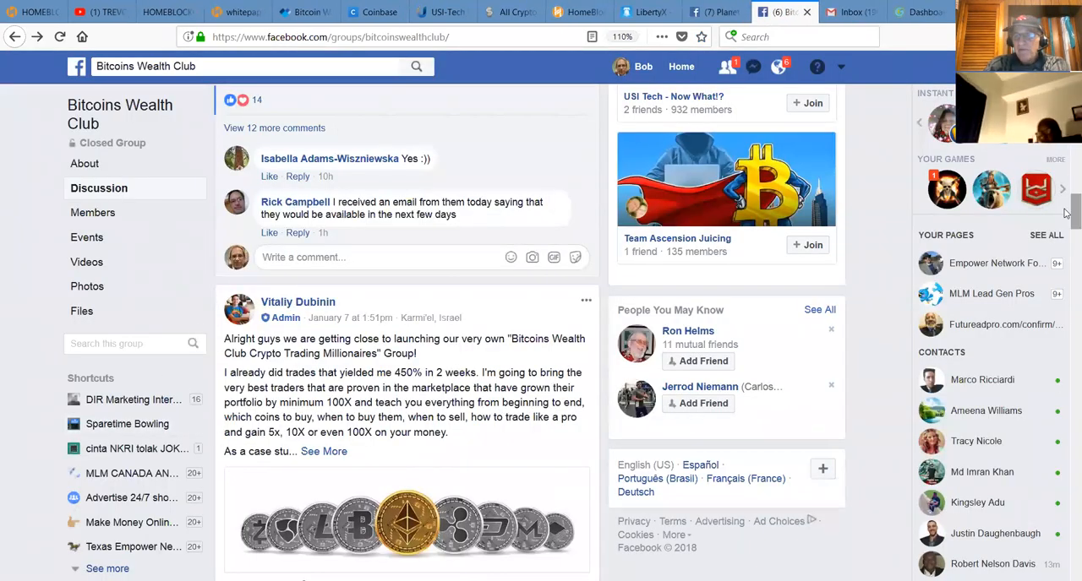
scroll(down, 3)
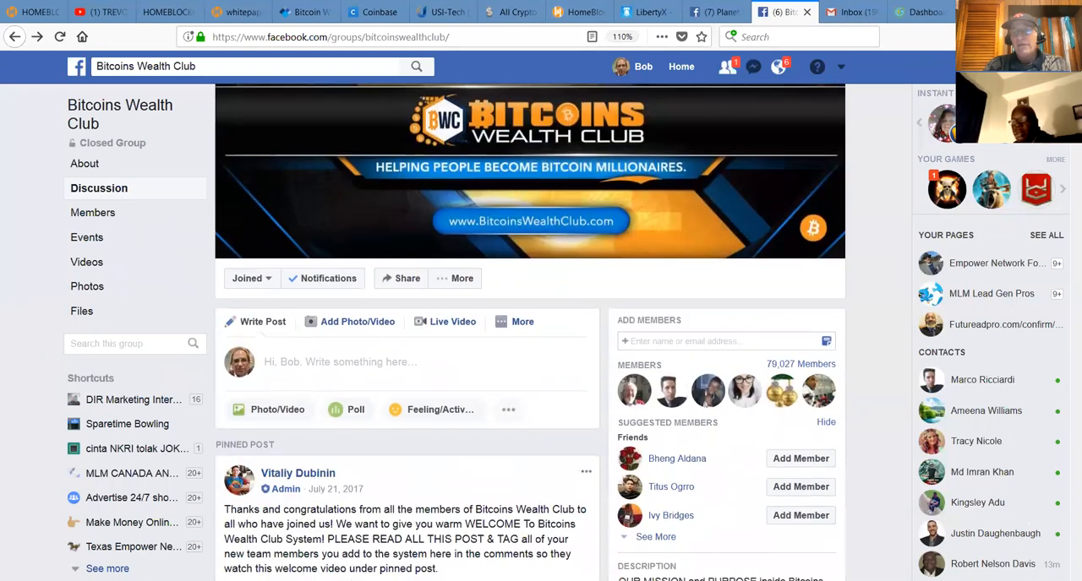
scroll(down, 3)
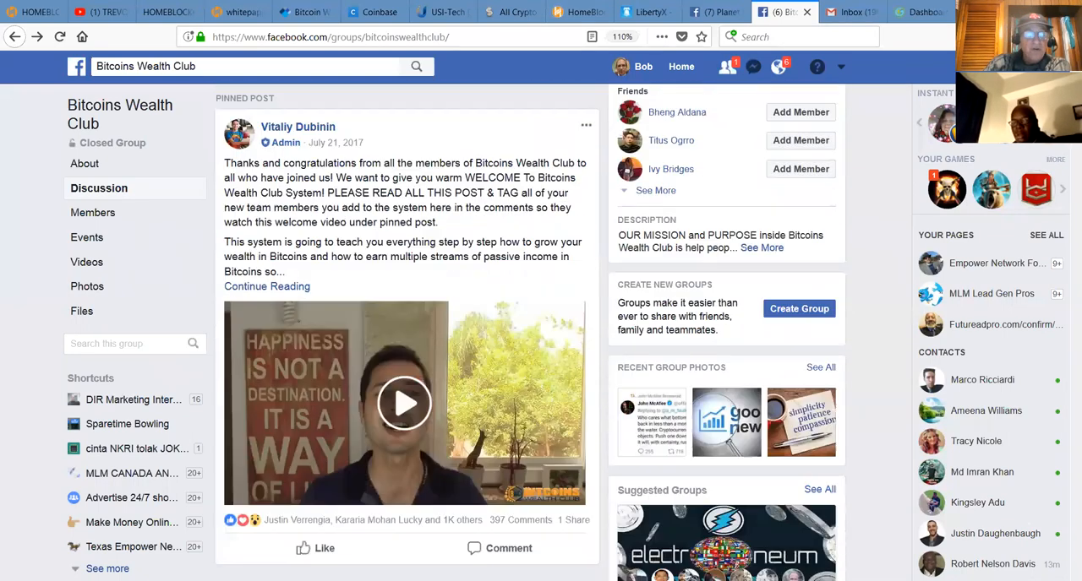
scroll(down, 3)
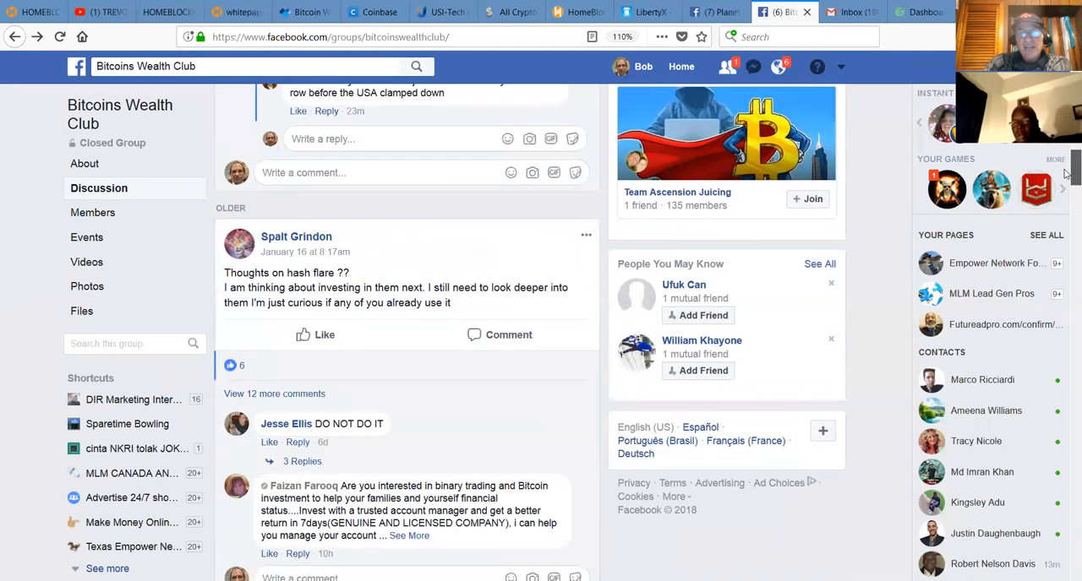
scroll(down, 3)
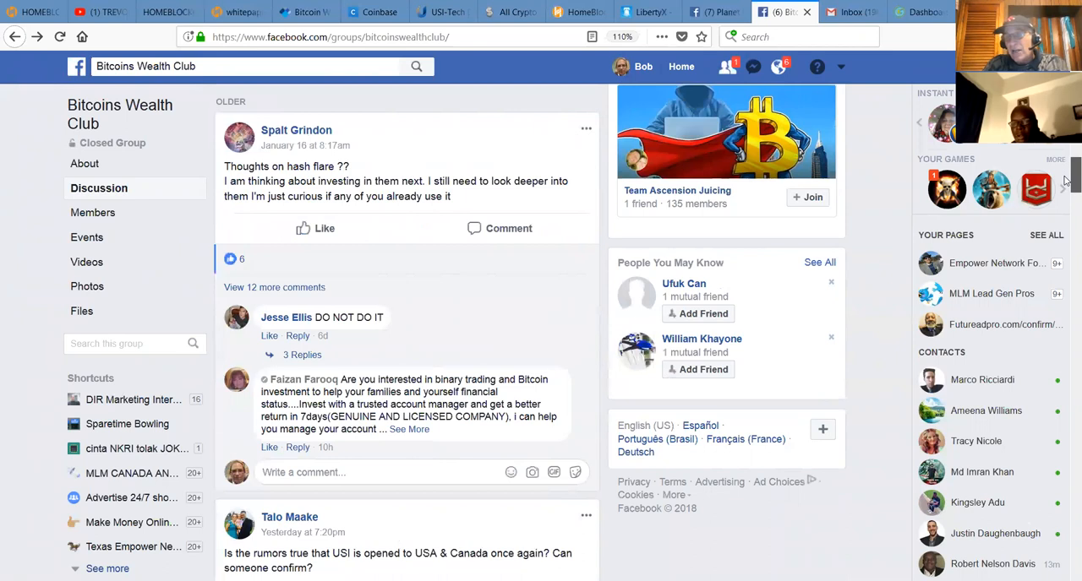
scroll(down, 3)
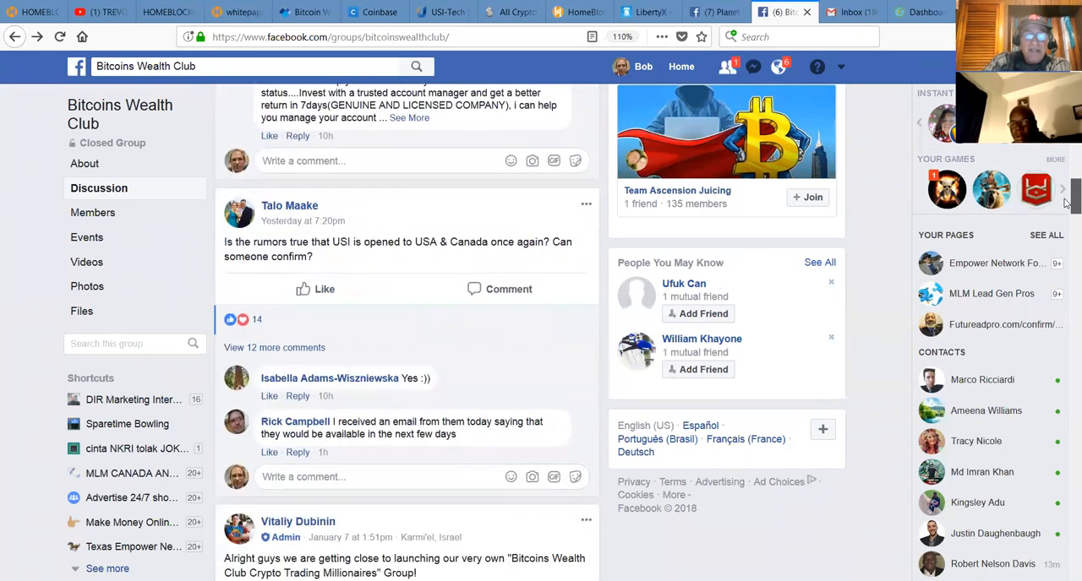
scroll(down, 3)
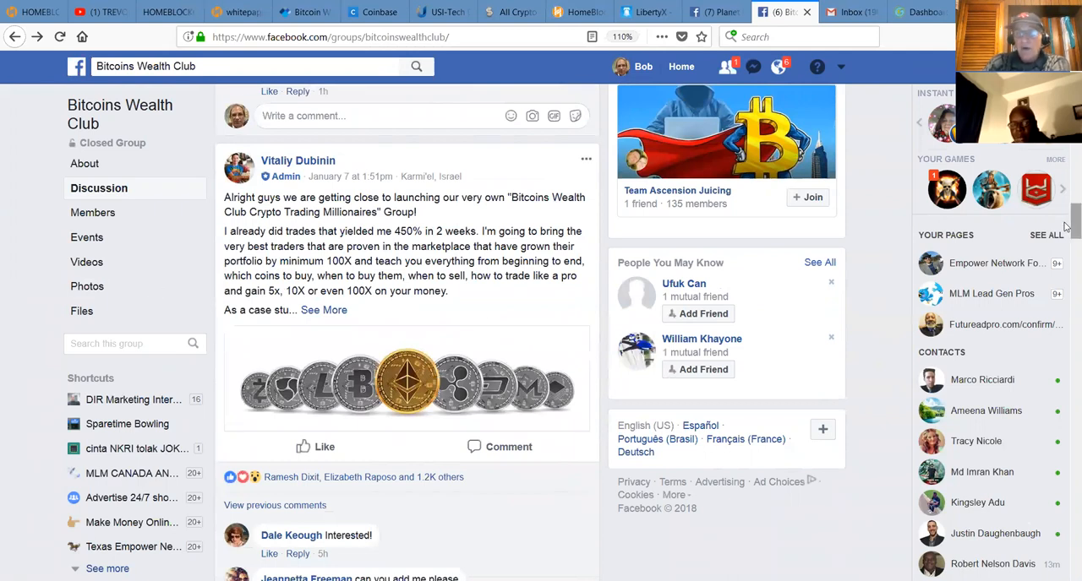
scroll(down, 3)
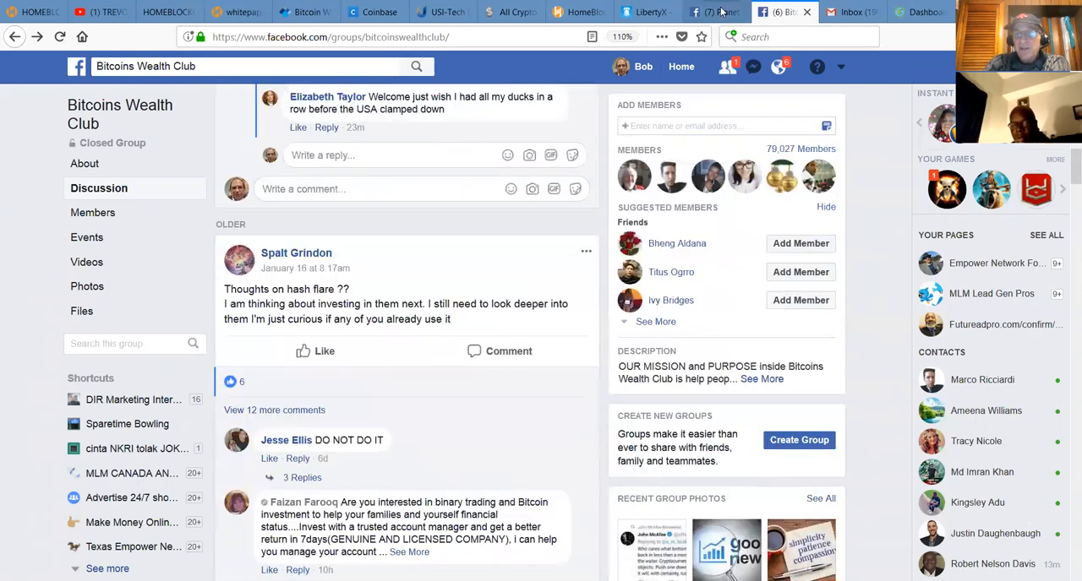
Switch to the HomeBlockCoin dashboard showing six days of credited interest and a 0 BTC balance
click(774, 12)
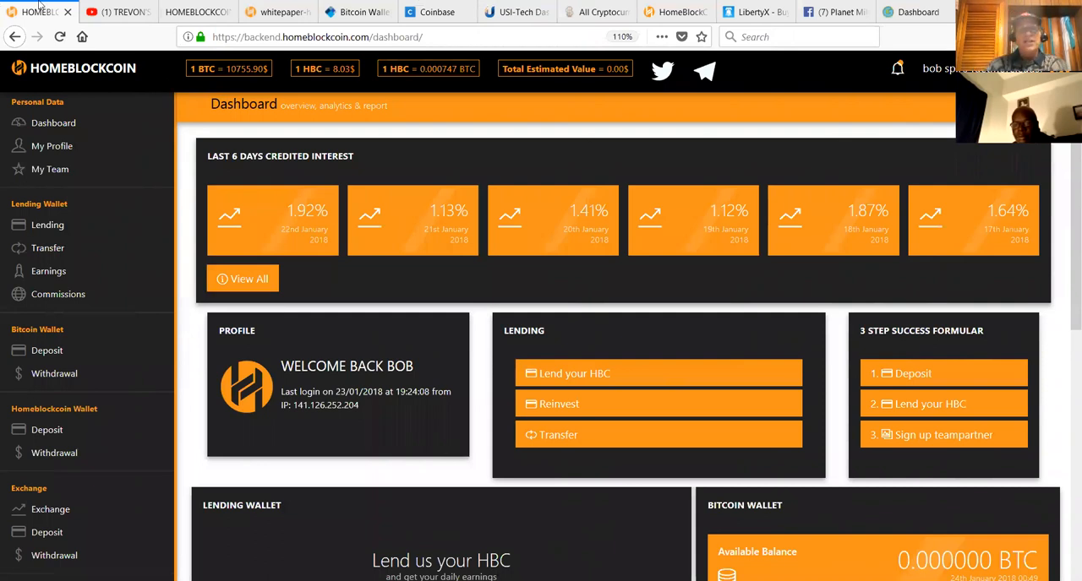
mouse_move(357, 12)
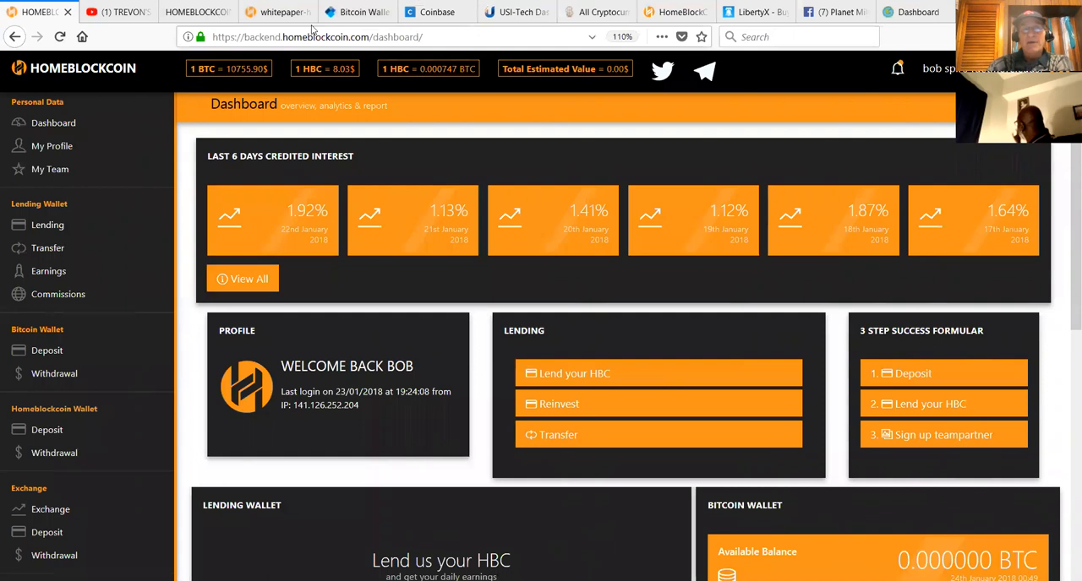
Open the HomeBlockCoin whitepaper PDF and advance from the cover to the Whitepaper title page, 2 of 24
click(274, 12)
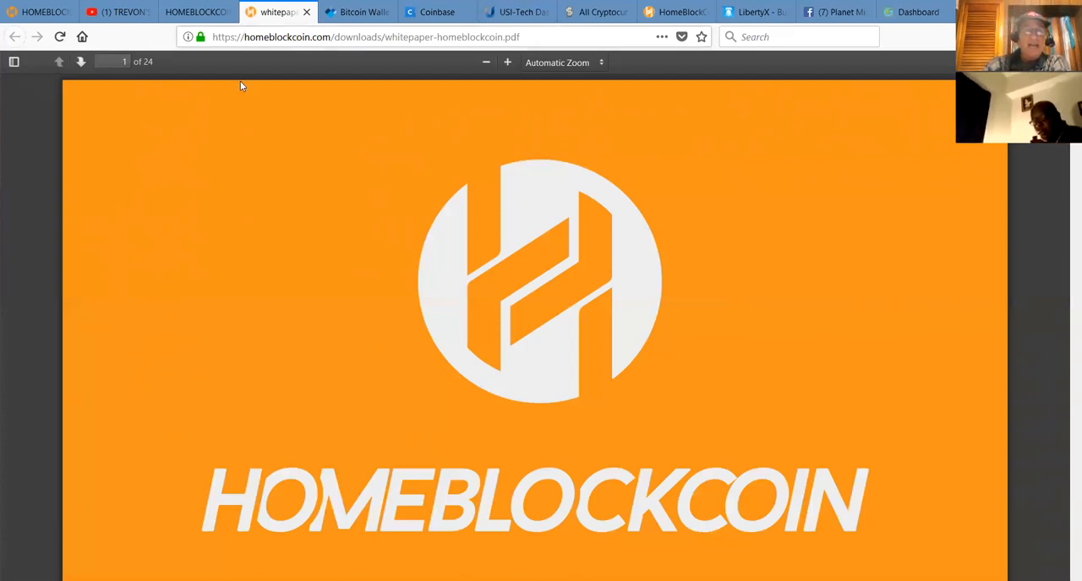
mouse_move(1065, 429)
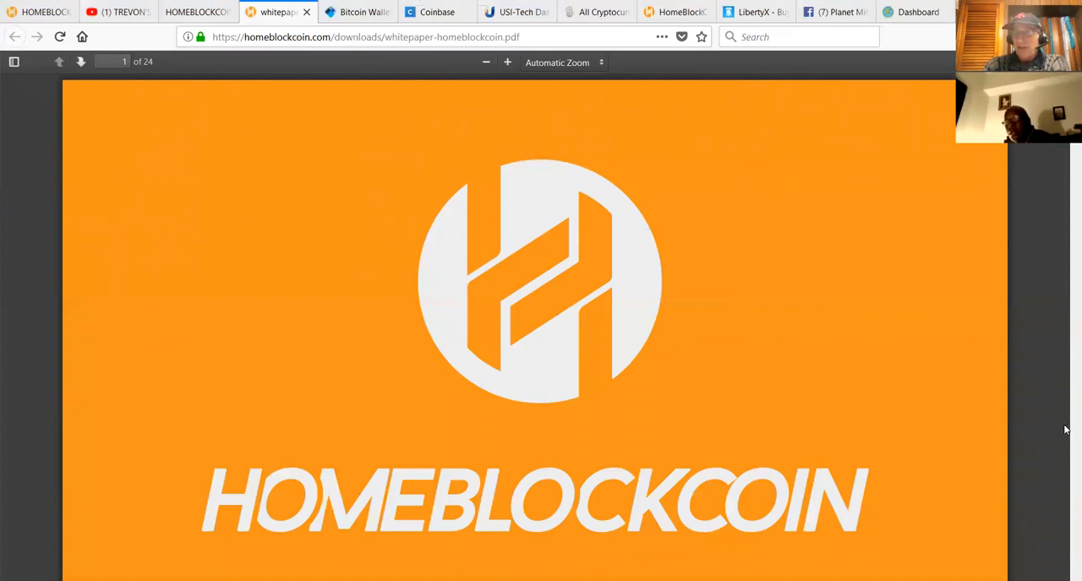
mouse_move(943, 99)
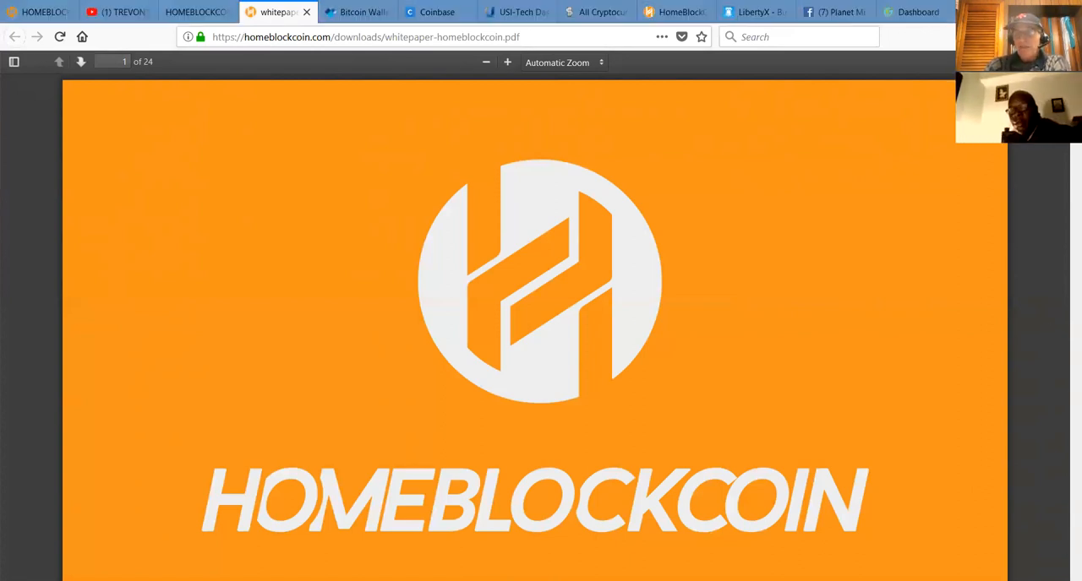
scroll(down, 3)
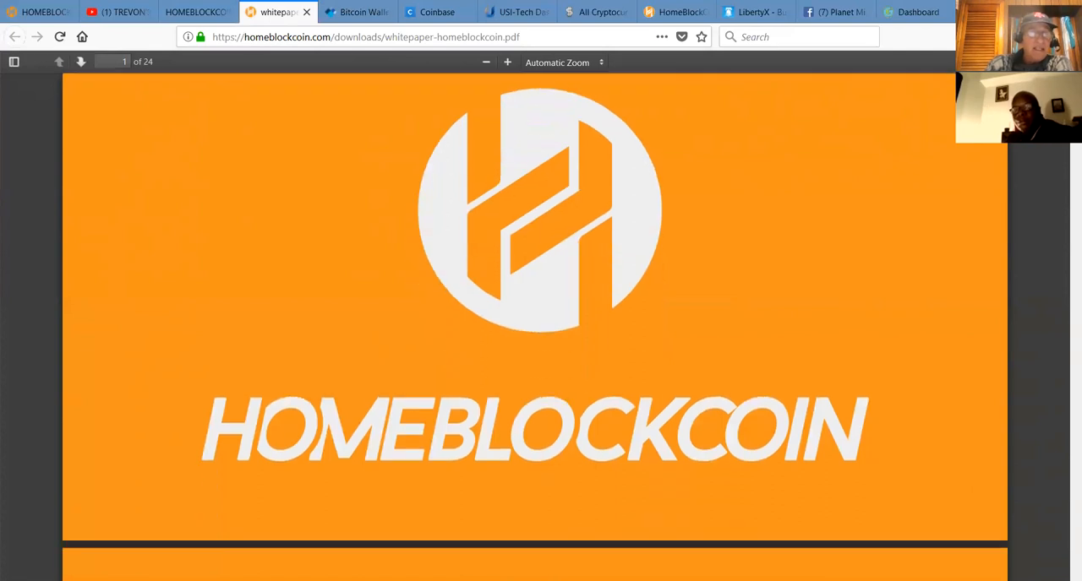
scroll(down, 3)
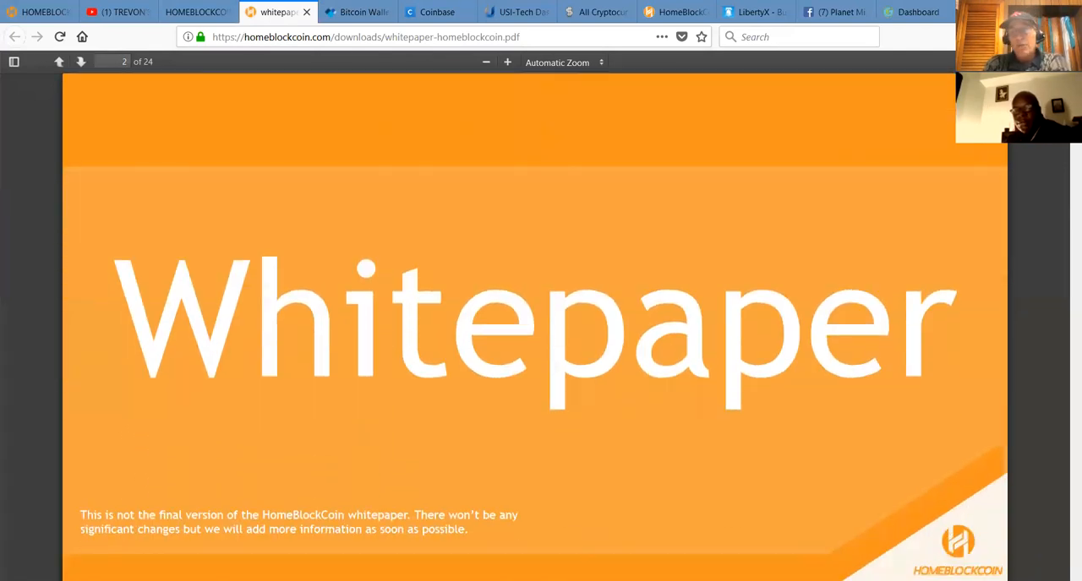
Scroll past About HomeBlockCoin to the What is HomeBlockCoin page, 4 of 24
scroll(down, 3)
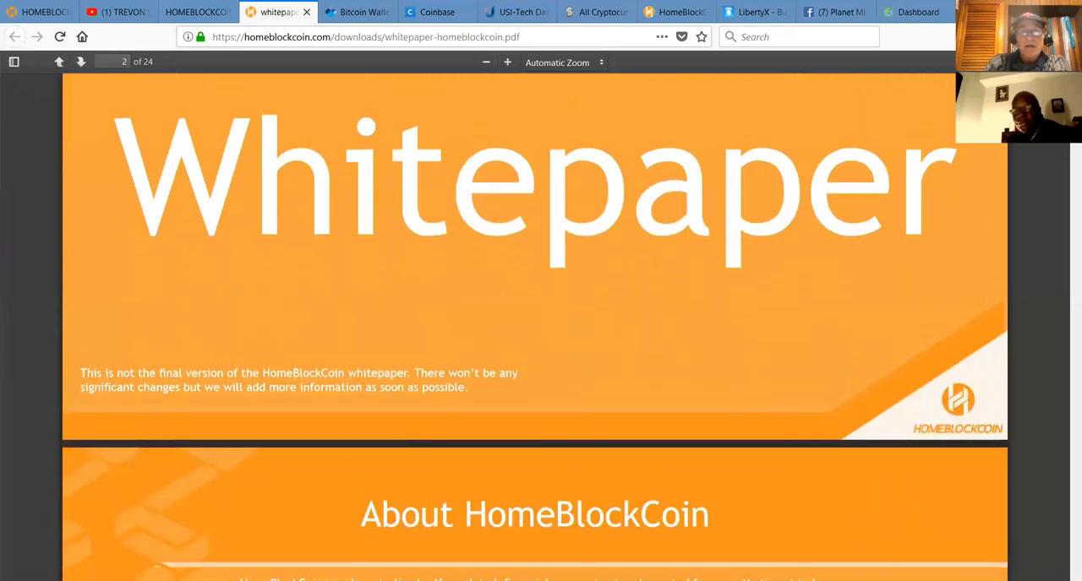
scroll(down, 3)
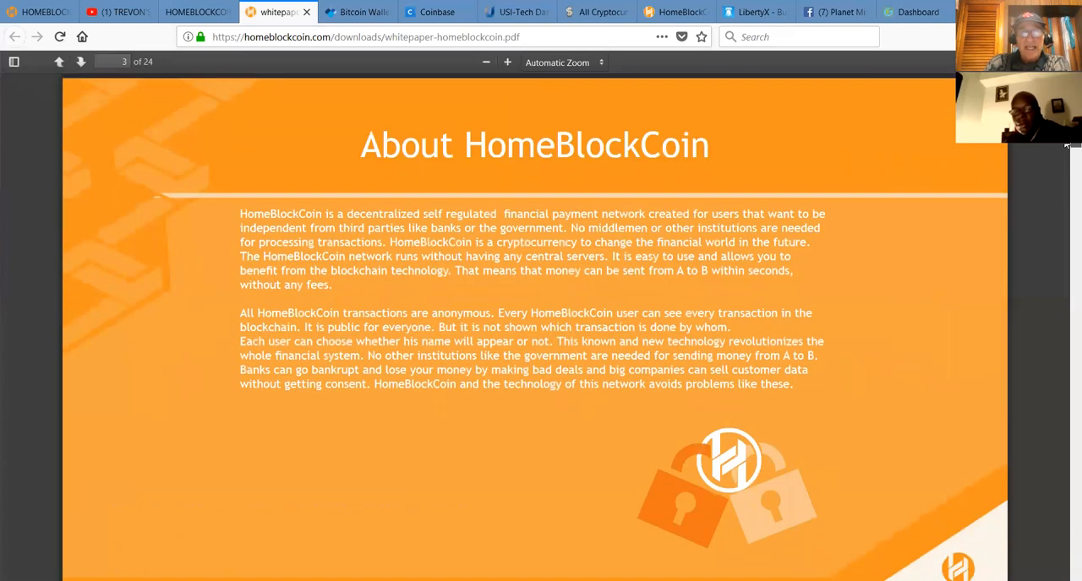
scroll(down, 3)
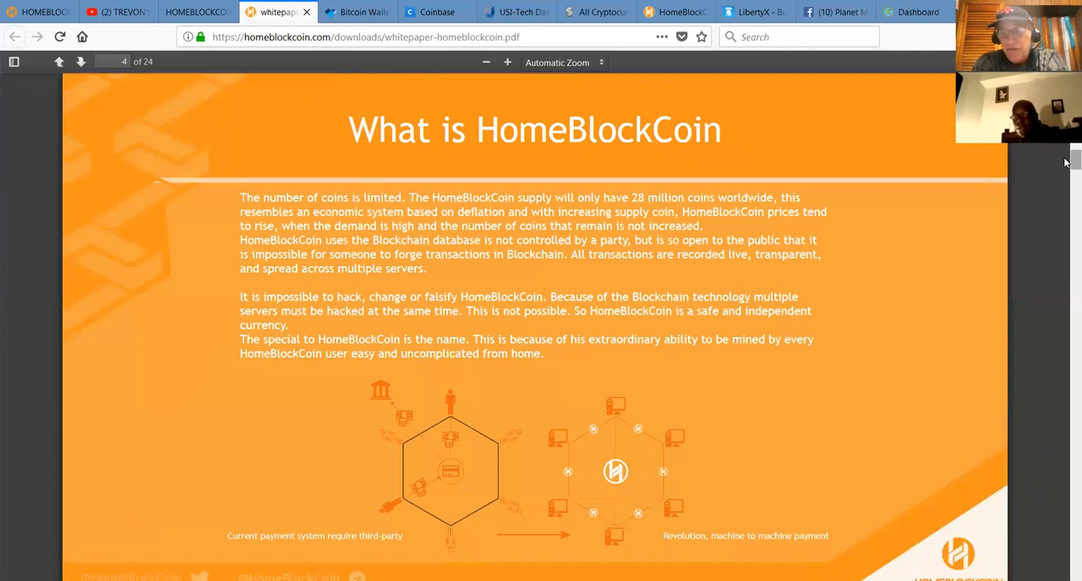
Scroll past the Specification table and ICO schedule tables toward the Value Prediction chart
scroll(down, 3)
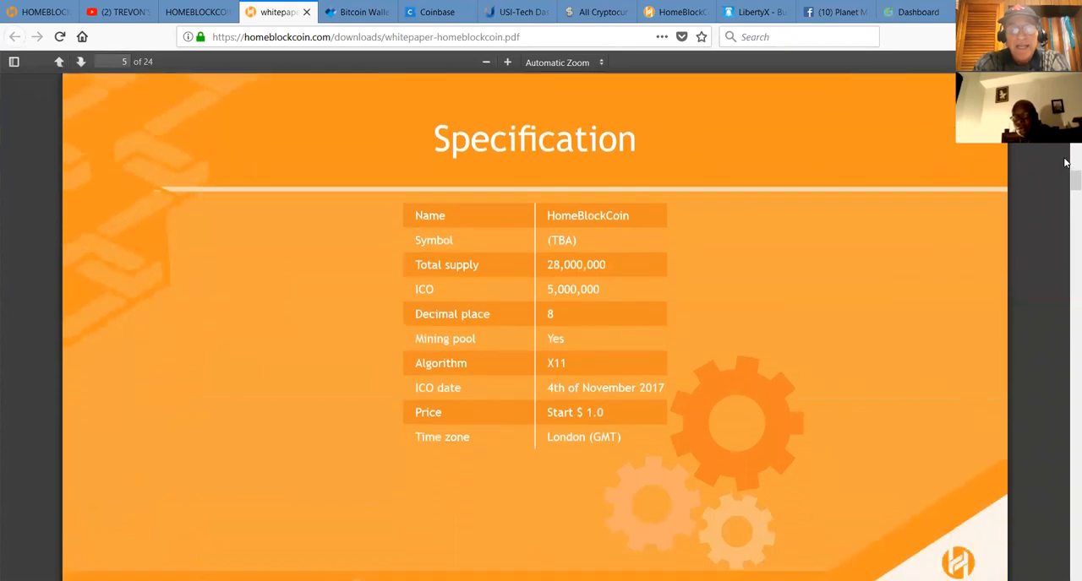
scroll(down, 3)
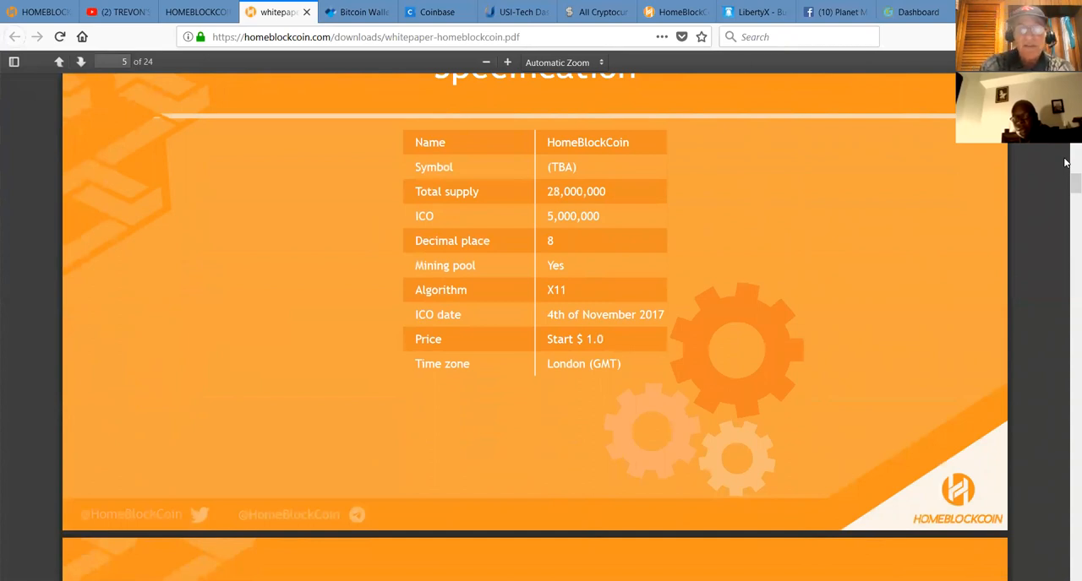
scroll(down, 3)
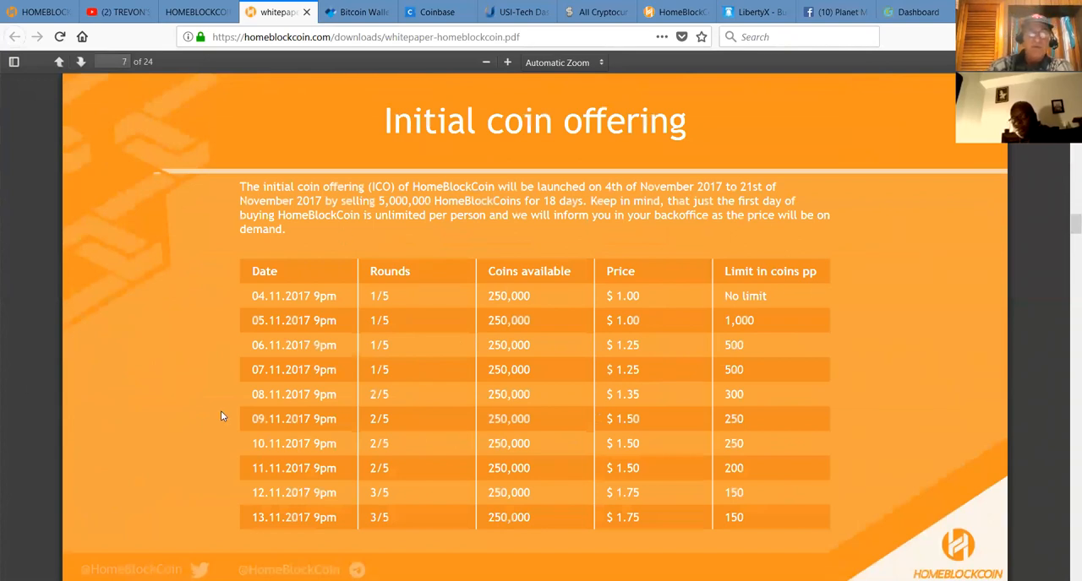
mouse_move(267, 517)
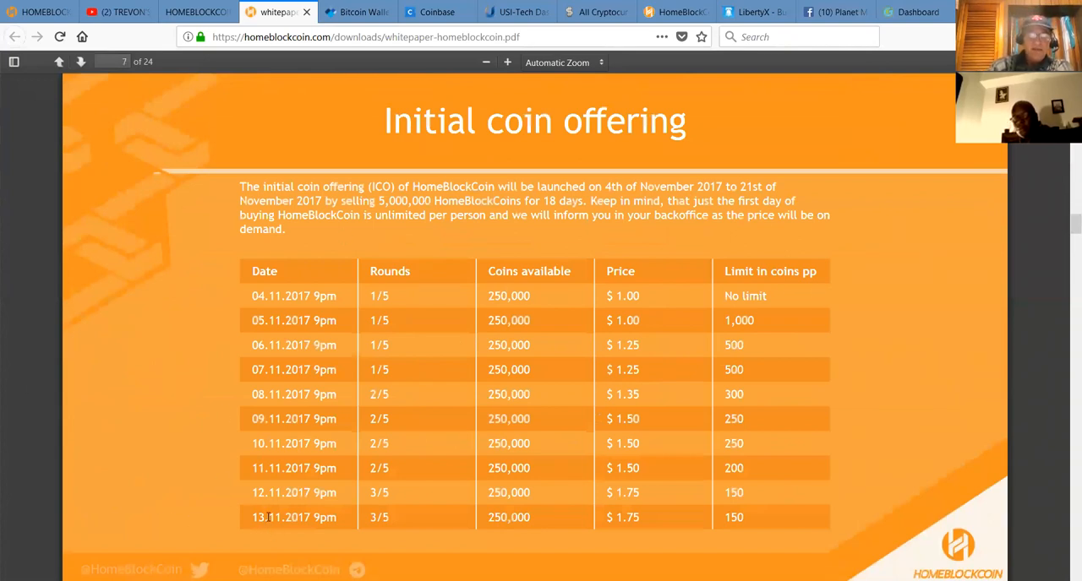
mouse_move(634, 309)
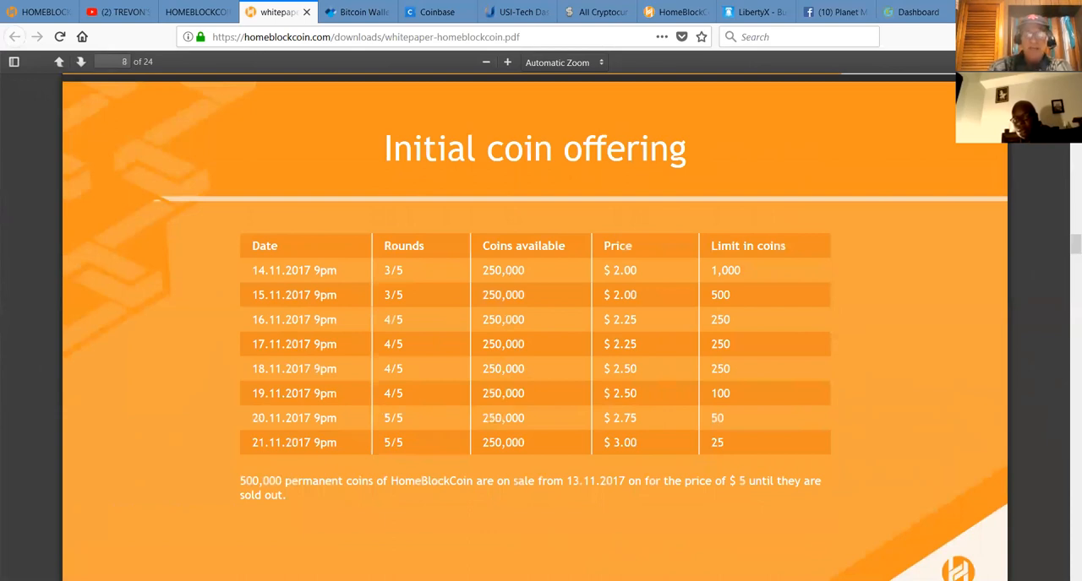
mouse_move(1024, 529)
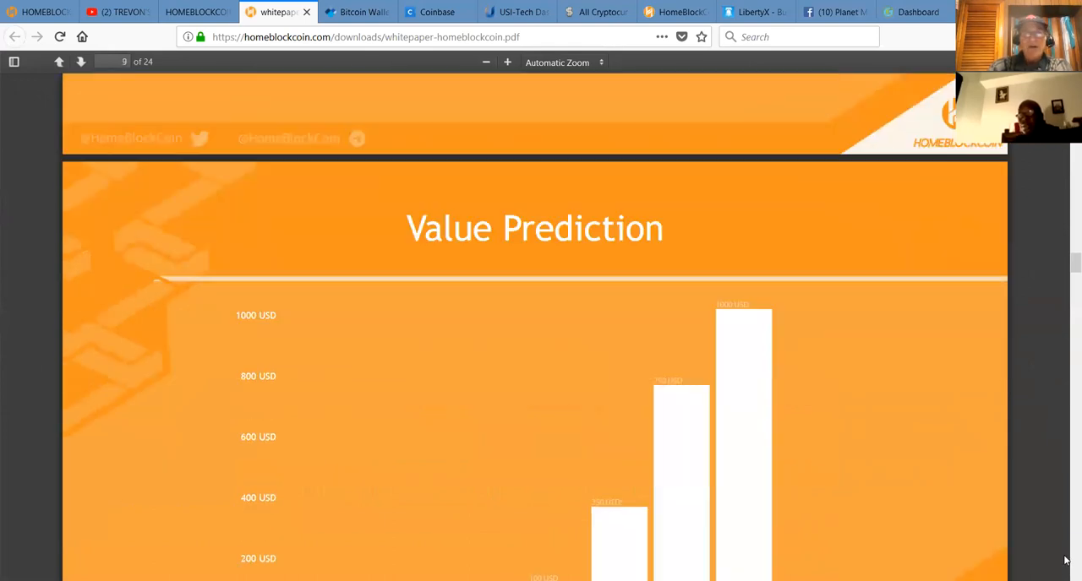
Scroll to the full Value Prediction bar chart on page 9
scroll(down, 3)
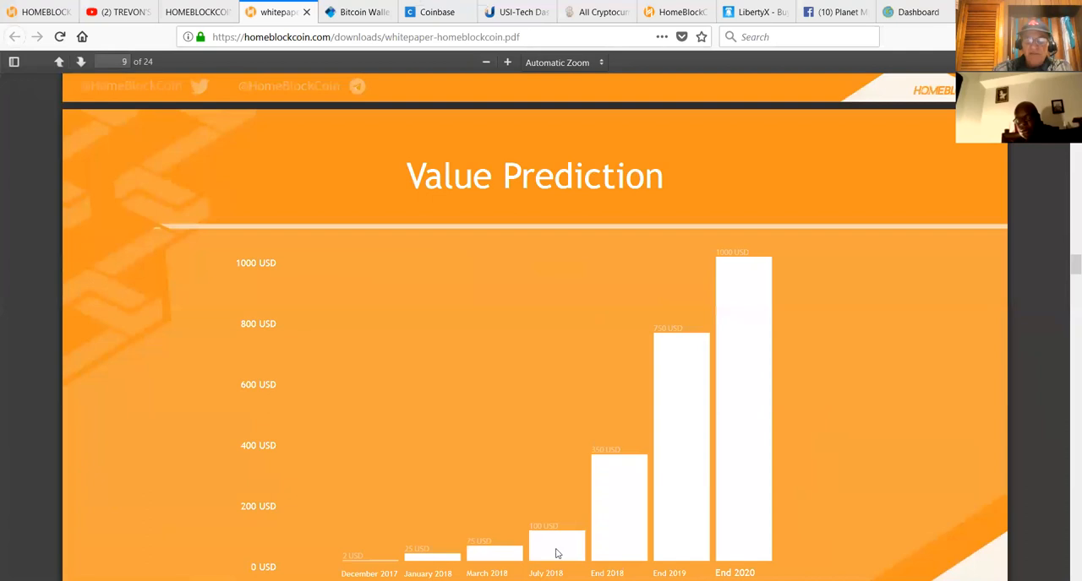
mouse_move(603, 476)
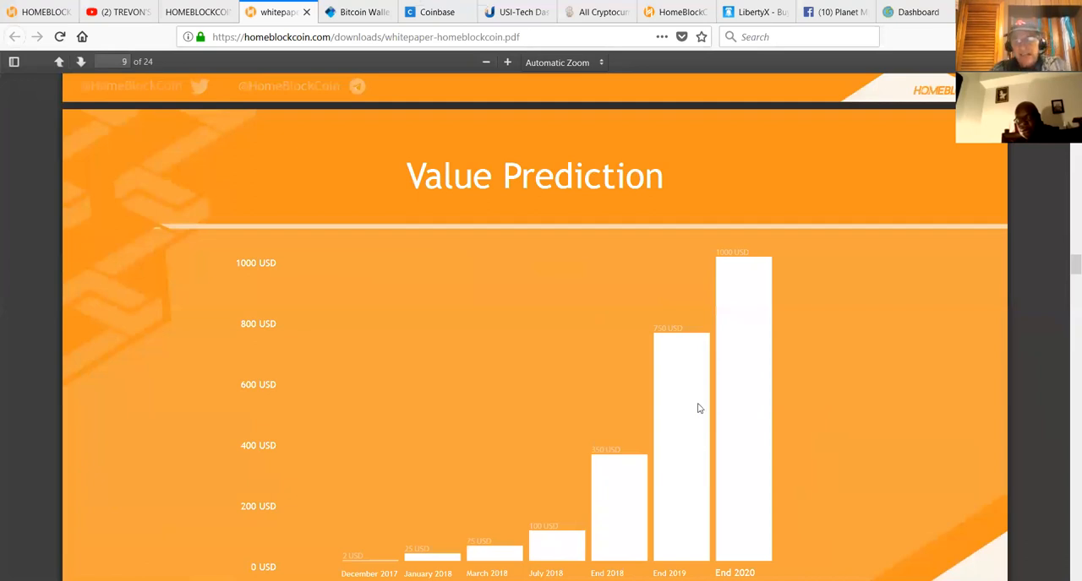
mouse_move(673, 553)
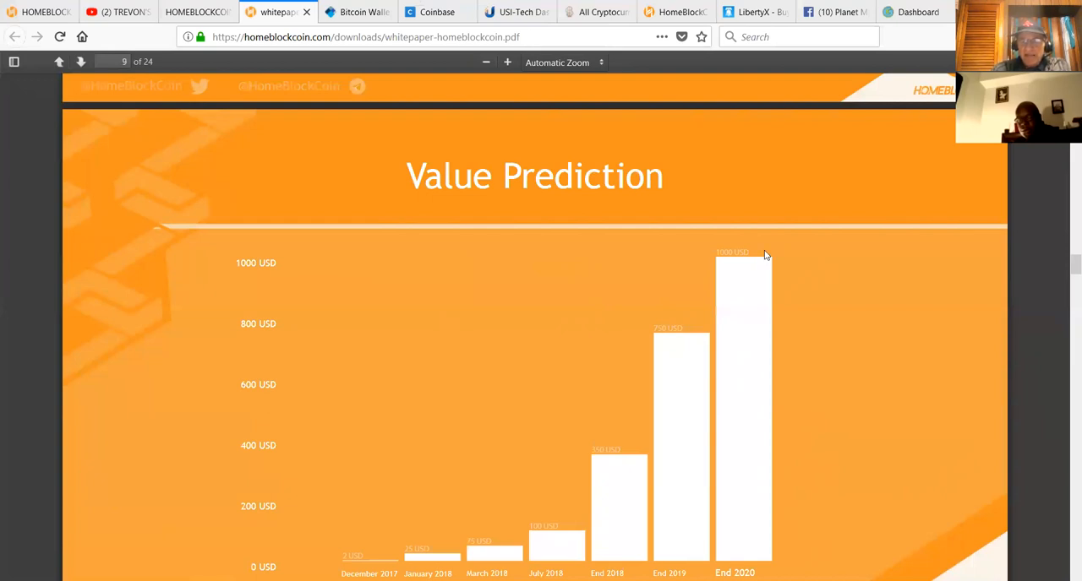
mouse_move(713, 321)
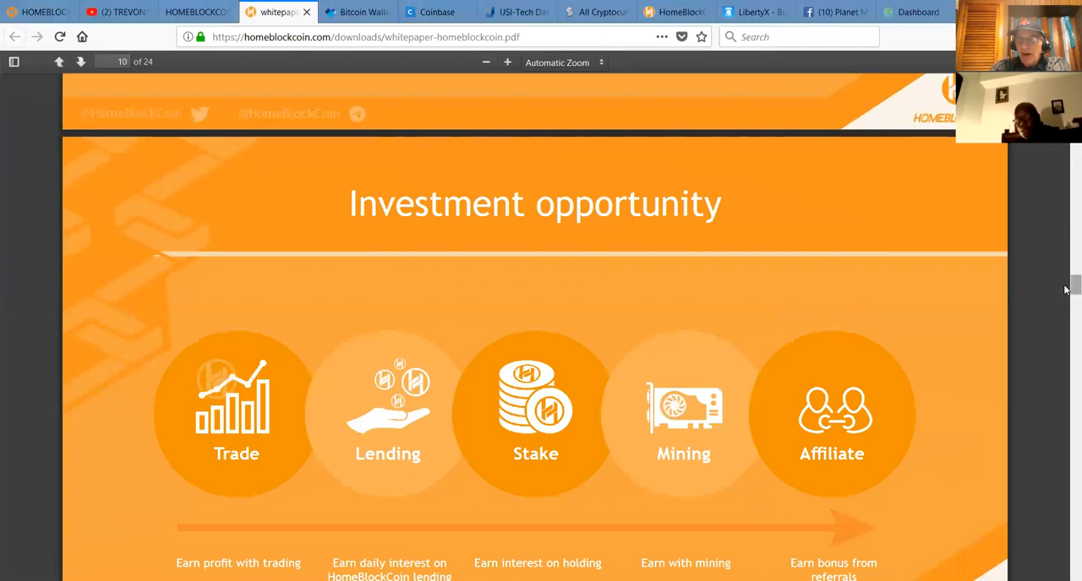
Scroll so the Trade, Lending, Stake, Mining and Affiliate earning options are fully visible
scroll(down, 3)
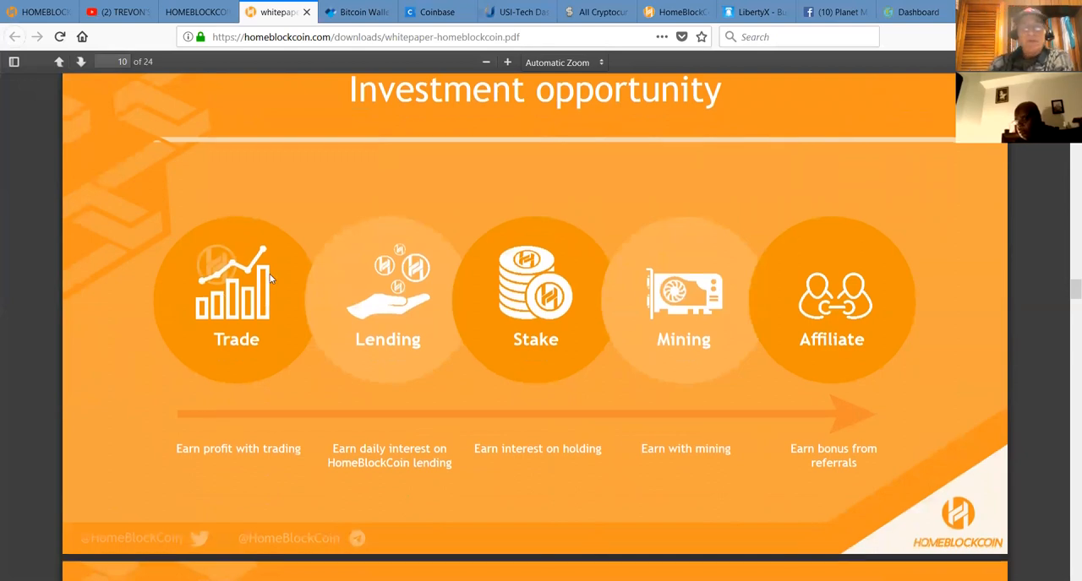
mouse_move(412, 302)
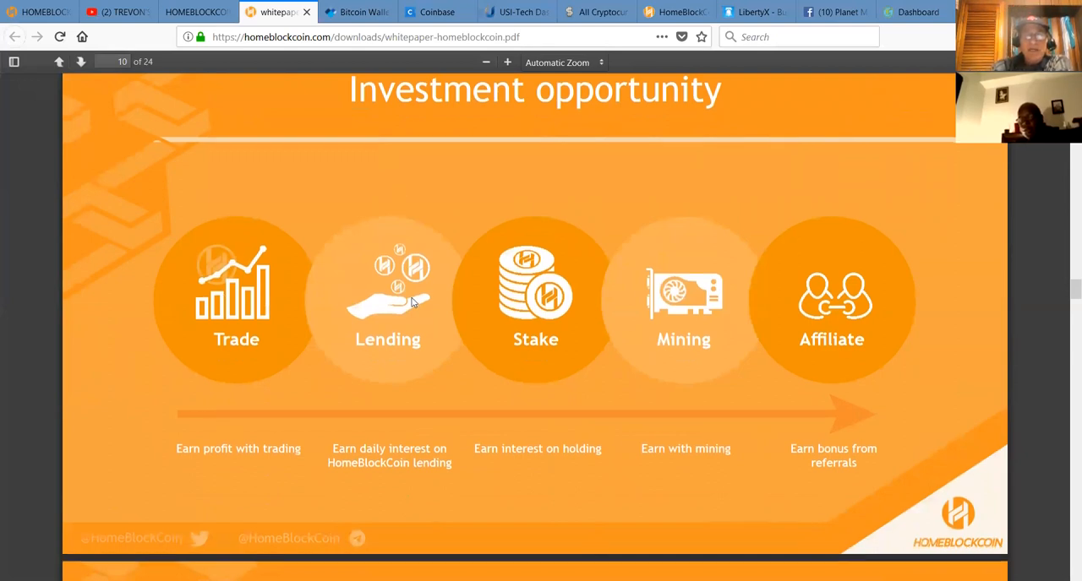
mouse_move(399, 325)
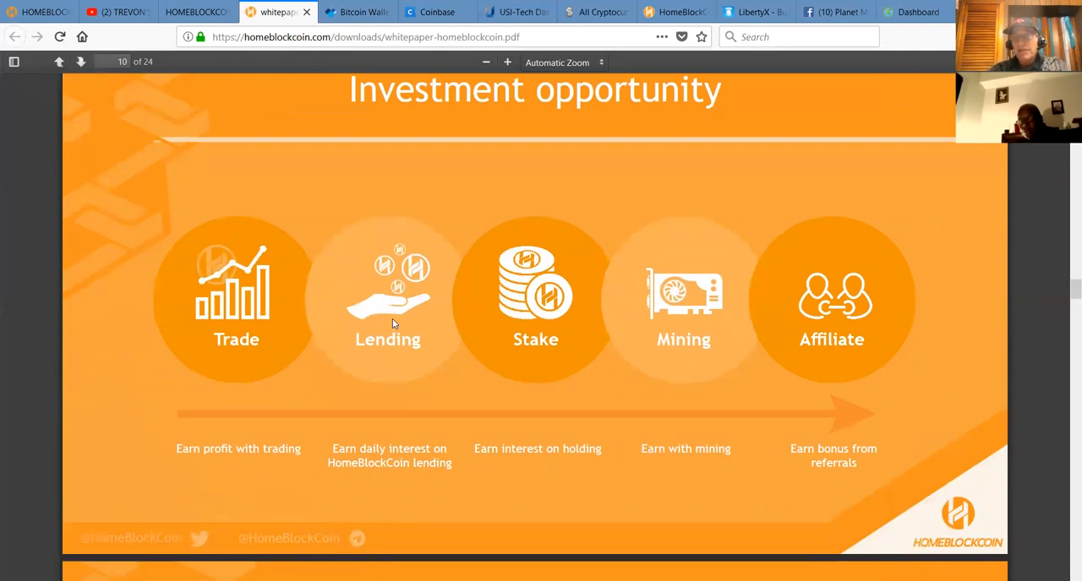
mouse_move(556, 218)
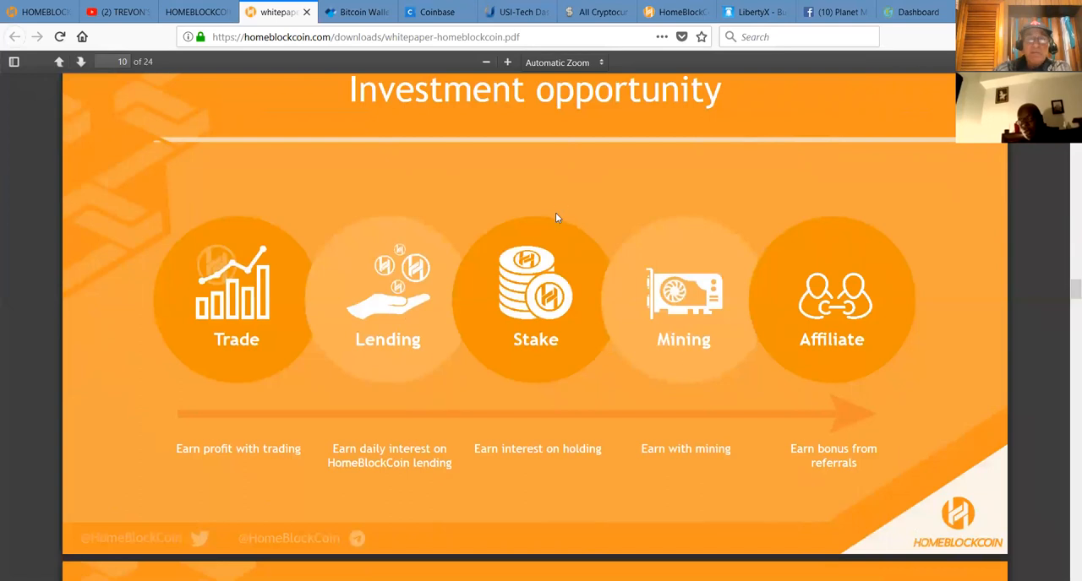
mouse_move(573, 321)
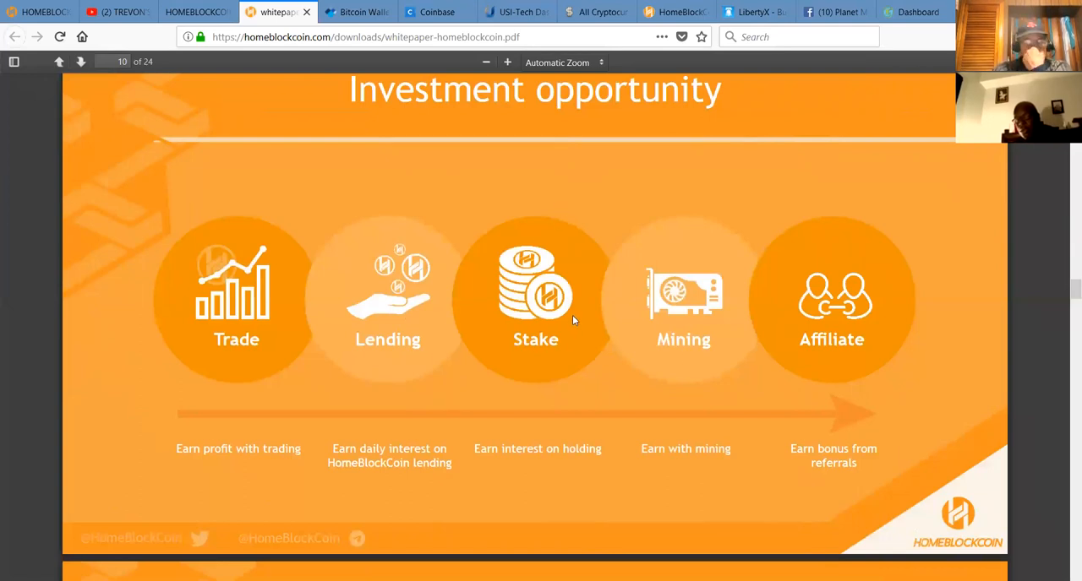
mouse_move(485, 141)
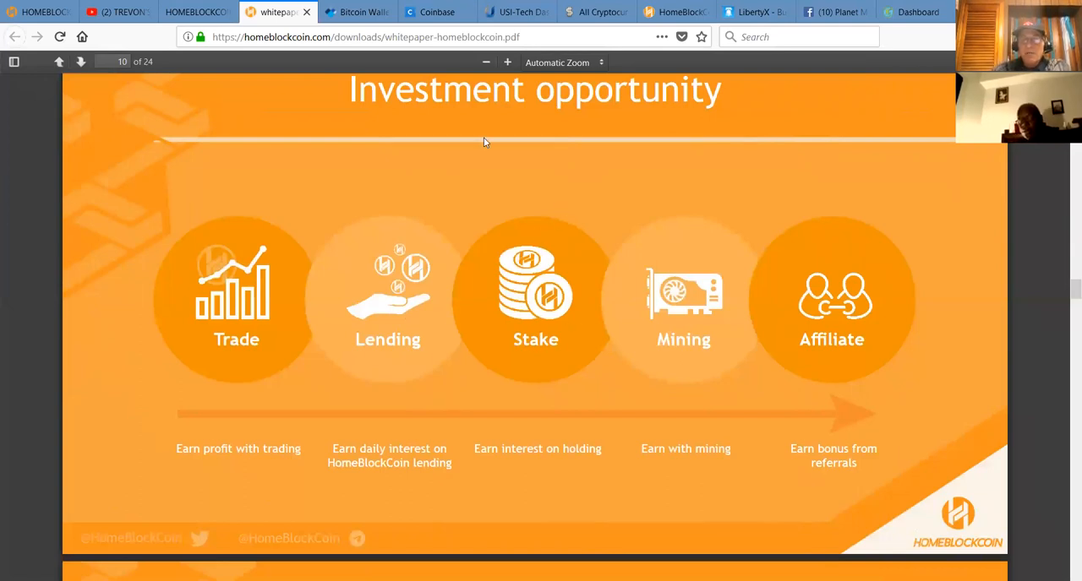
mouse_move(544, 271)
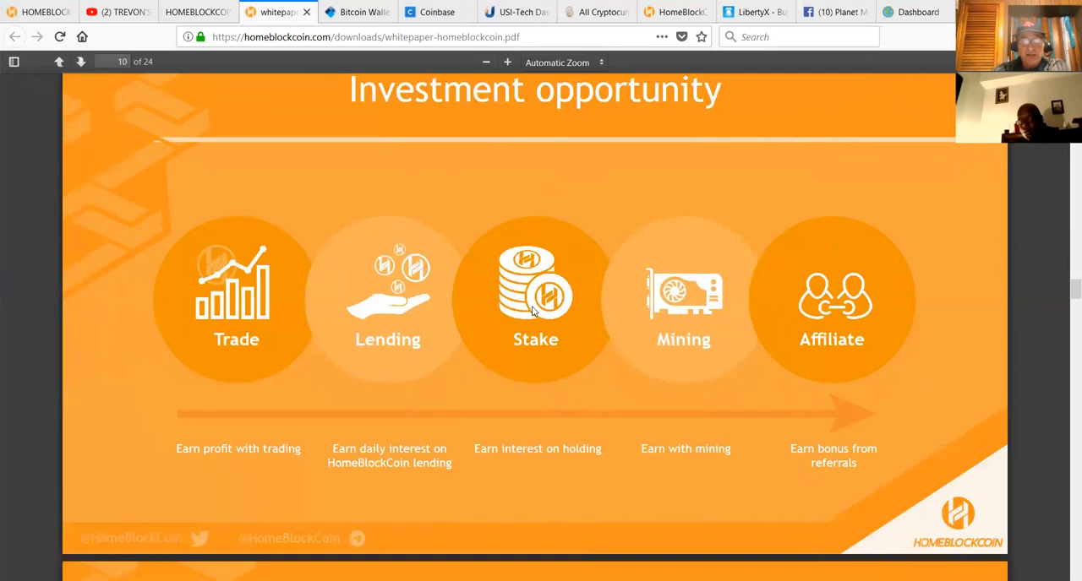
mouse_move(707, 268)
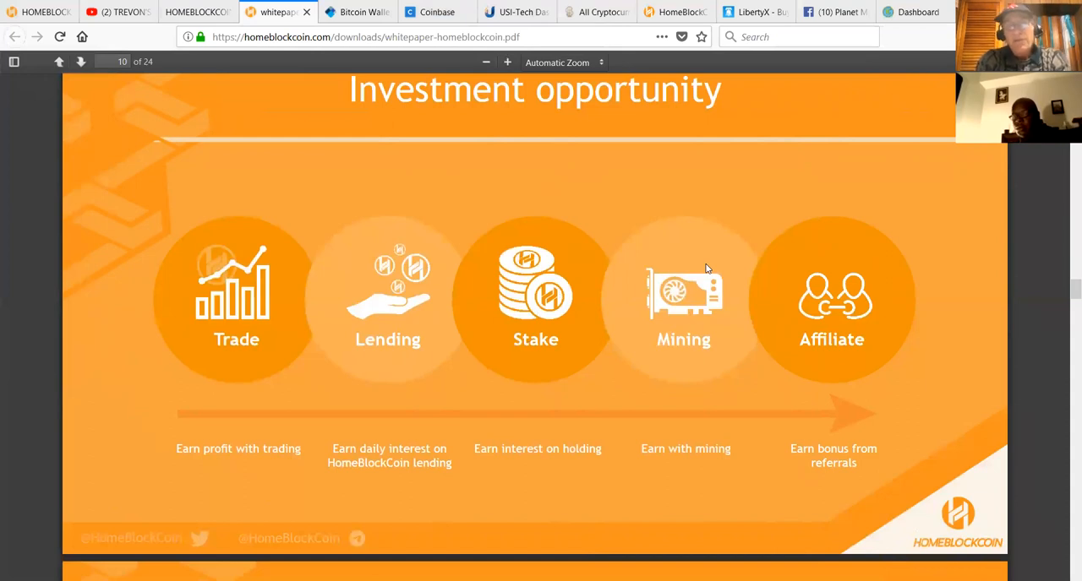
mouse_move(876, 277)
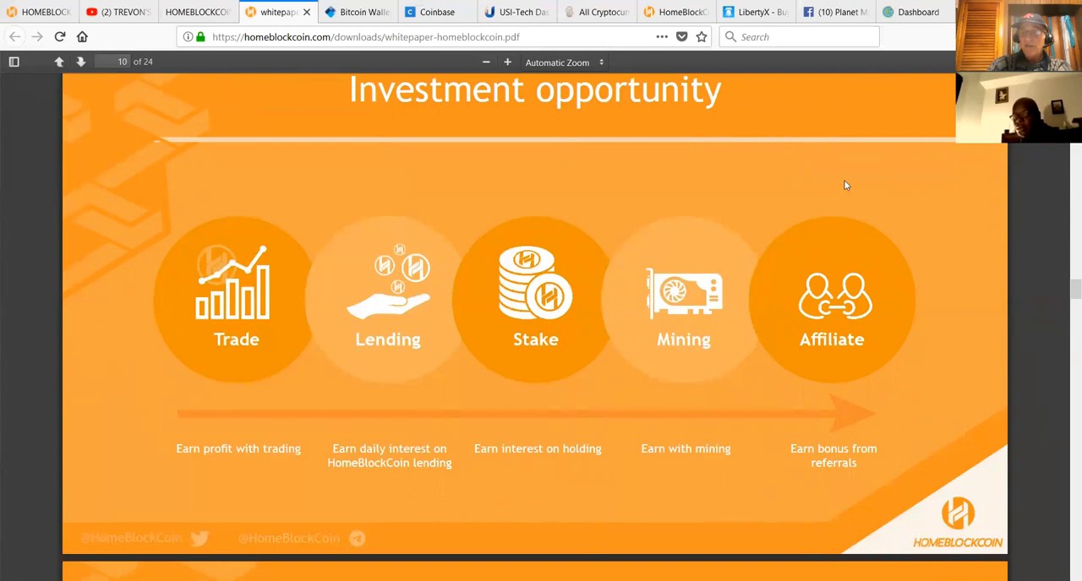
mouse_move(793, 288)
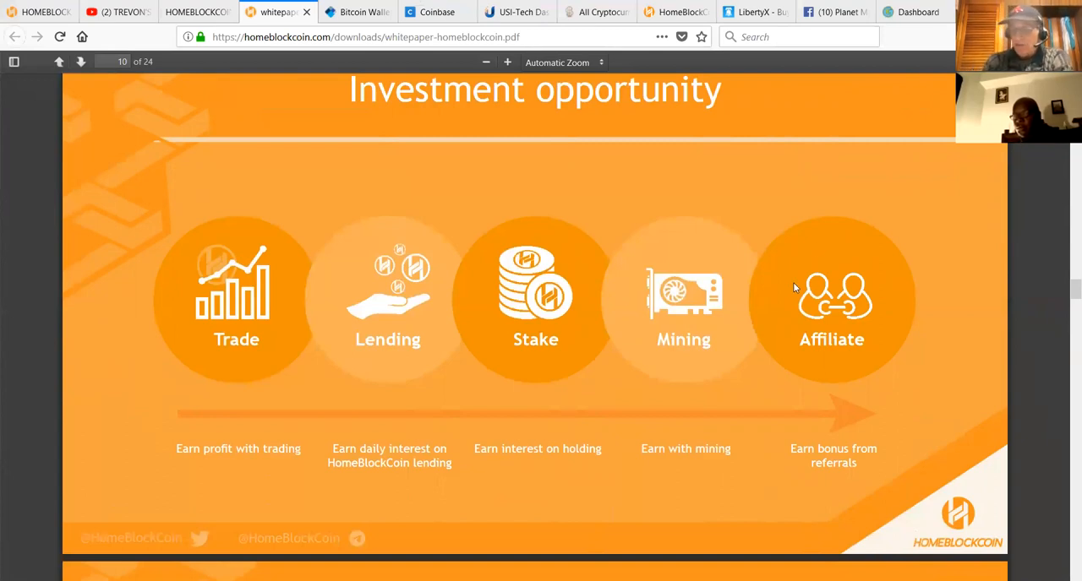
mouse_move(649, 251)
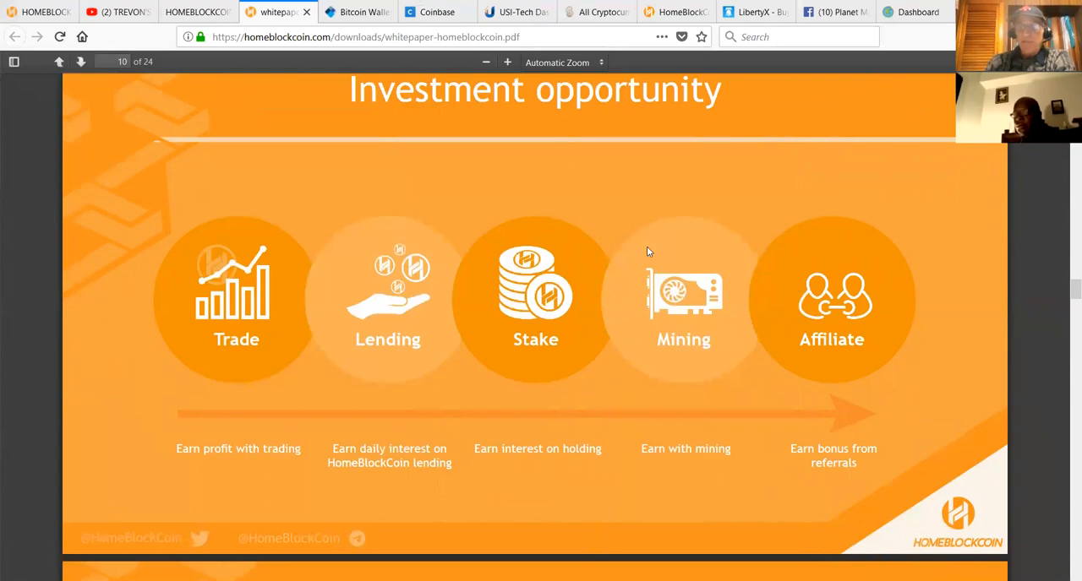
mouse_move(1064, 524)
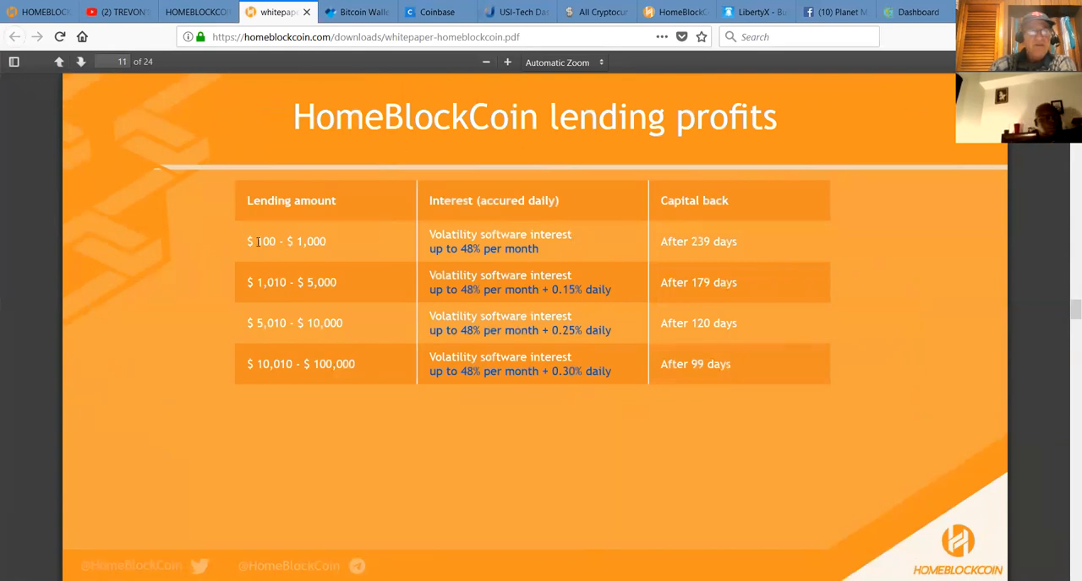
Reach page 11, the four-tier HomeBlockCoin lending profits table
double_click(266, 242)
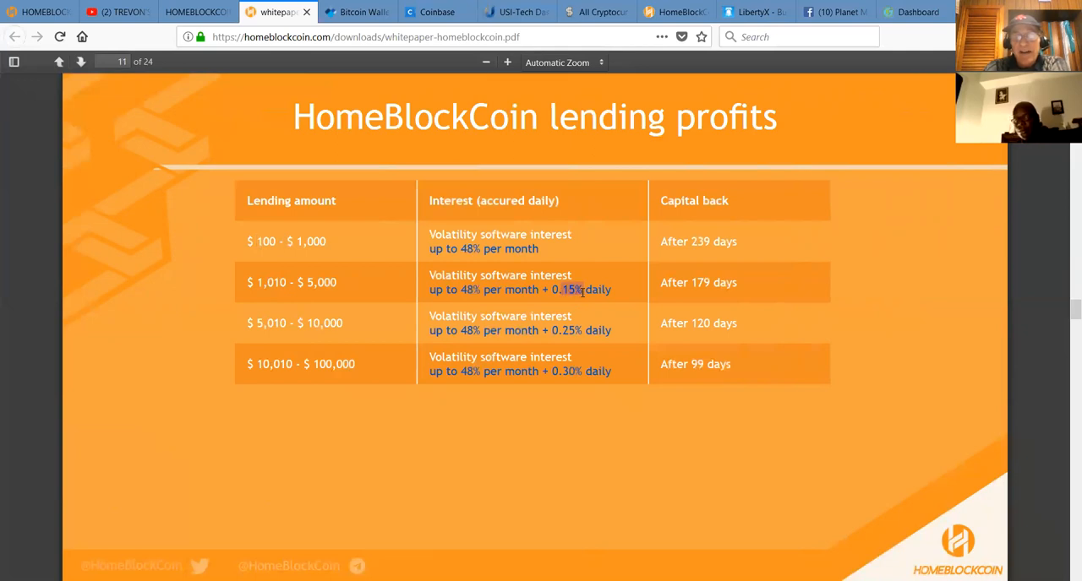
mouse_move(693, 282)
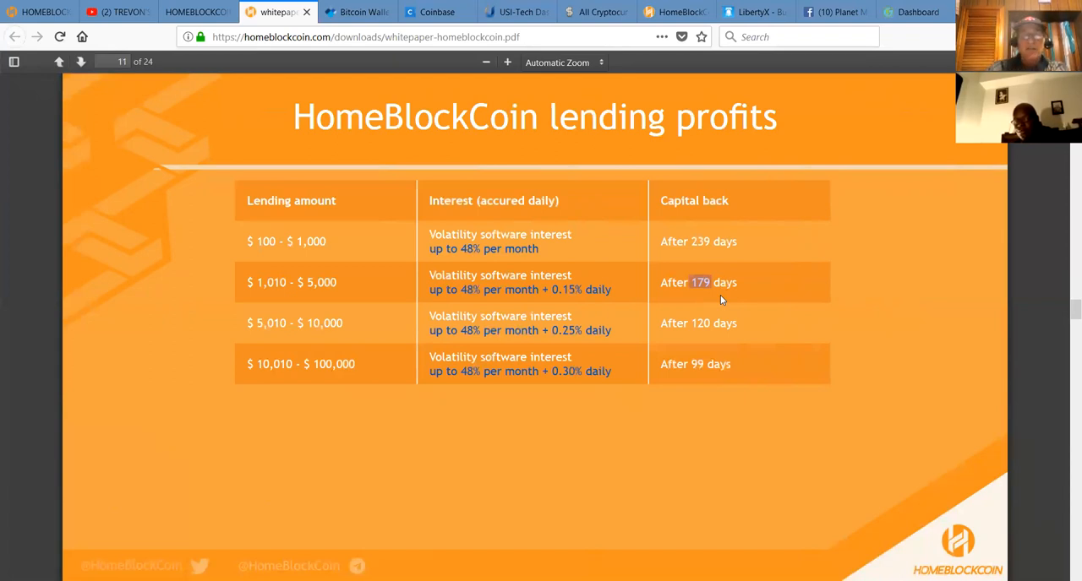
mouse_move(267, 328)
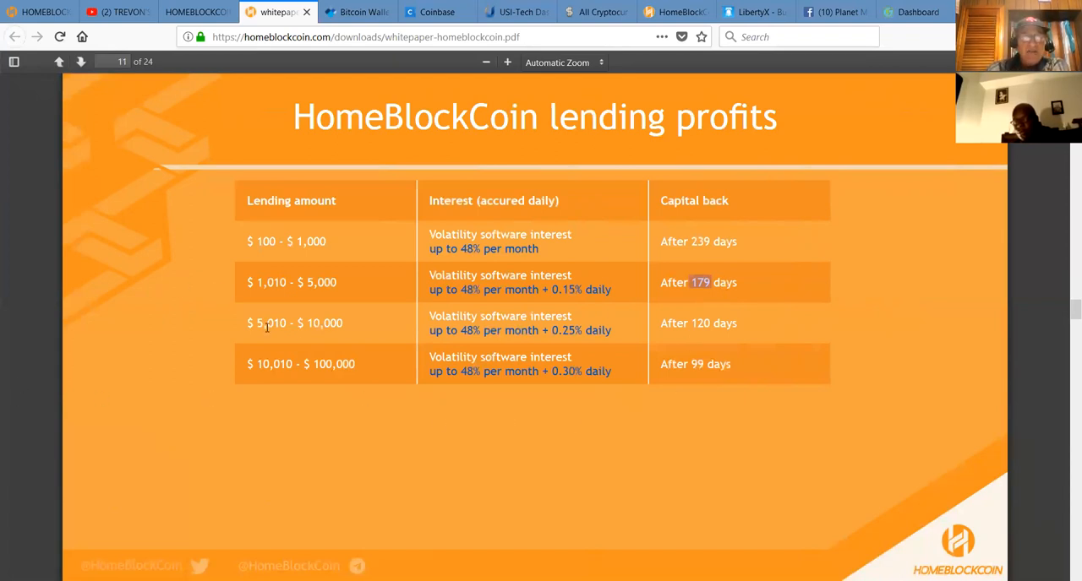
mouse_move(566, 335)
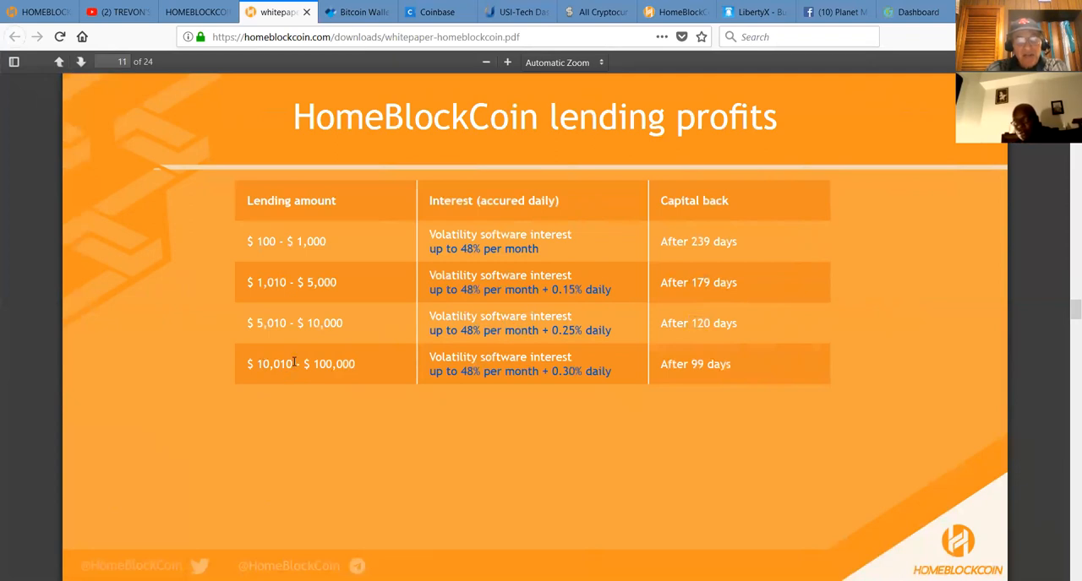
double_click(274, 363)
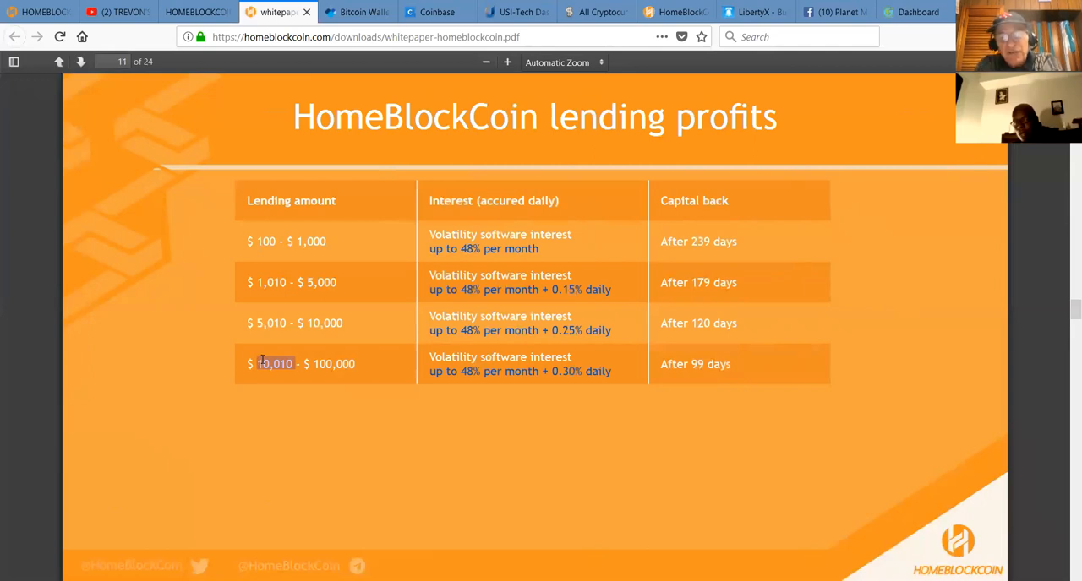
mouse_move(123, 399)
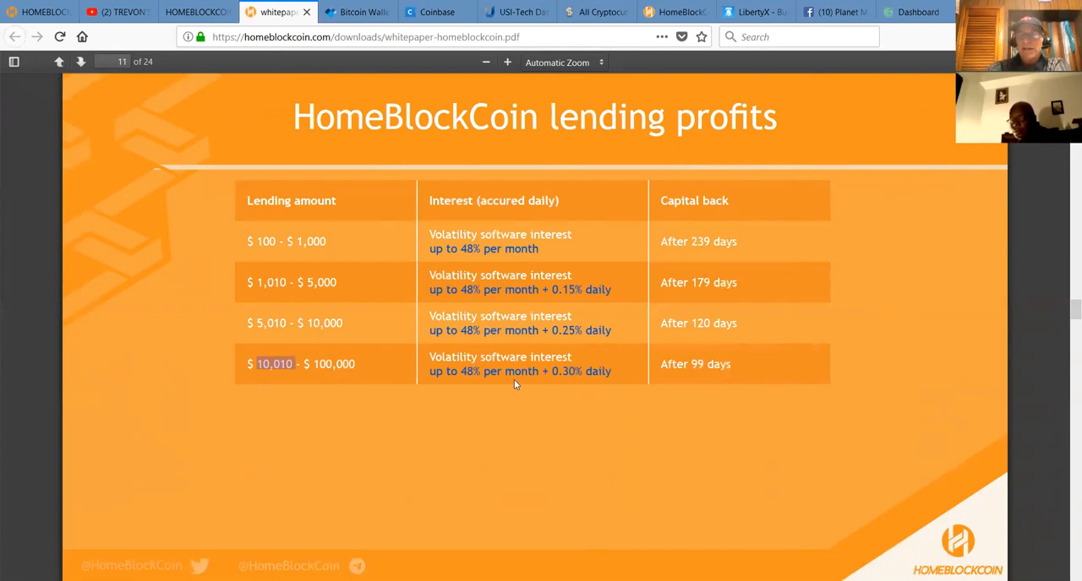
mouse_move(717, 245)
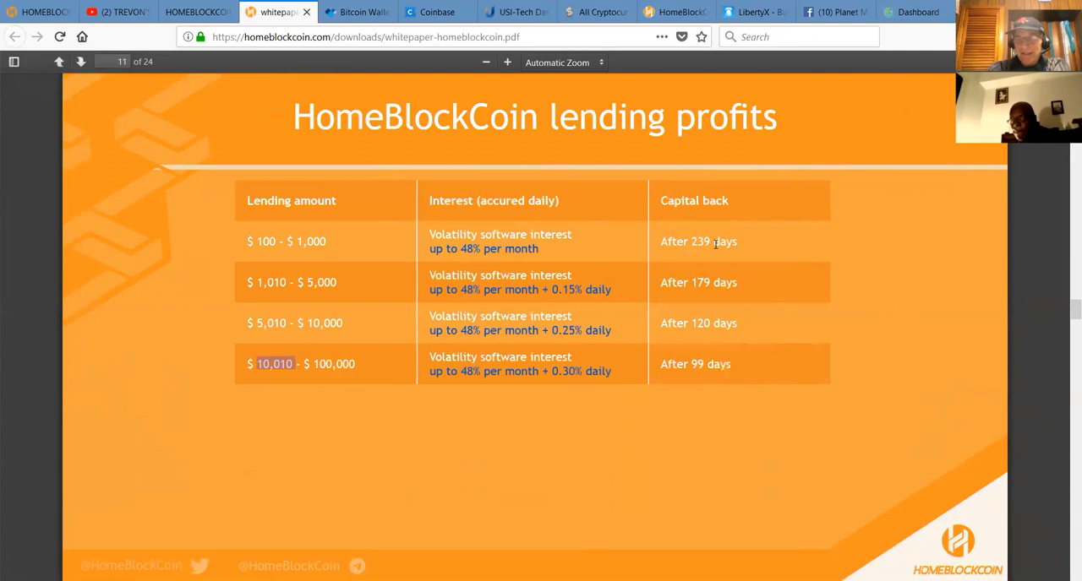
mouse_move(495, 414)
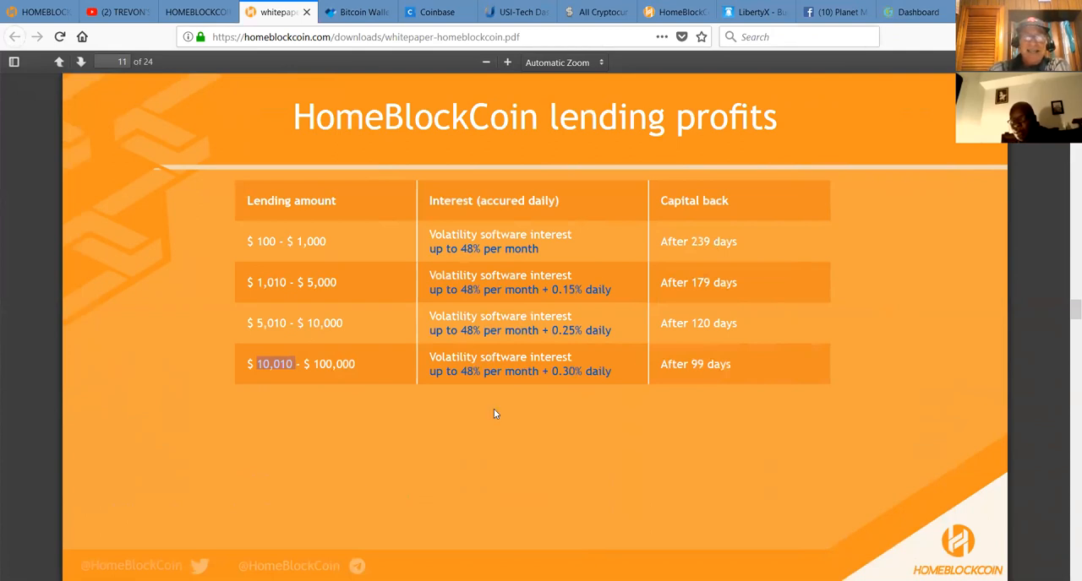
mouse_move(413, 299)
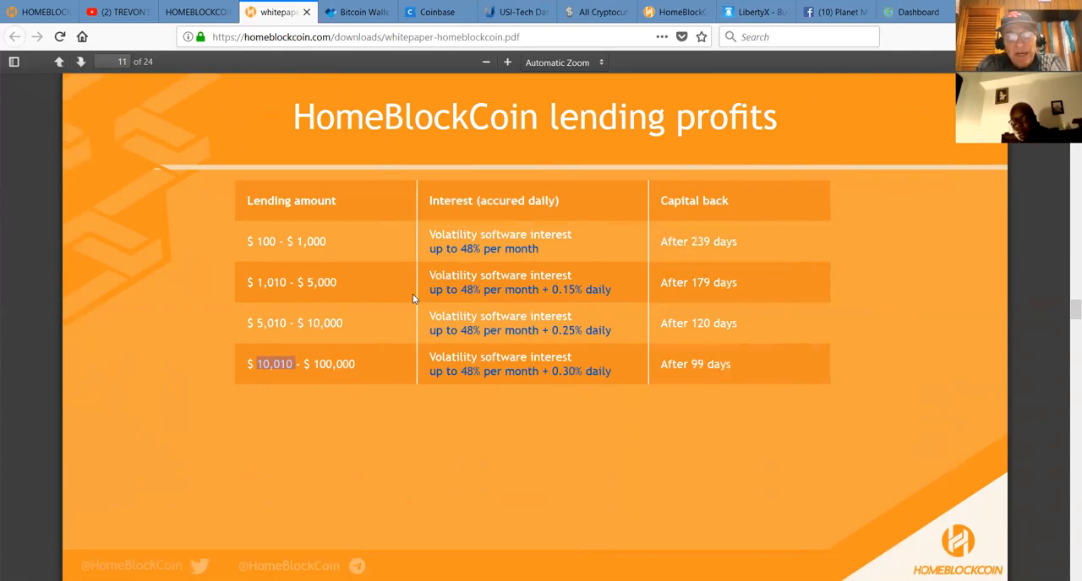
mouse_move(392, 342)
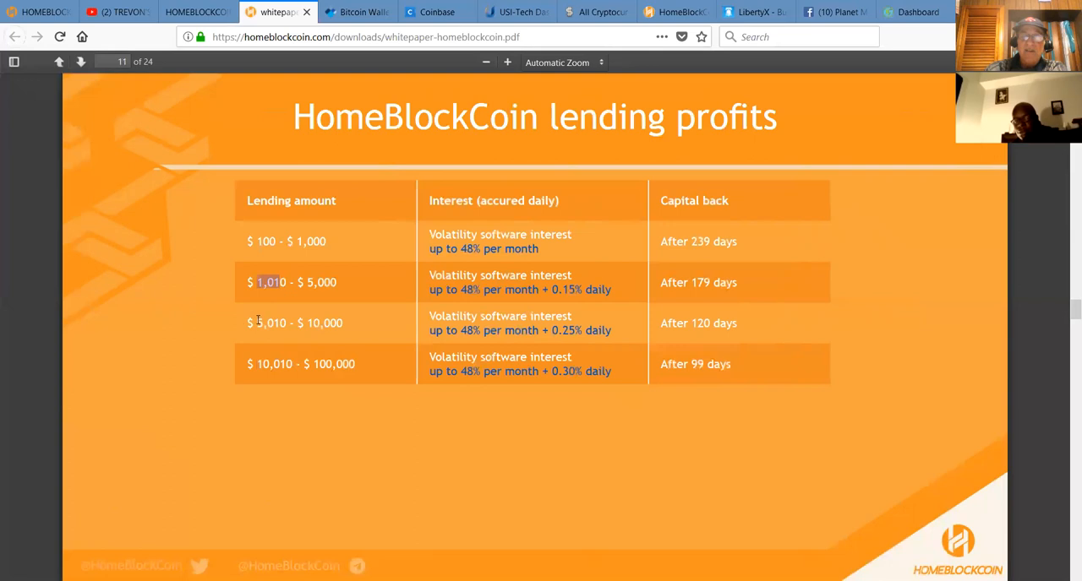
mouse_move(1064, 548)
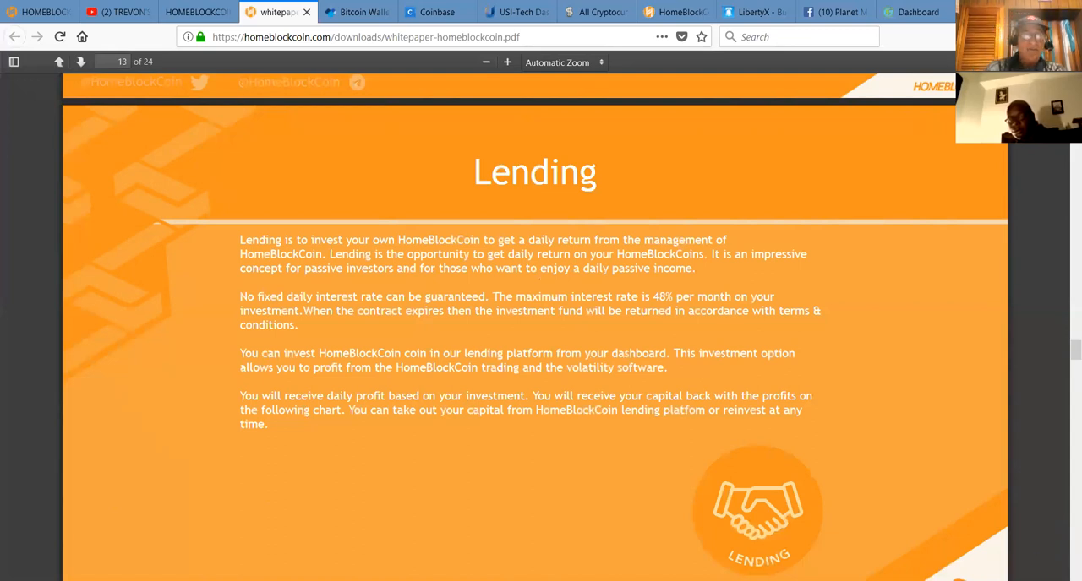
mouse_move(616, 450)
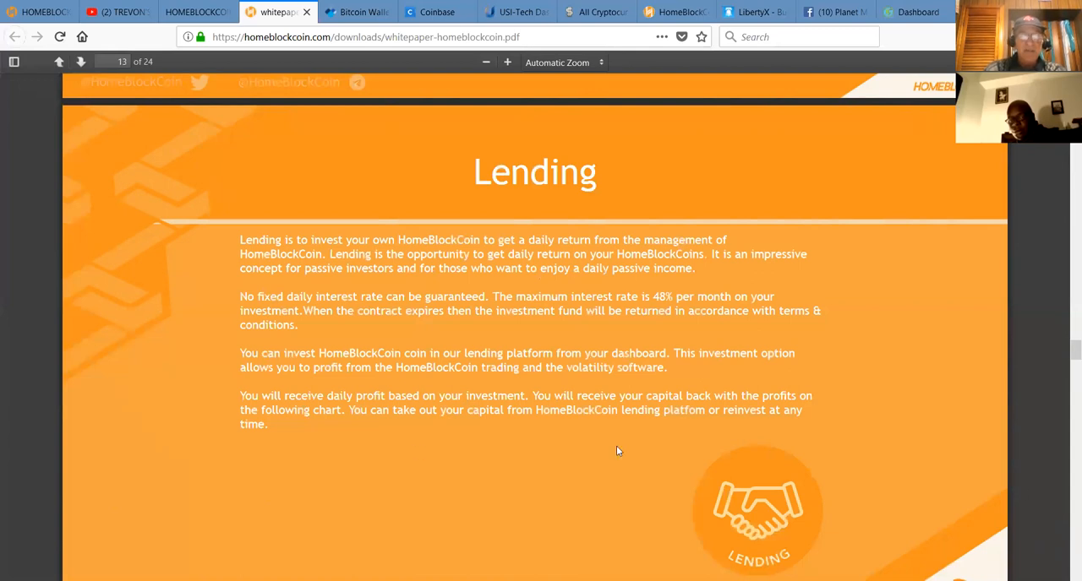
mouse_move(521, 392)
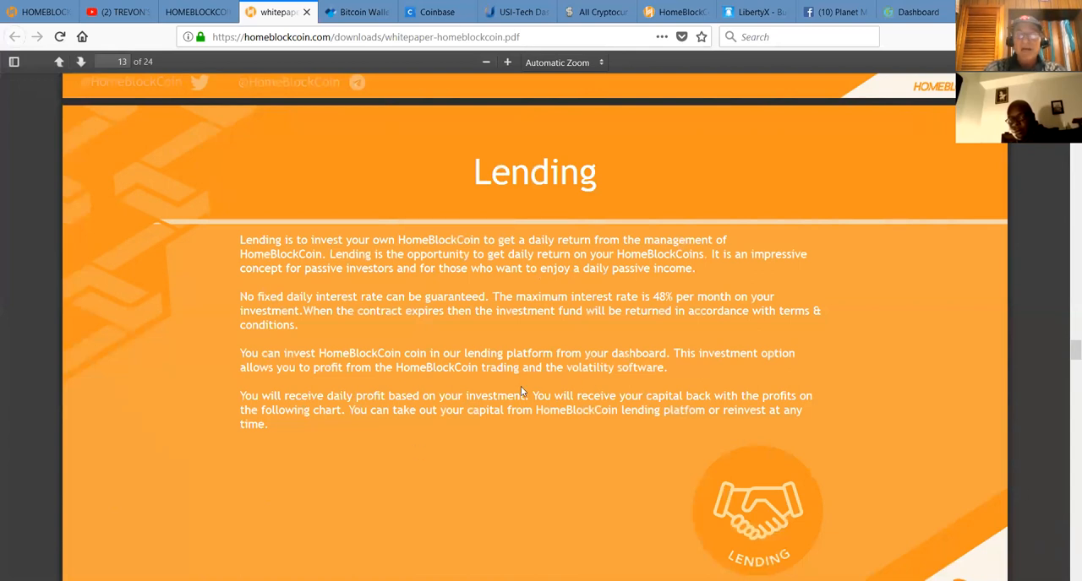
mouse_move(873, 395)
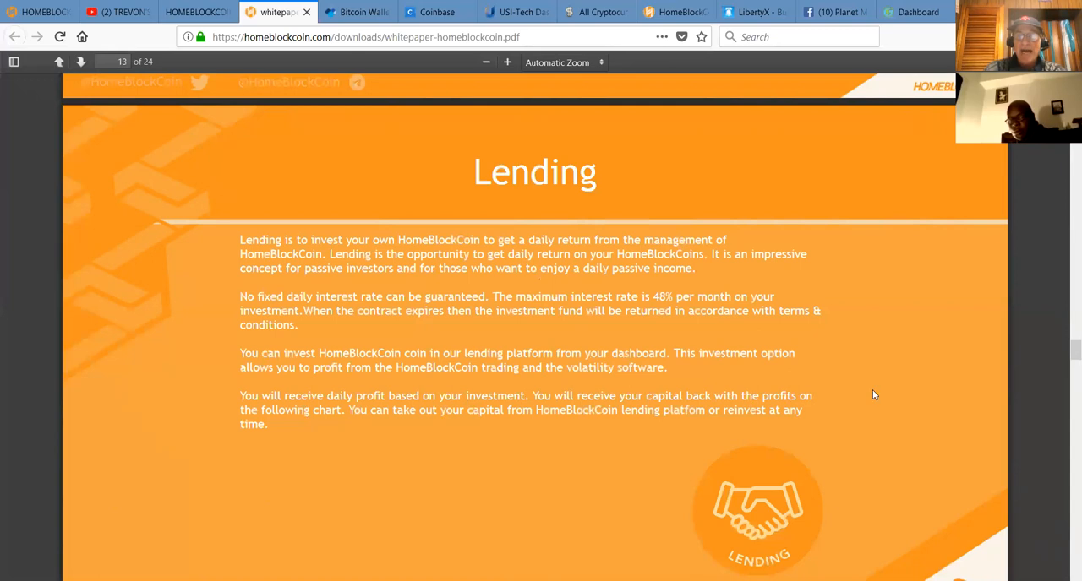
mouse_move(1051, 480)
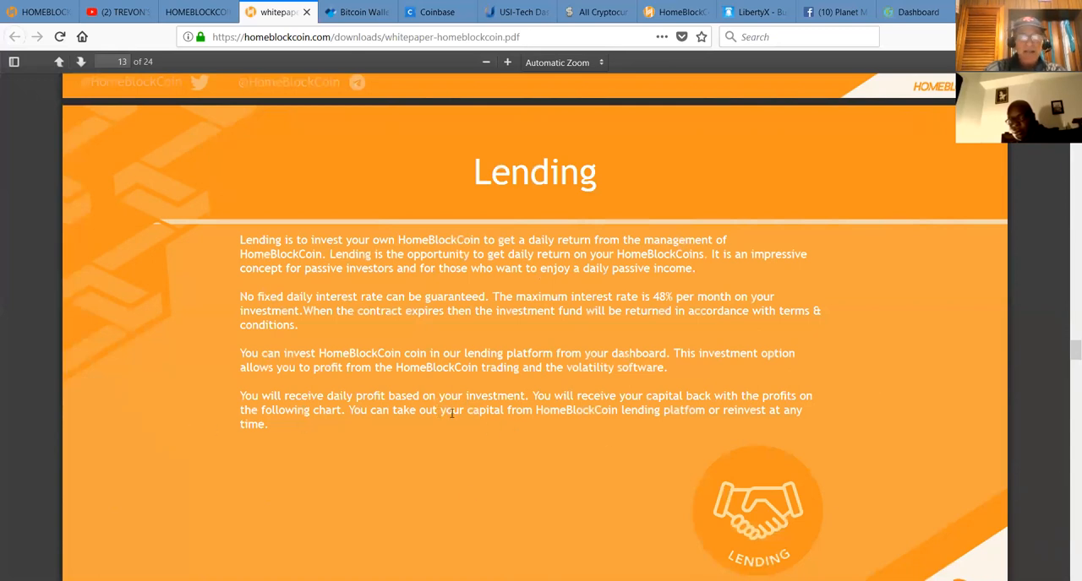
mouse_move(818, 423)
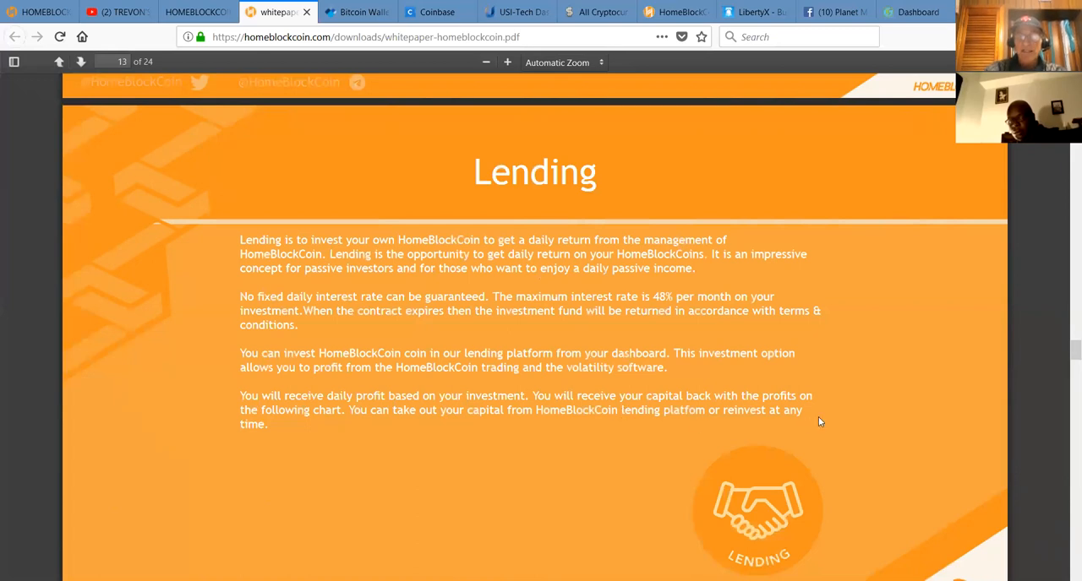
mouse_move(1065, 561)
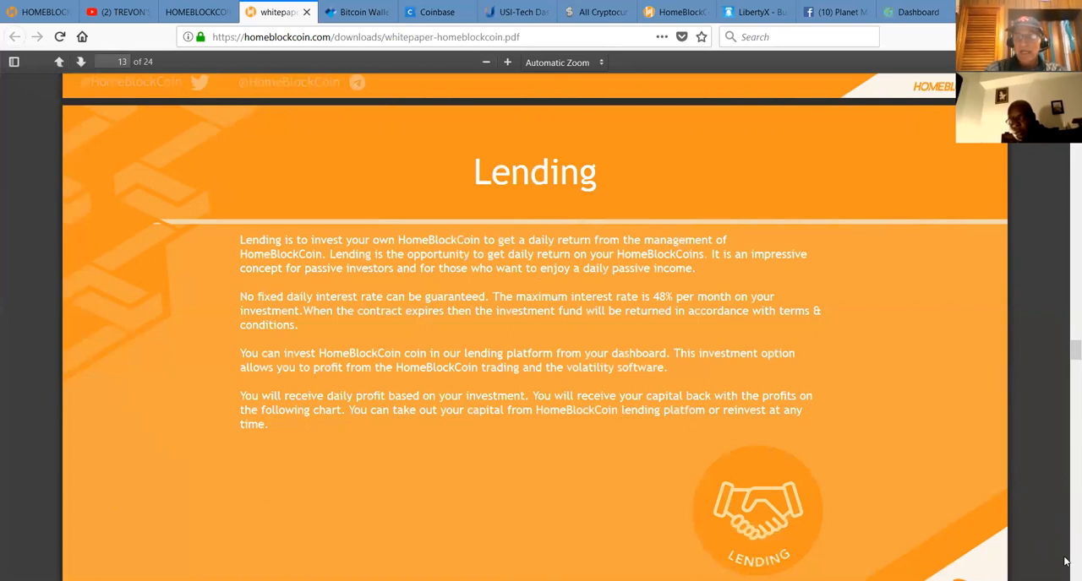
Advance to page 14's diagram: deposit bitcoin, buy HBC, lend, earn daily profit
click(81, 61)
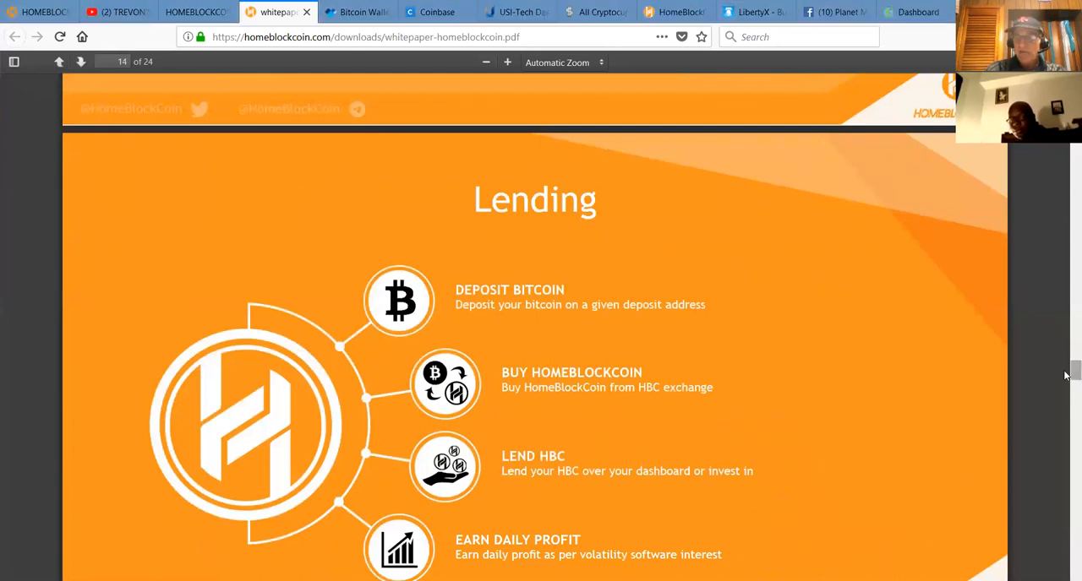
Scroll to page 15's four lending amount tier cards with interest and capital-back days
scroll(down, 3)
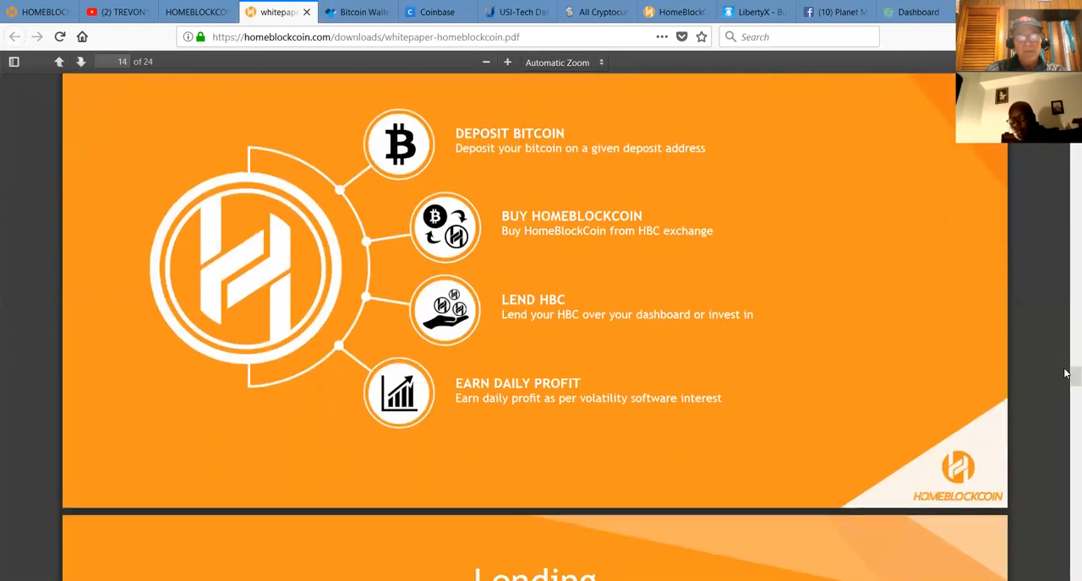
mouse_move(635, 137)
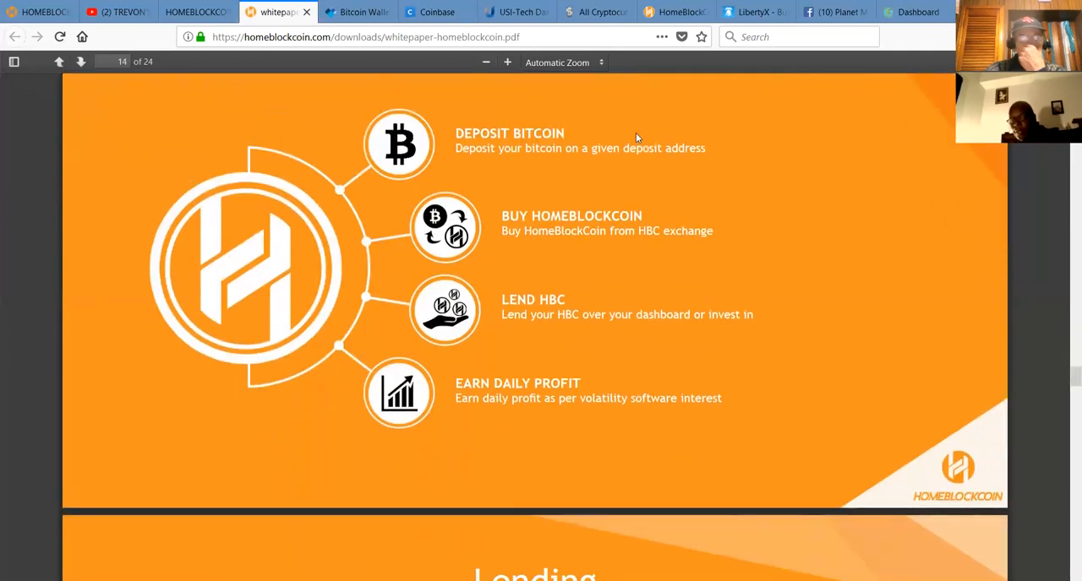
mouse_move(487, 213)
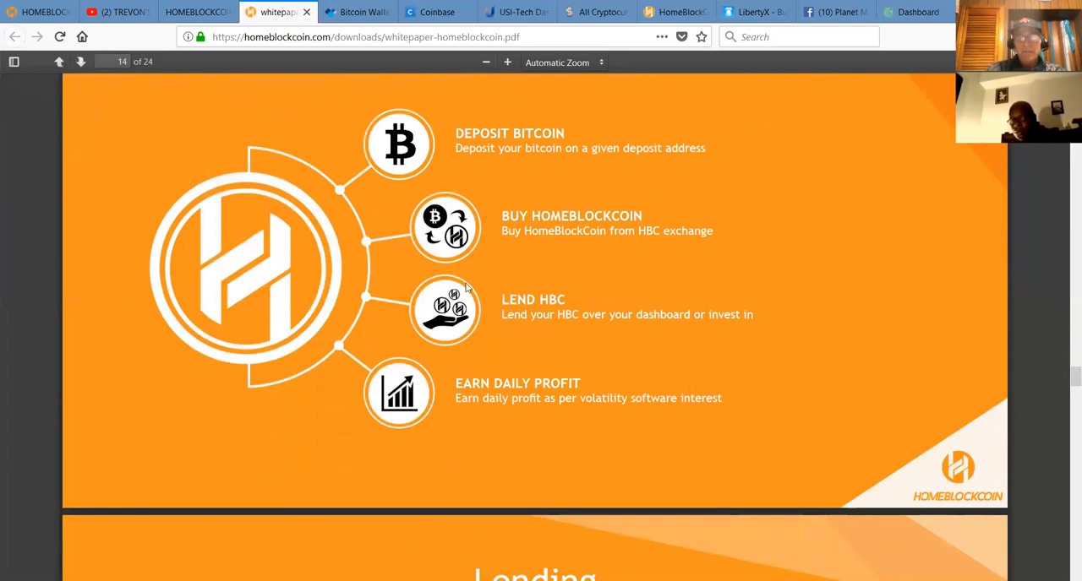
mouse_move(496, 264)
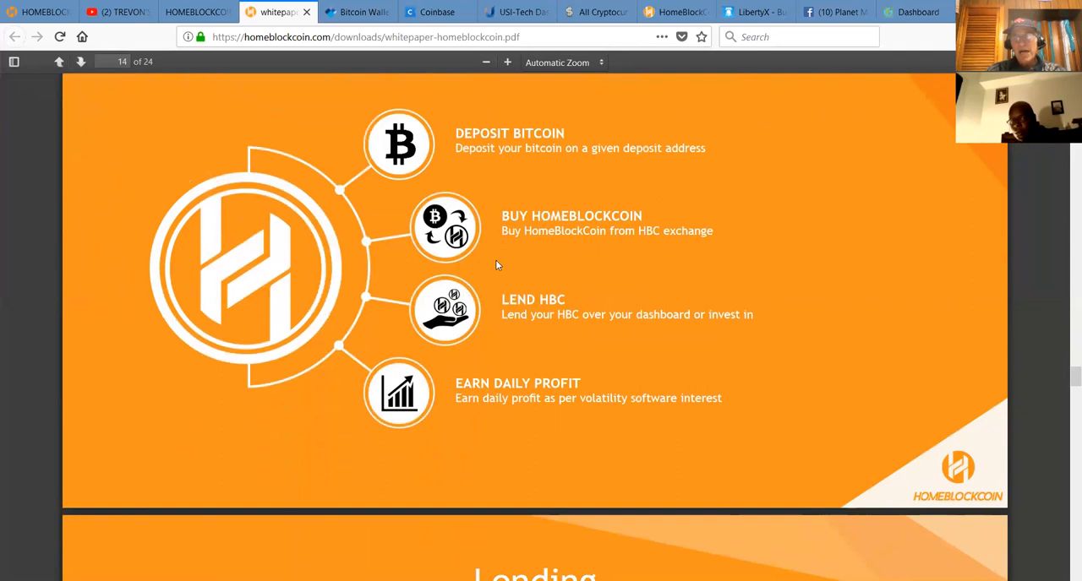
mouse_move(808, 319)
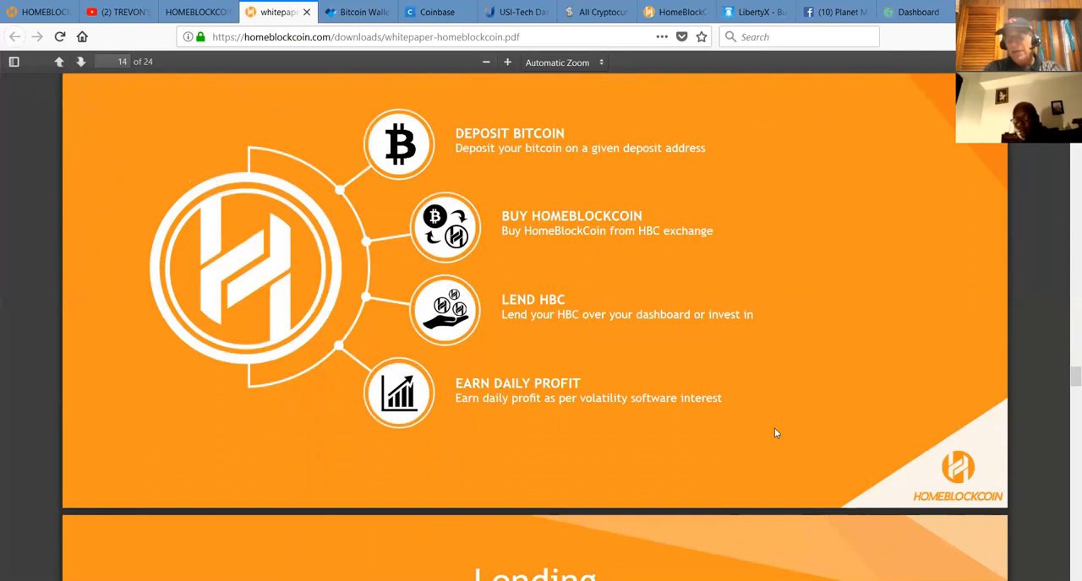
mouse_move(1065, 551)
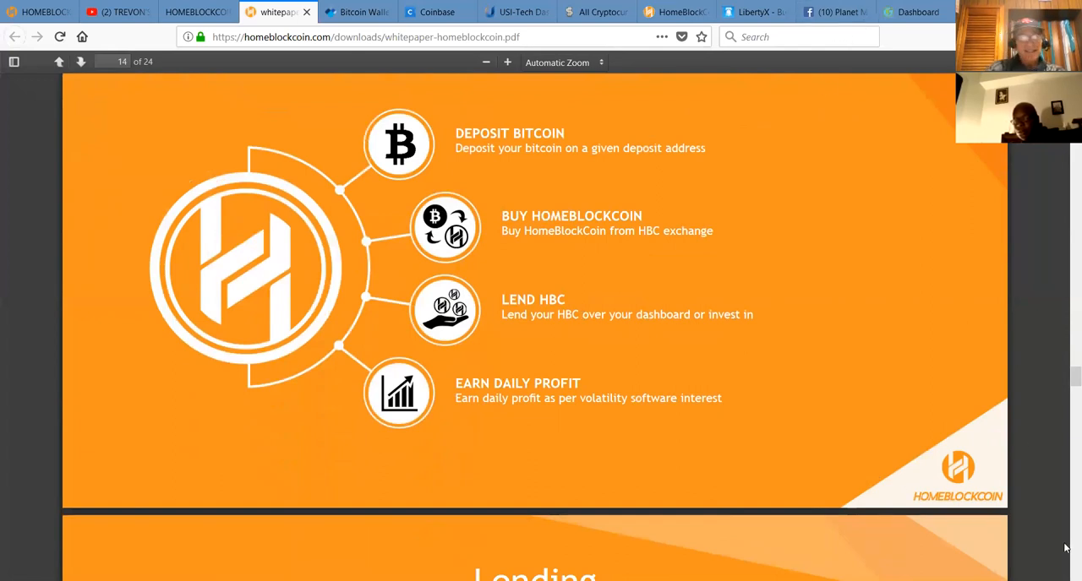
scroll(down, 3)
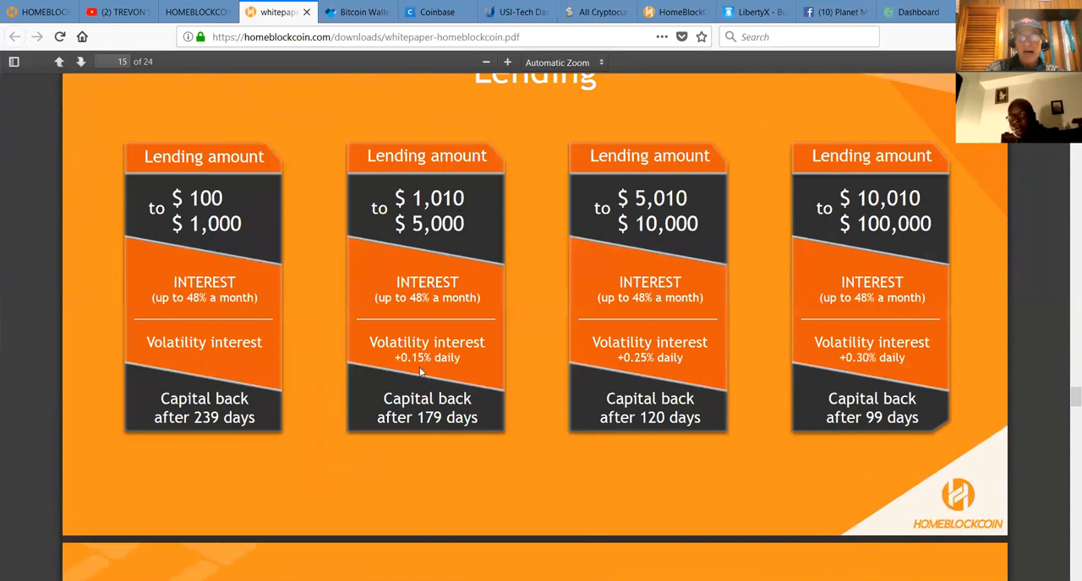
mouse_move(421, 372)
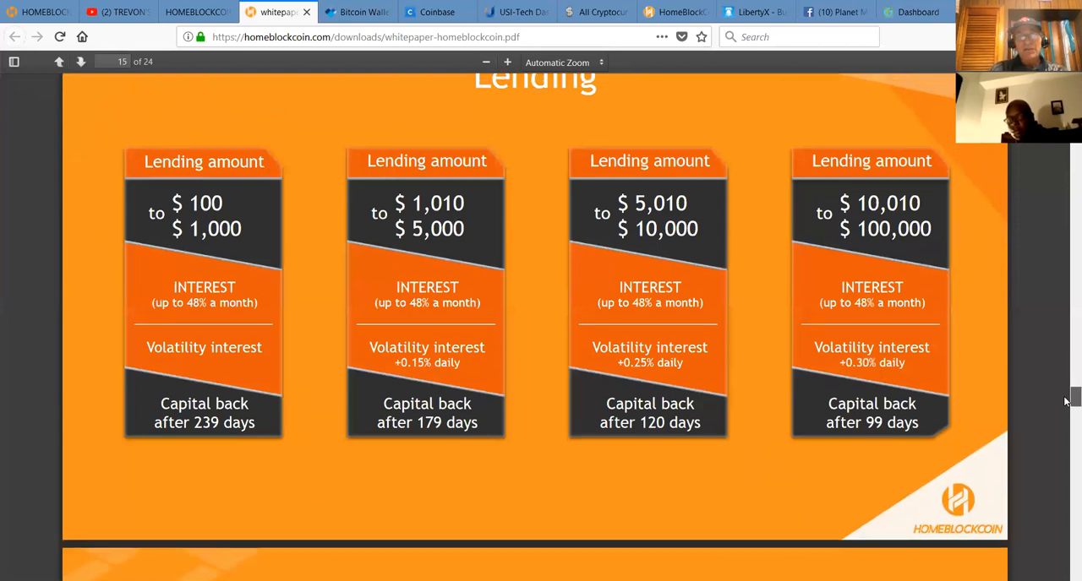
Scroll through the Affiliate bonus level pages 16–17 down to the Mining page 18
scroll(down, 3)
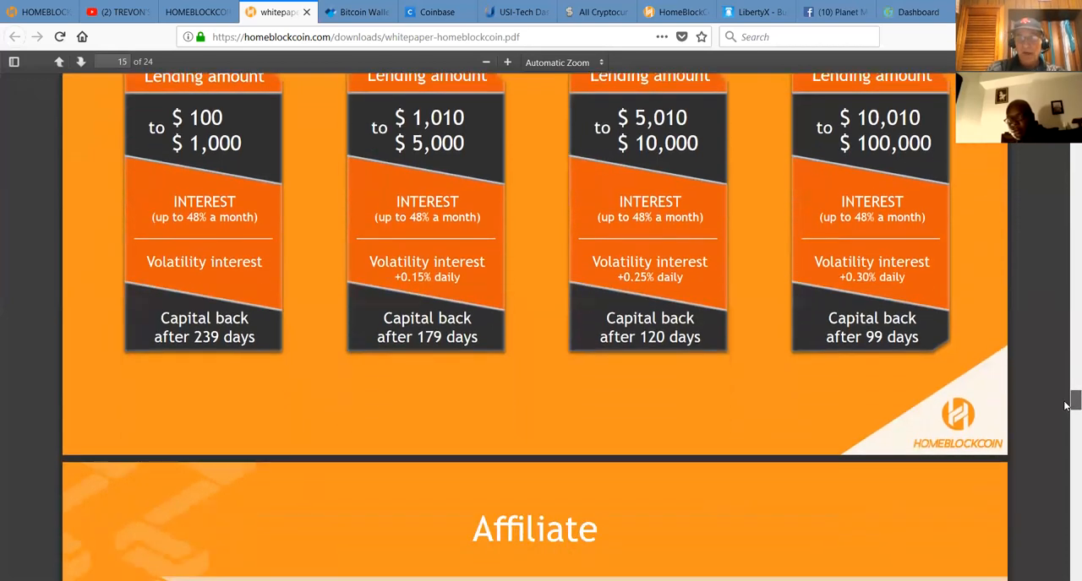
scroll(down, 3)
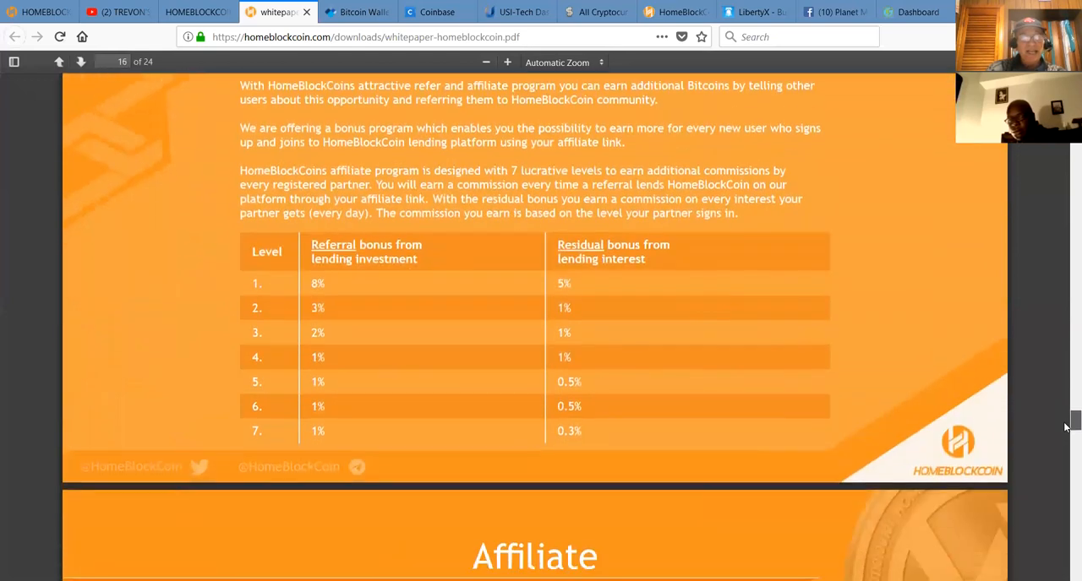
scroll(down, 3)
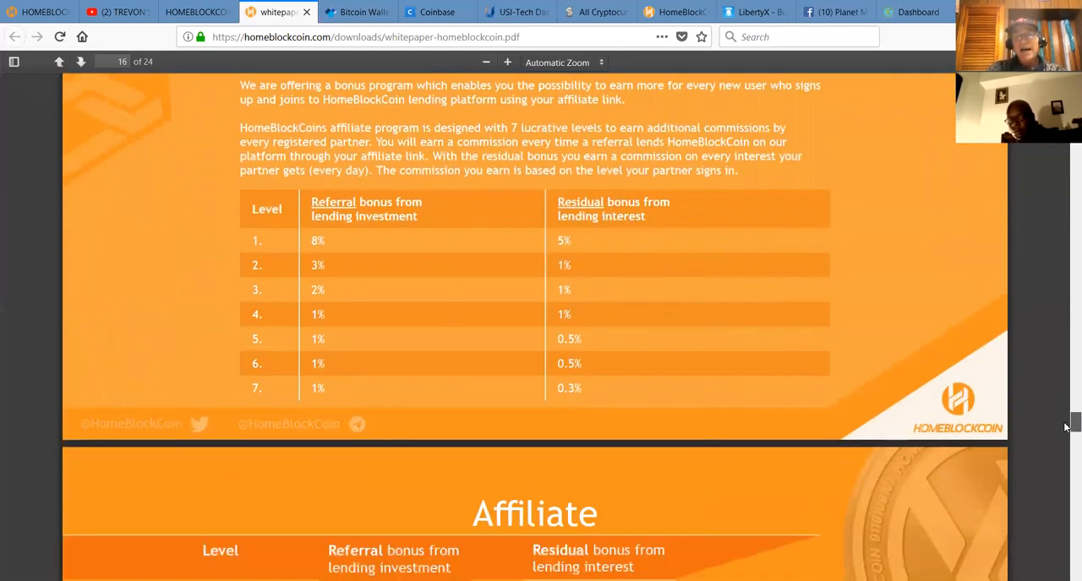
mouse_move(1065, 149)
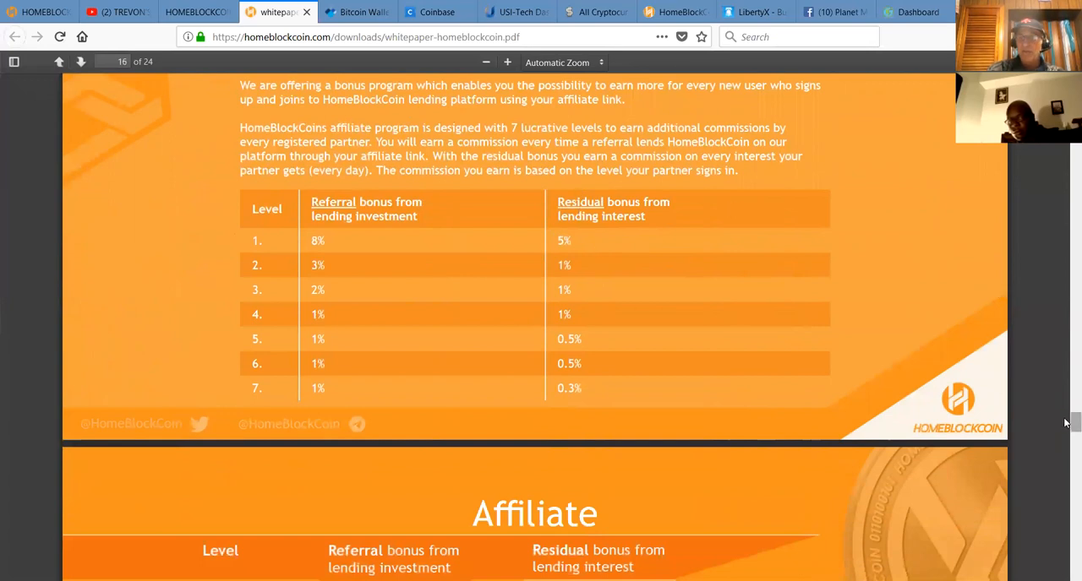
scroll(down, 3)
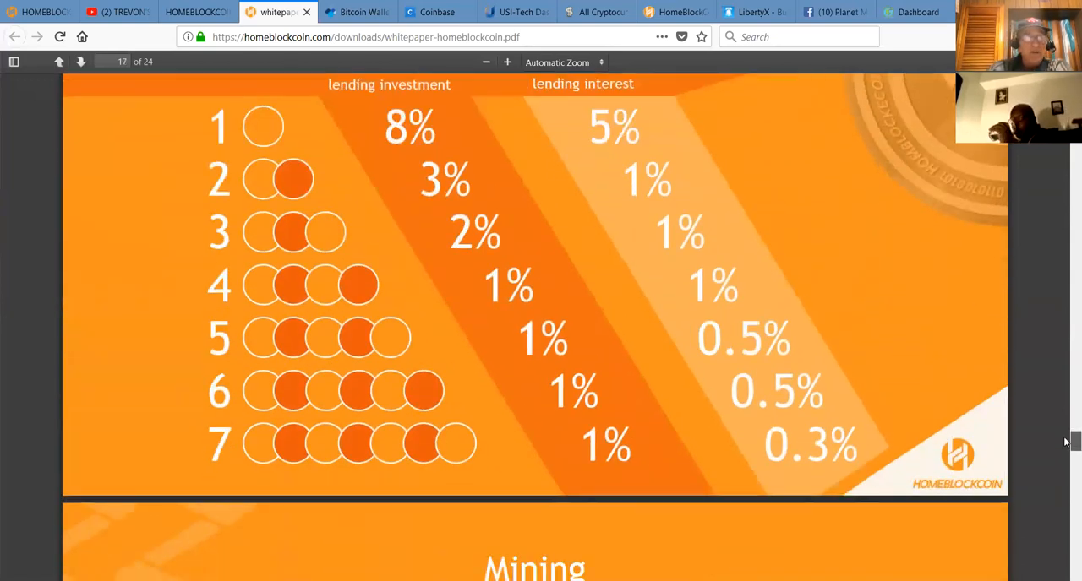
scroll(down, 3)
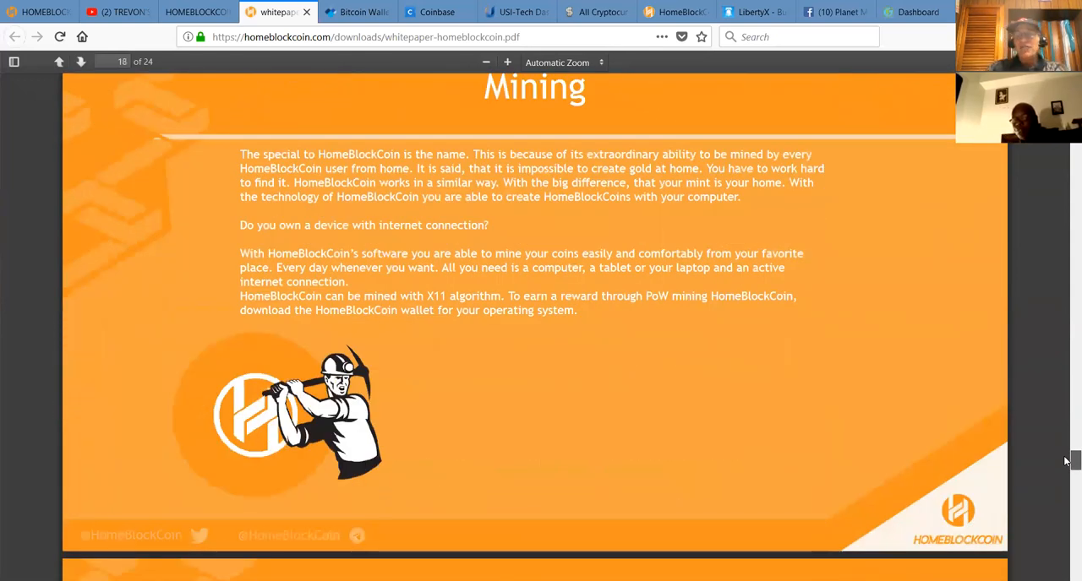
Scroll to the Staking page 19 with six-month interest periods from 60% to 10%
scroll(down, 3)
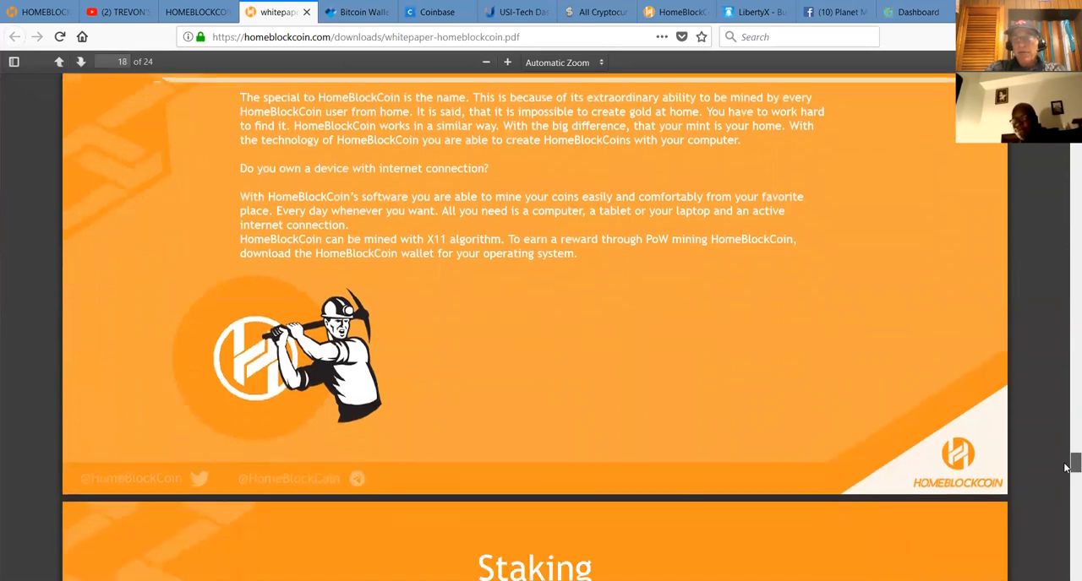
scroll(down, 3)
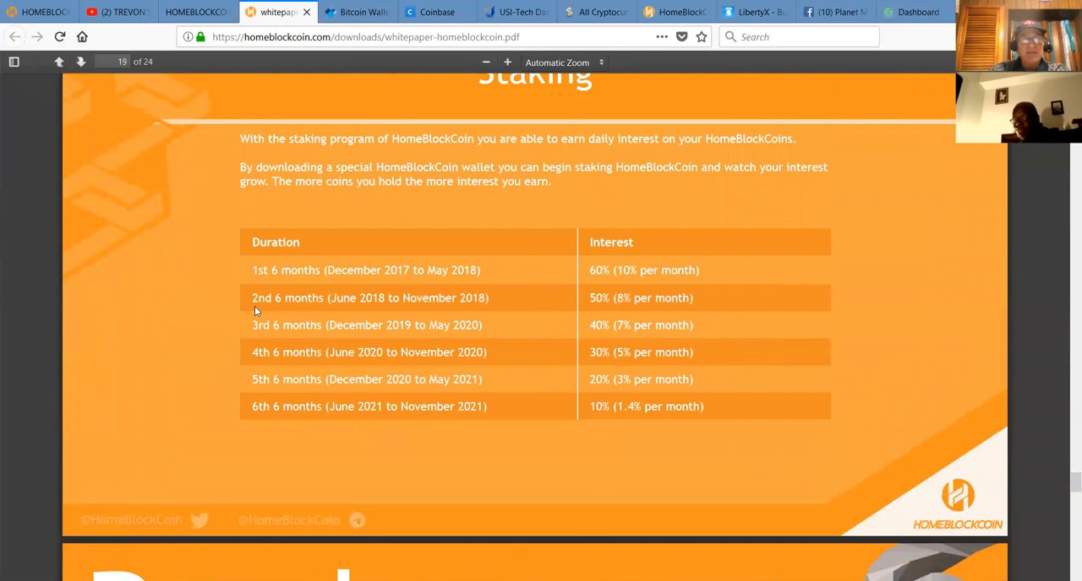
mouse_move(698, 251)
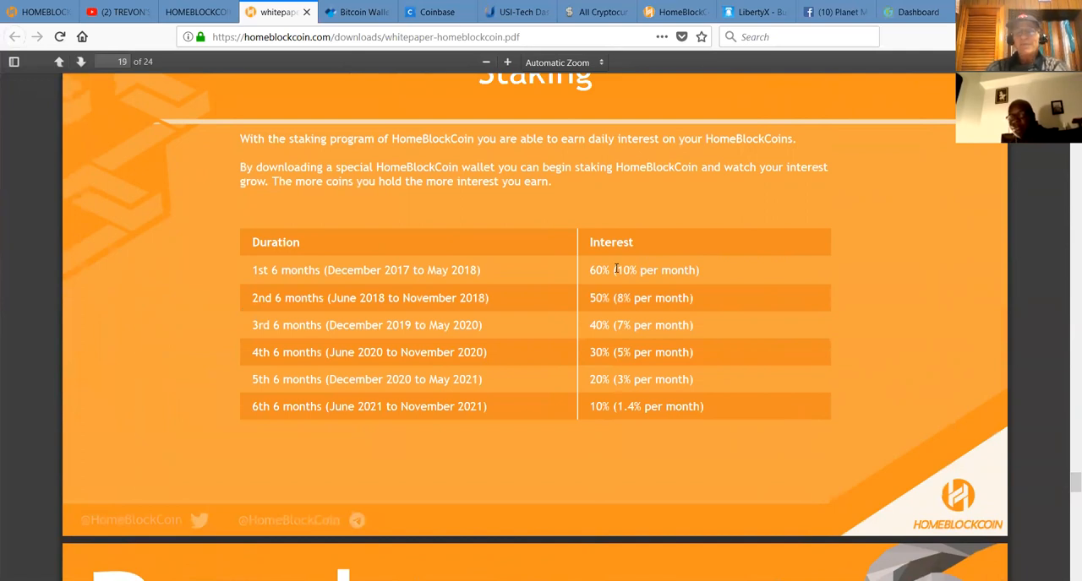
mouse_move(278, 291)
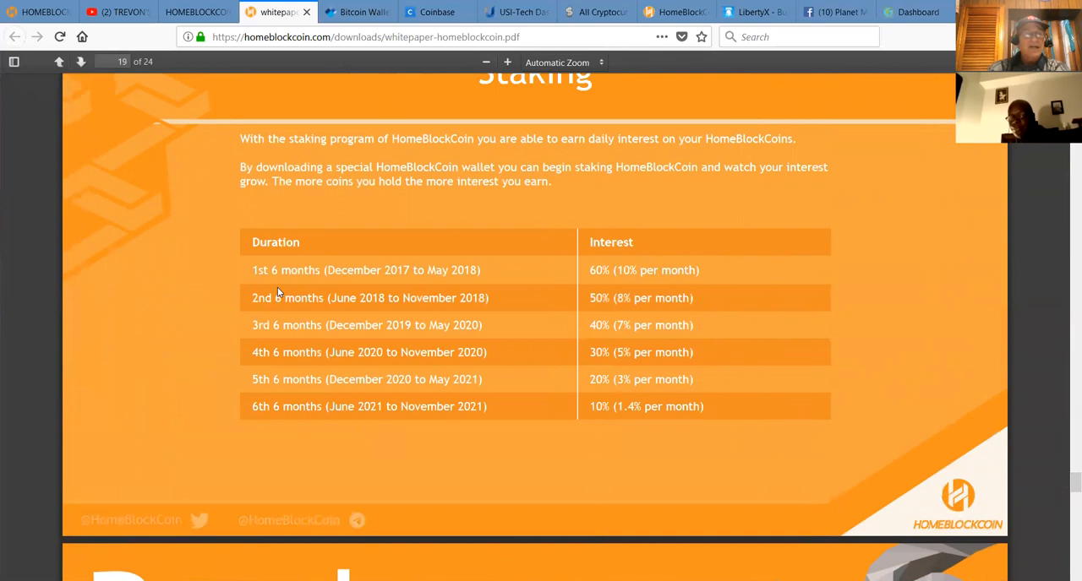
mouse_move(268, 294)
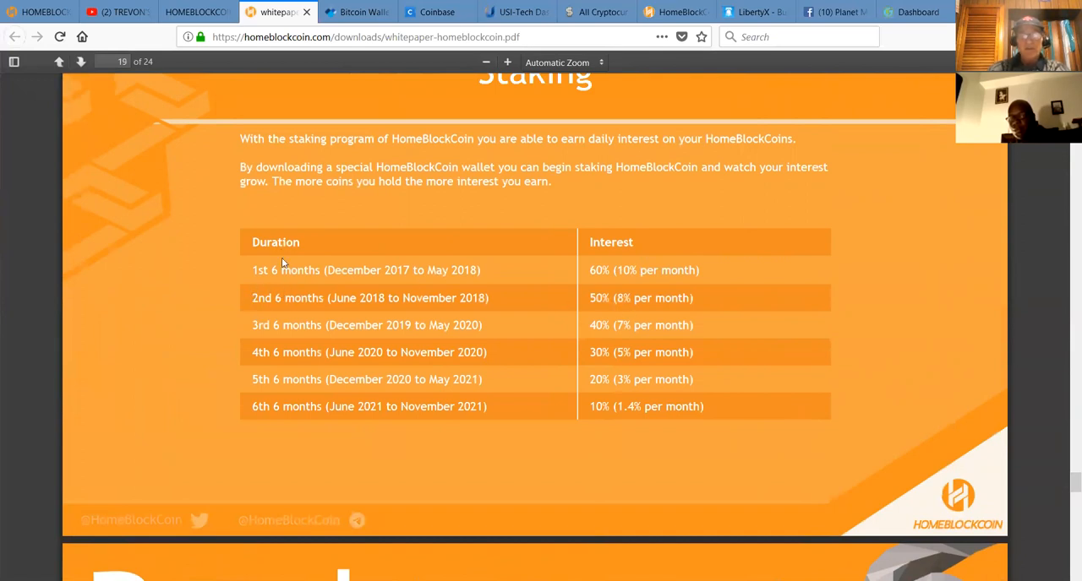
mouse_move(617, 229)
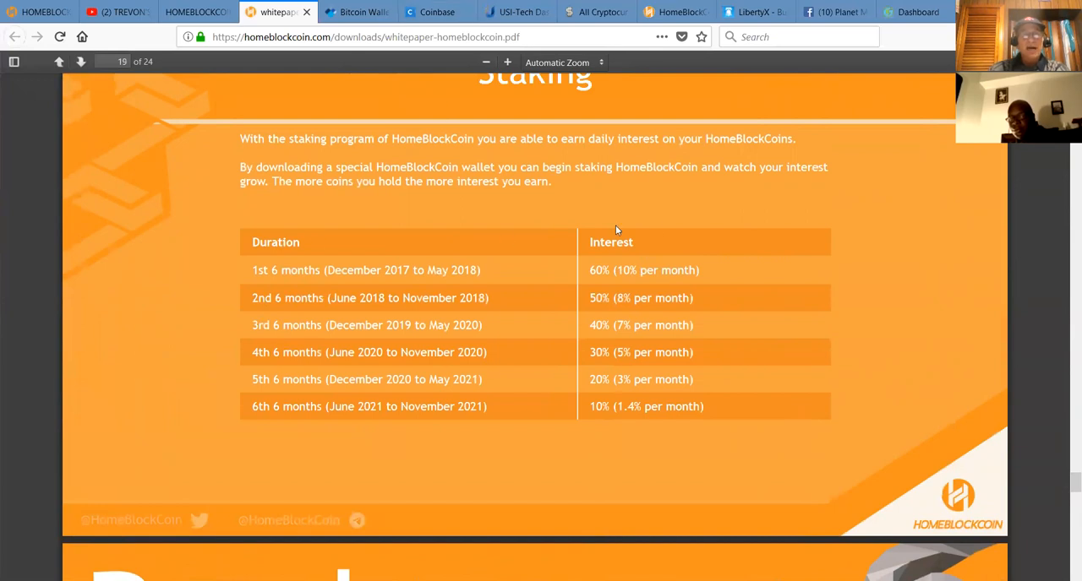
mouse_move(662, 232)
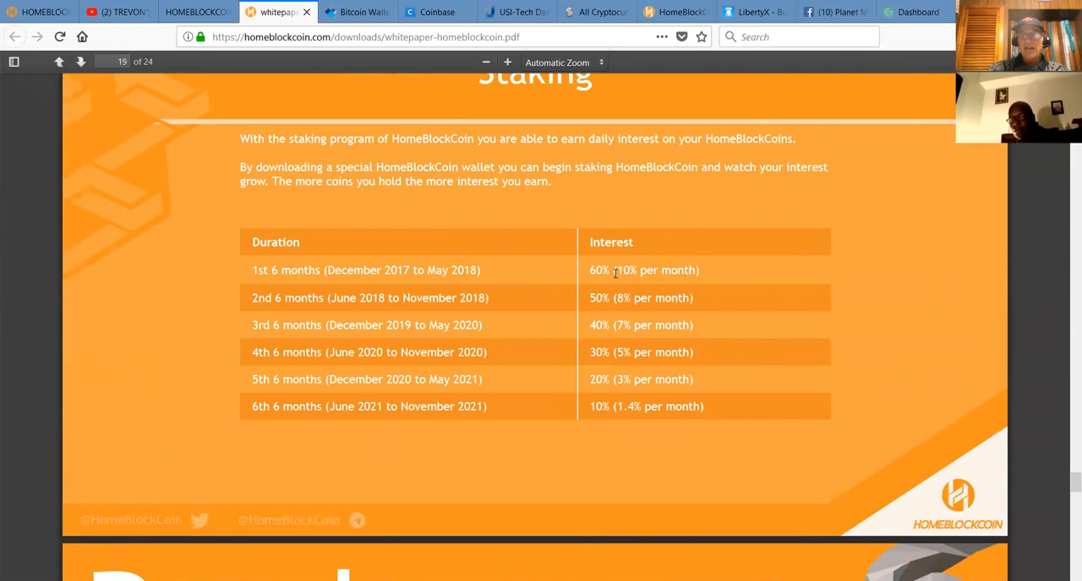
mouse_move(608, 335)
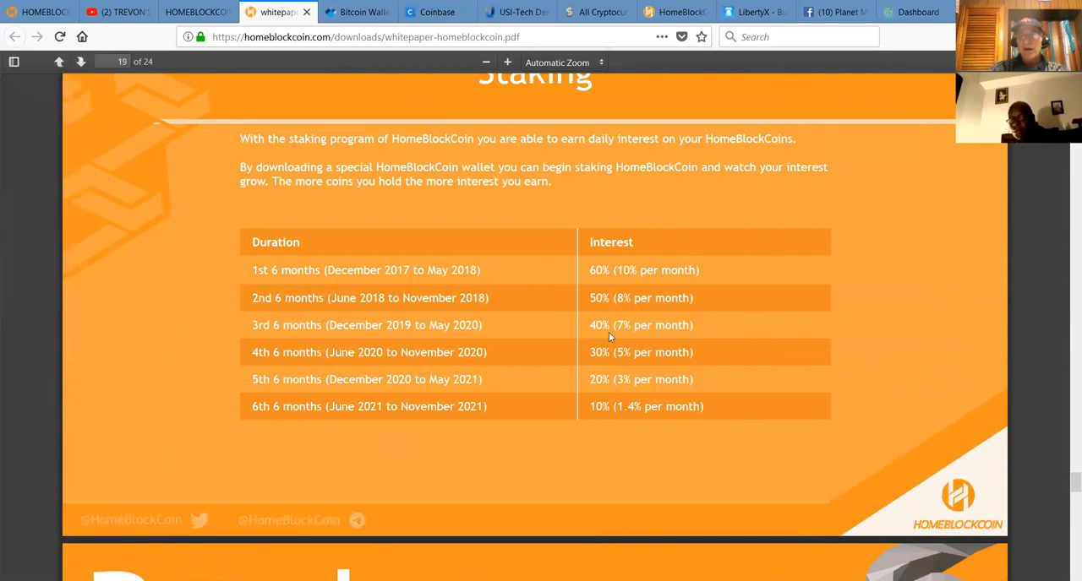
mouse_move(608, 376)
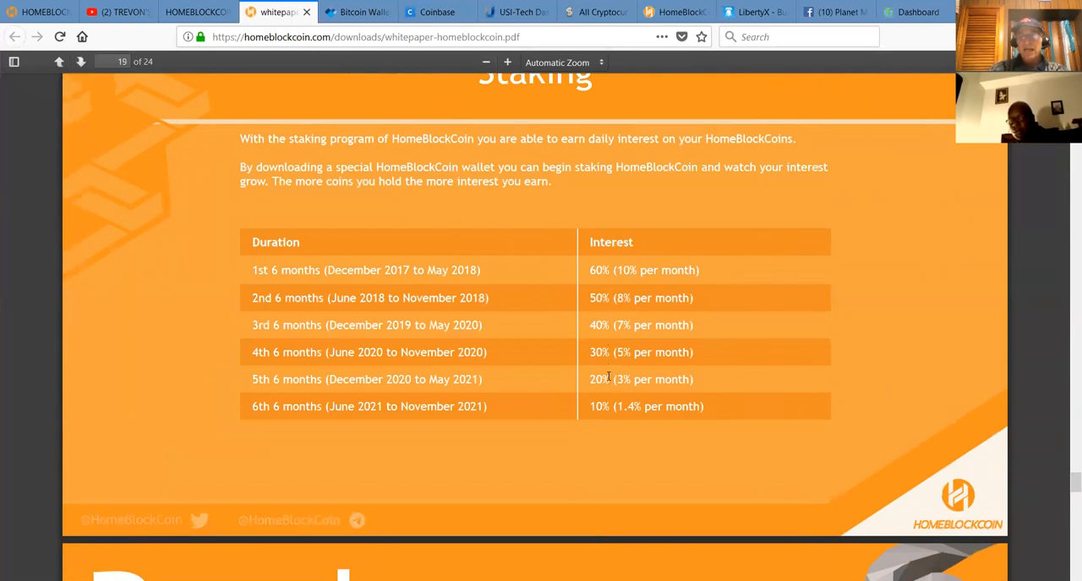
mouse_move(730, 400)
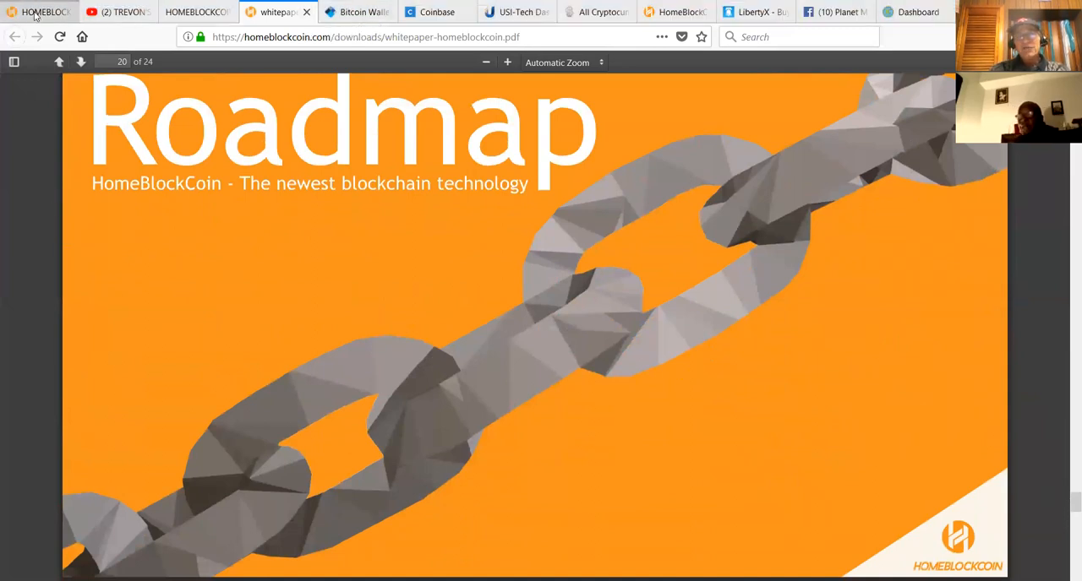
Switch to the back office tab showing the dashboard's six days of credited interest
click(37, 11)
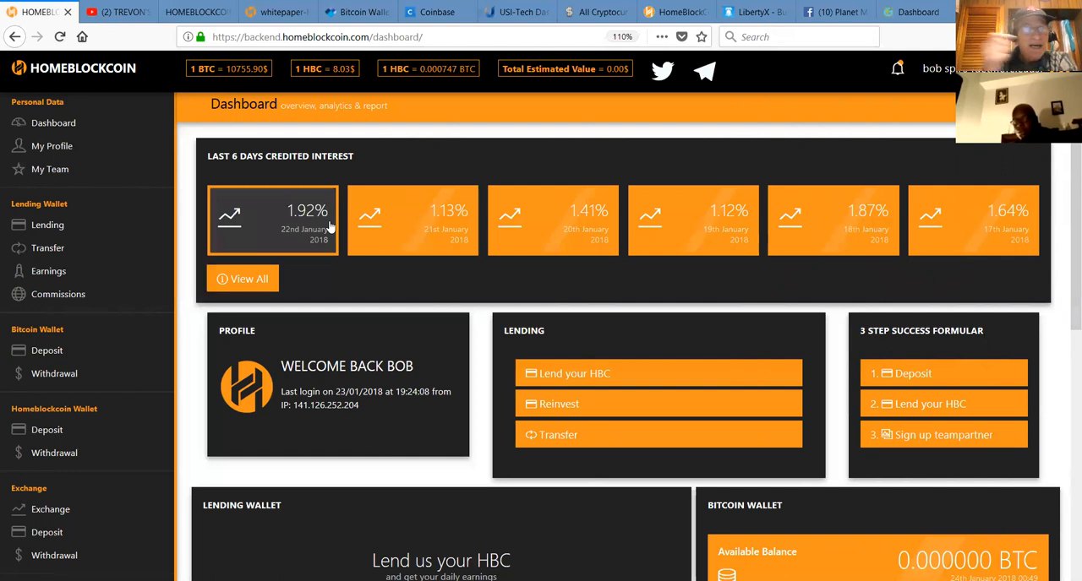
mouse_move(581, 245)
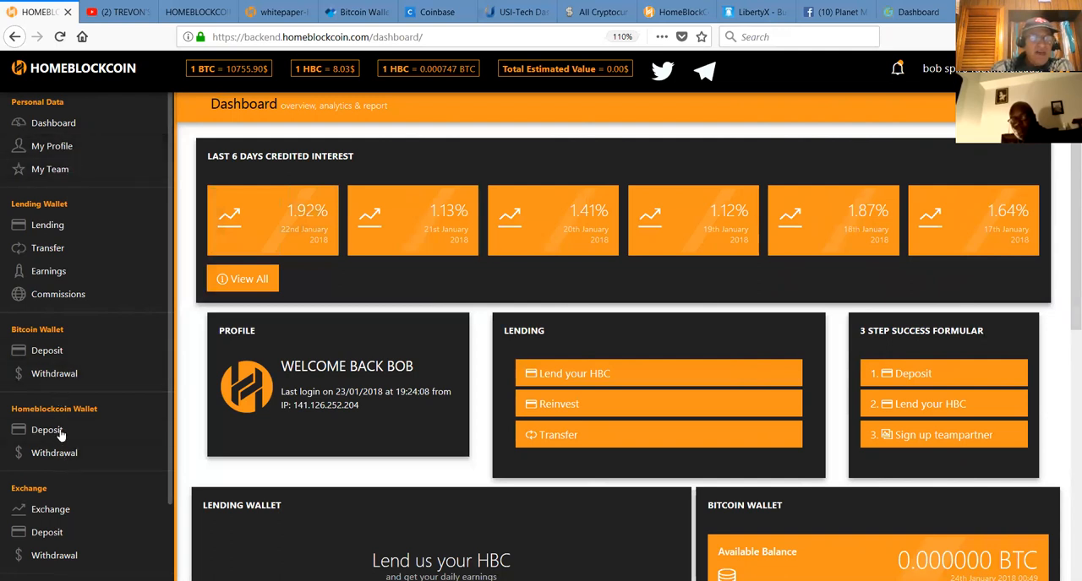
View the HBC wallet deposit address on the Deposit page, then dismiss the address window
click(47, 429)
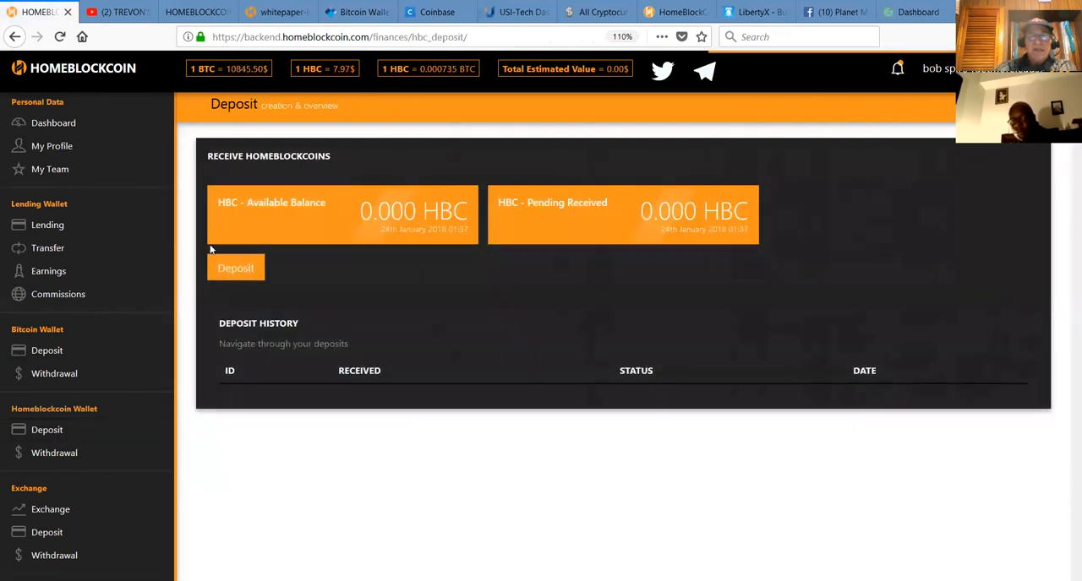
click(235, 267)
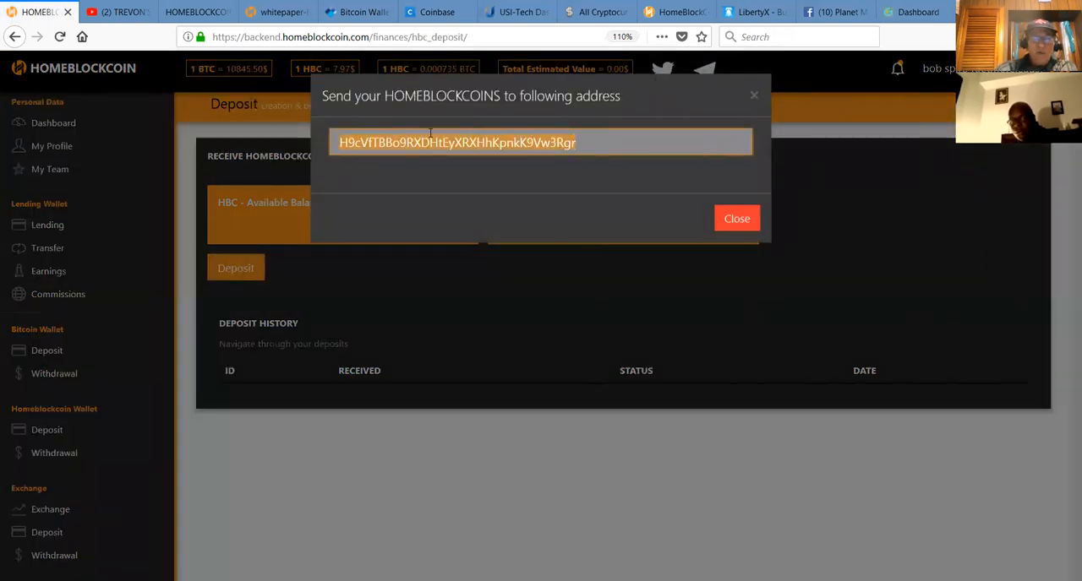
right_click(456, 141)
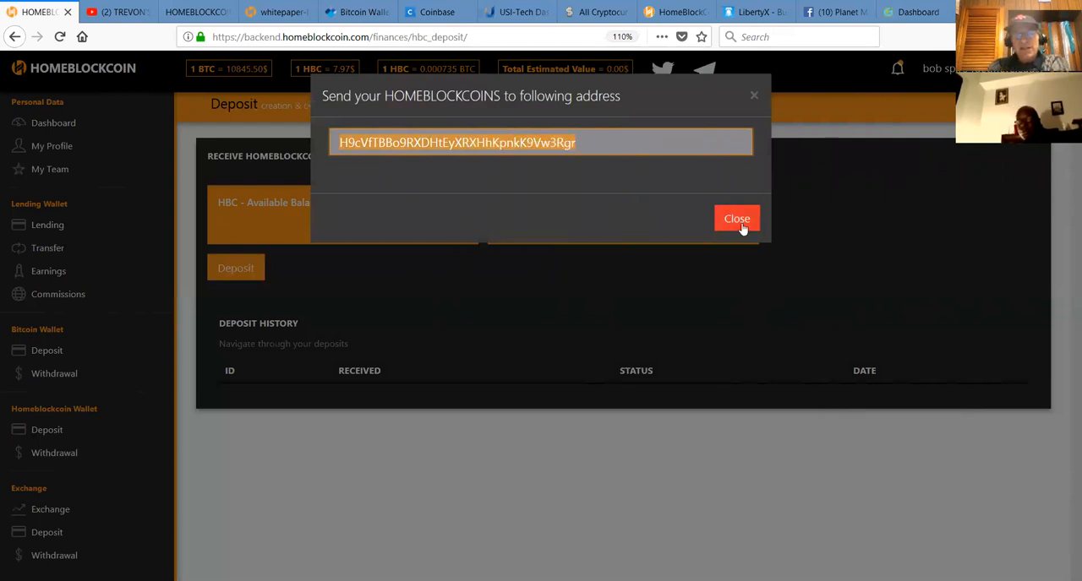
click(737, 218)
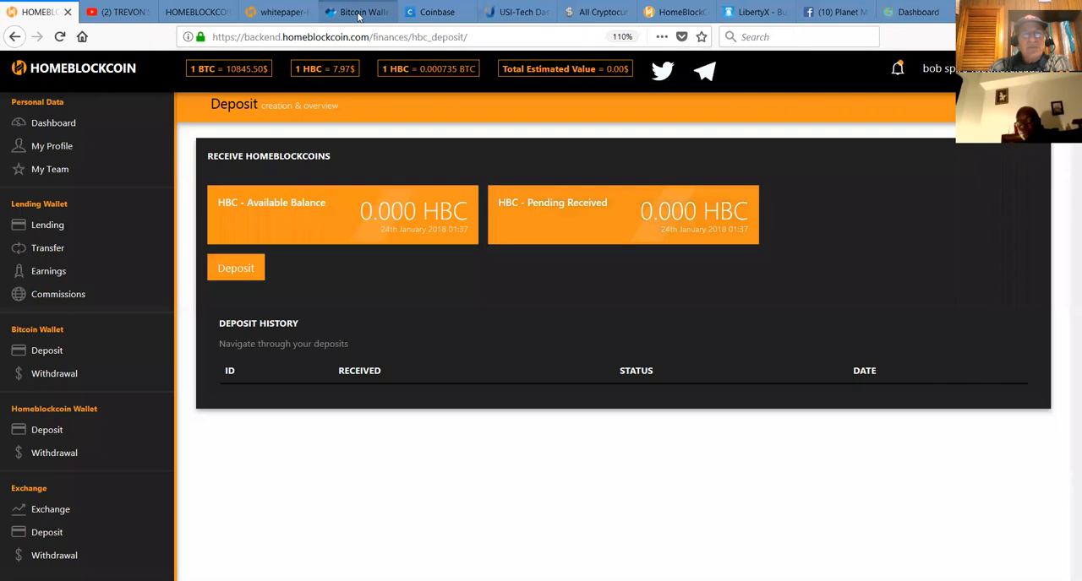
Sign in to the Blockchain.info Bitcoin wallet after briefly viewing the access options
click(355, 12)
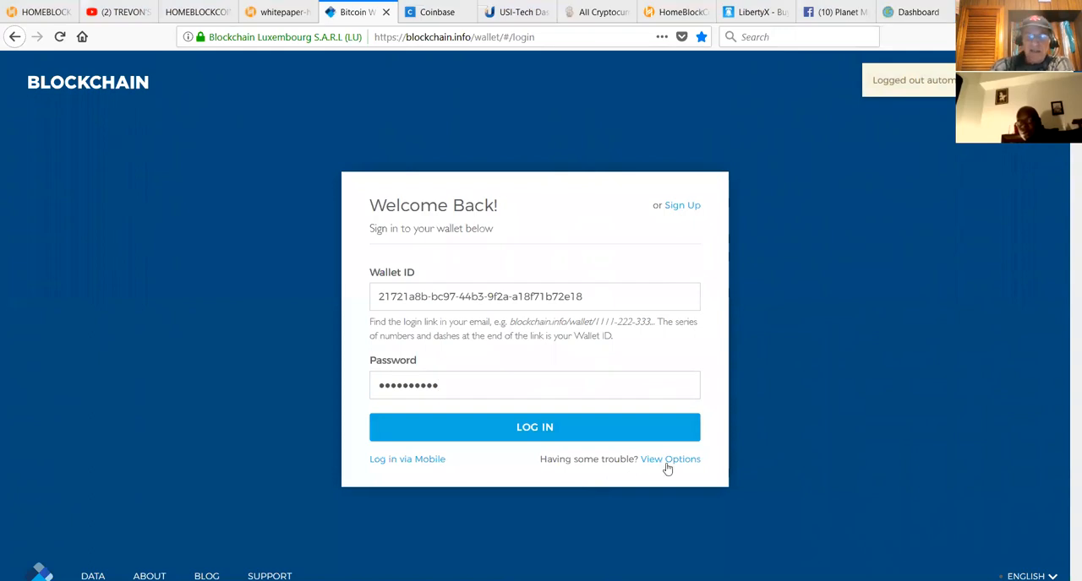
click(669, 460)
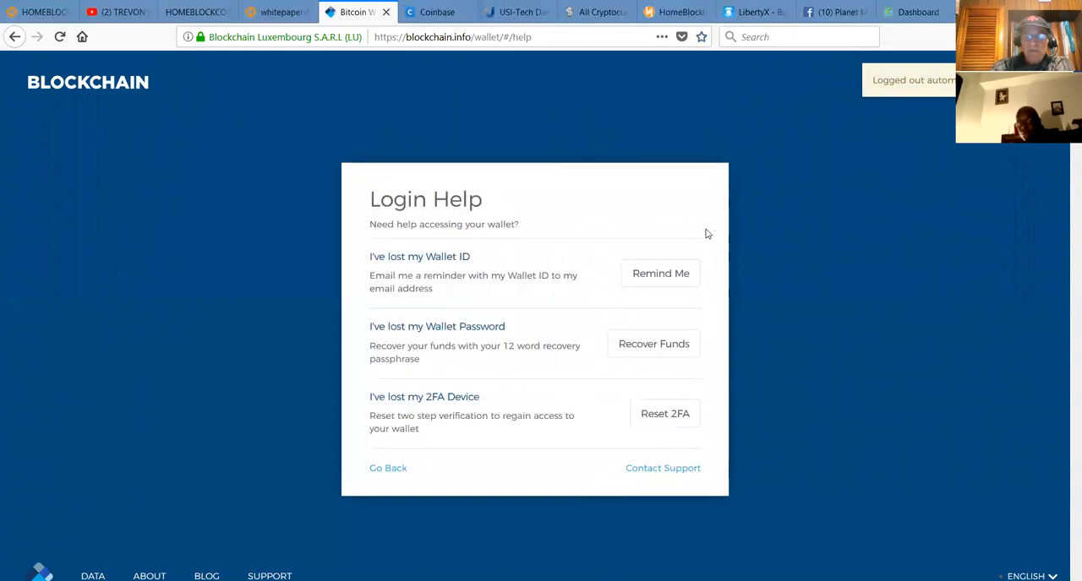
click(389, 468)
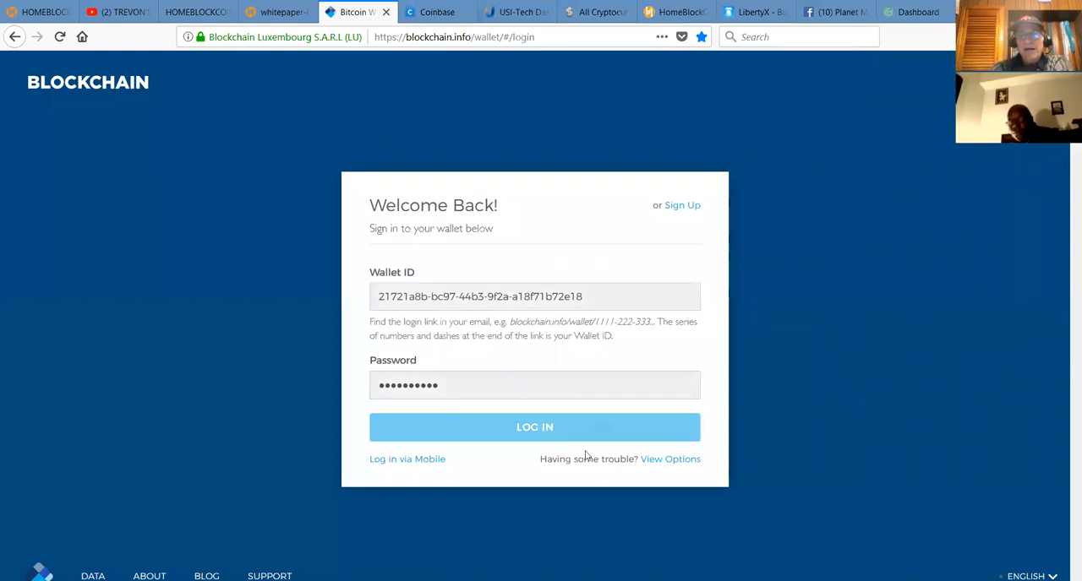
click(534, 426)
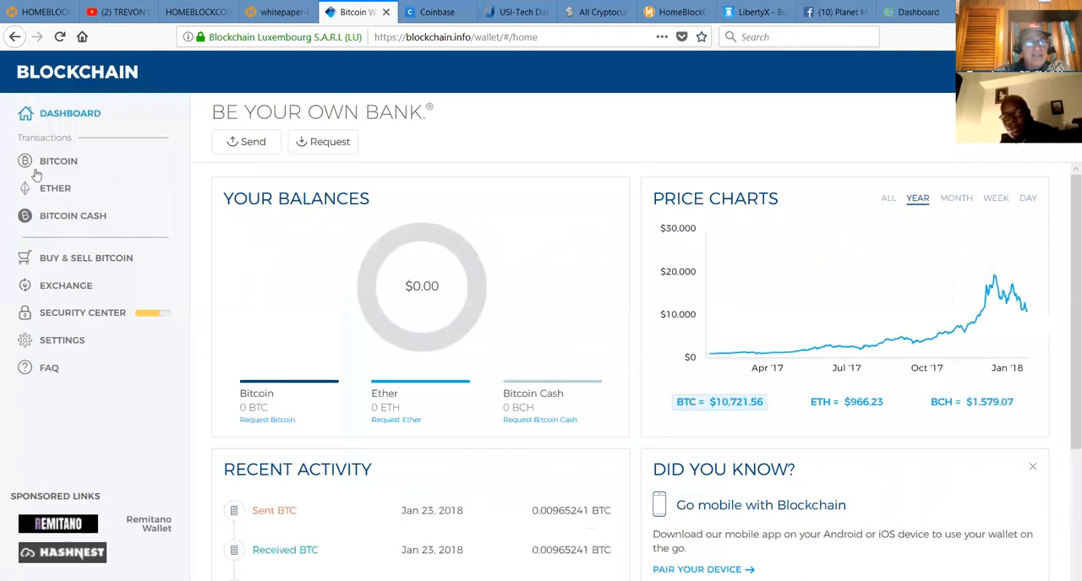
Show the Bitcoin transaction history with the January 23 amounts toggled to US dollars ($103.48)
click(57, 161)
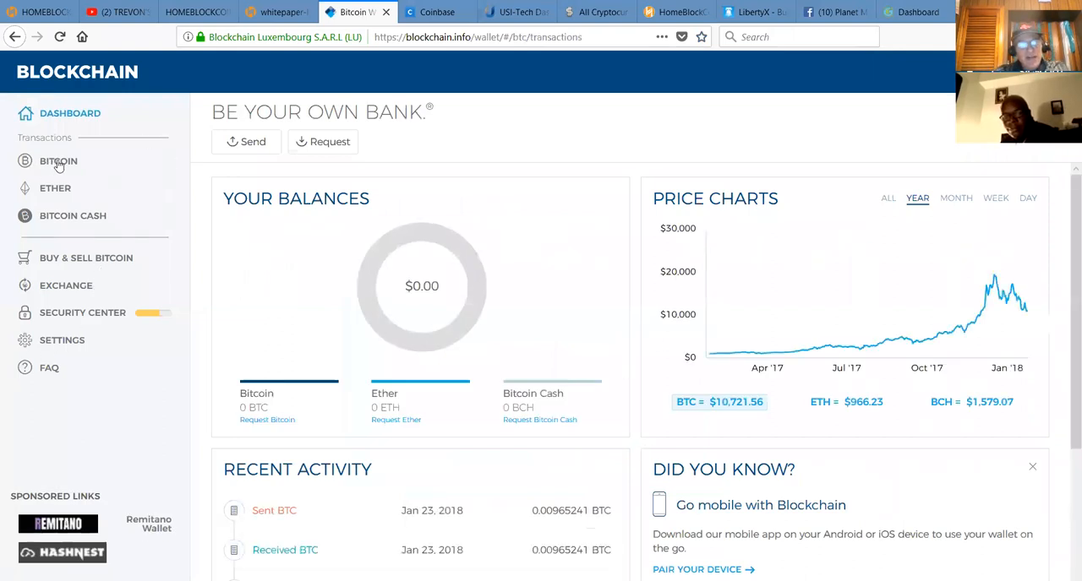
click(57, 160)
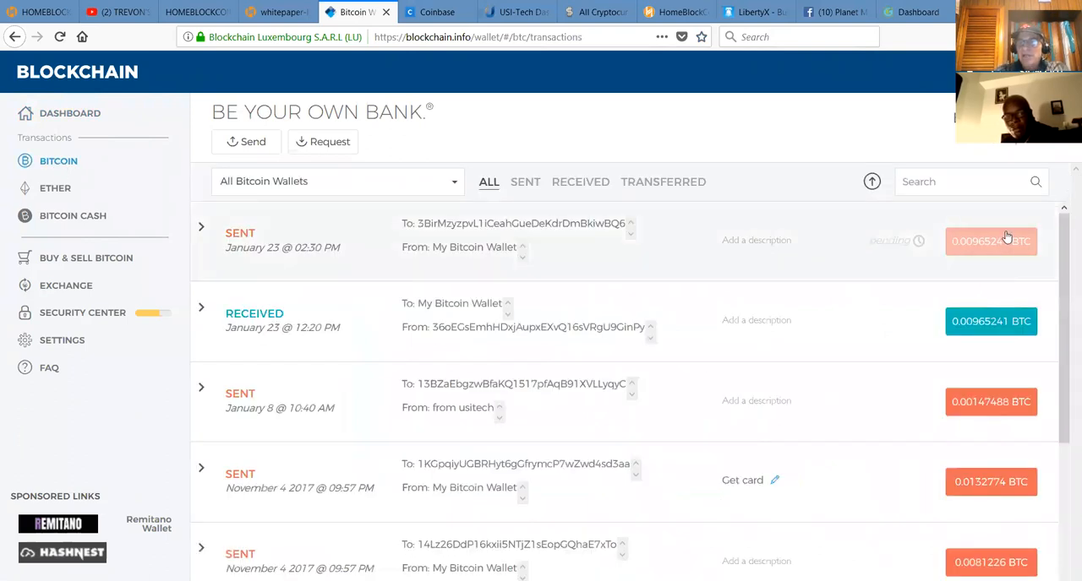
click(872, 181)
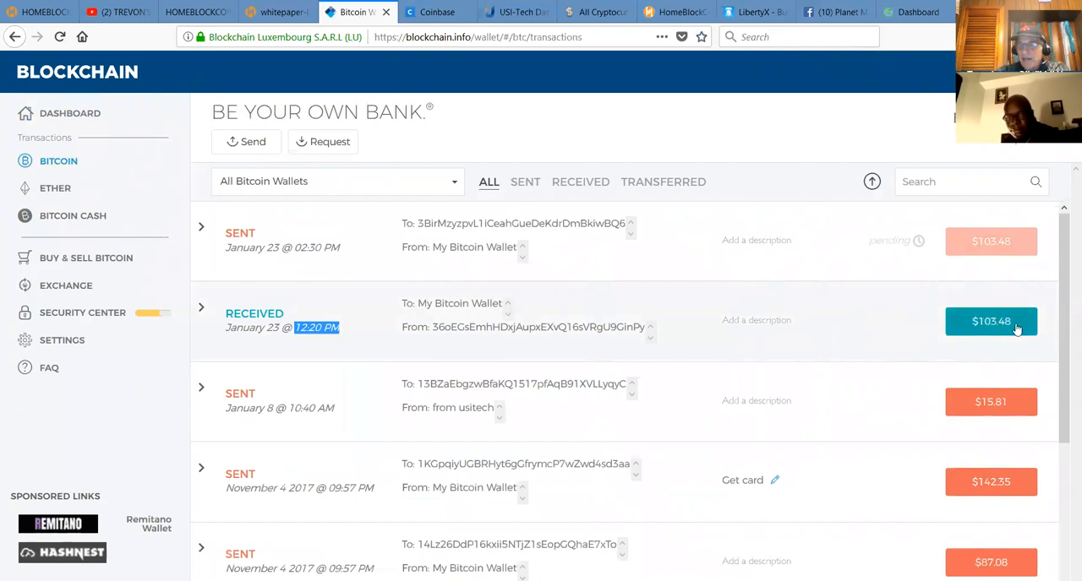
click(990, 321)
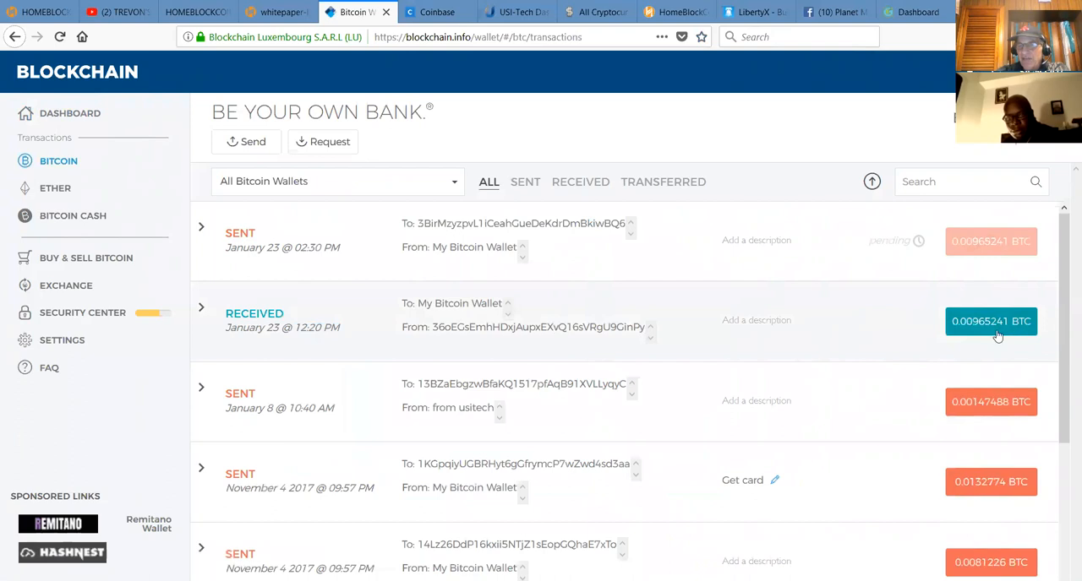
click(990, 321)
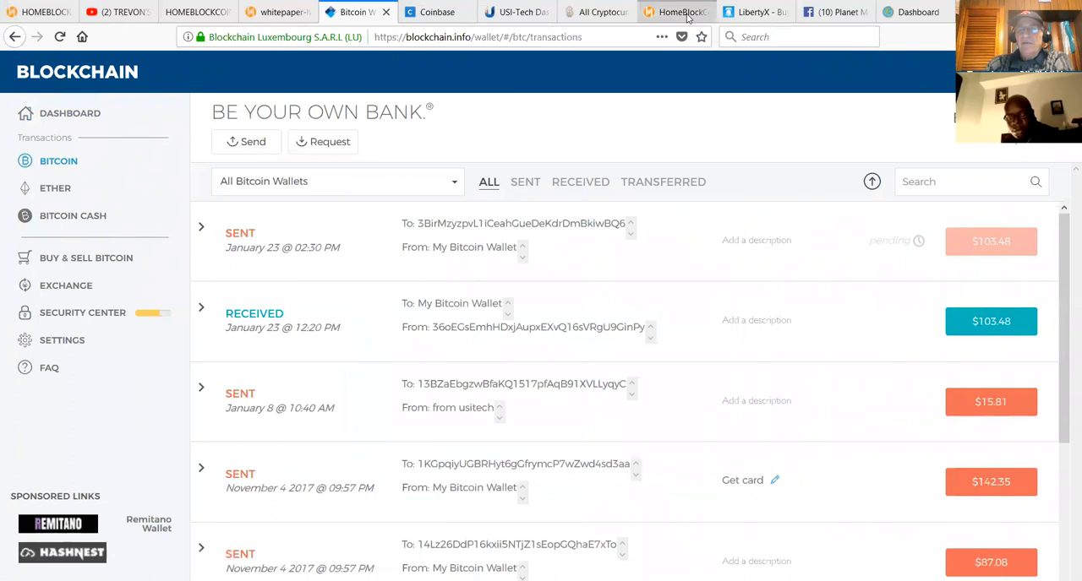
Start a new LibertyX bitcoin purchase and review its delivery address and miner-fee page
click(750, 12)
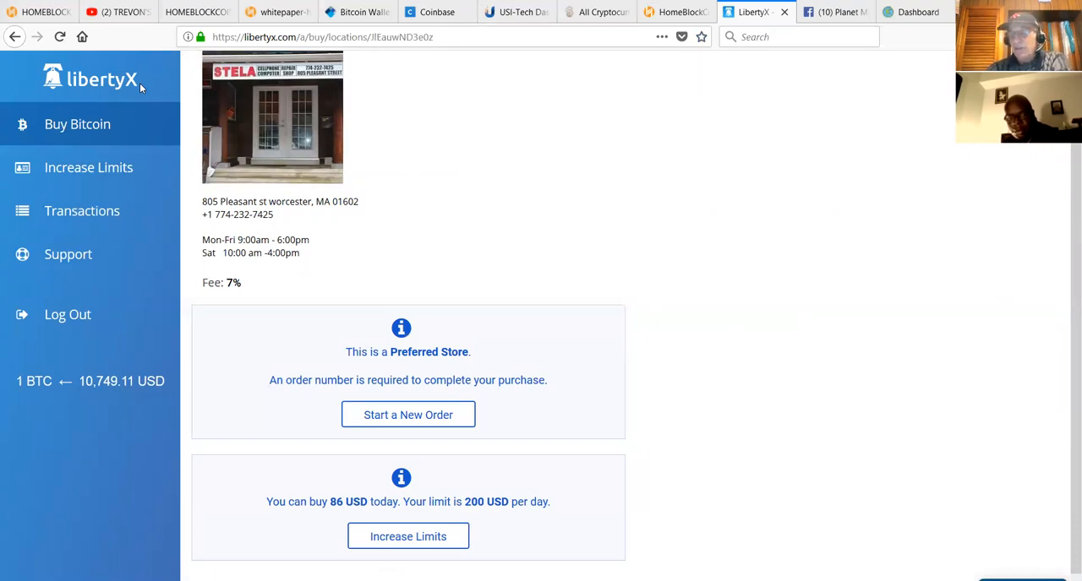
mouse_move(240, 86)
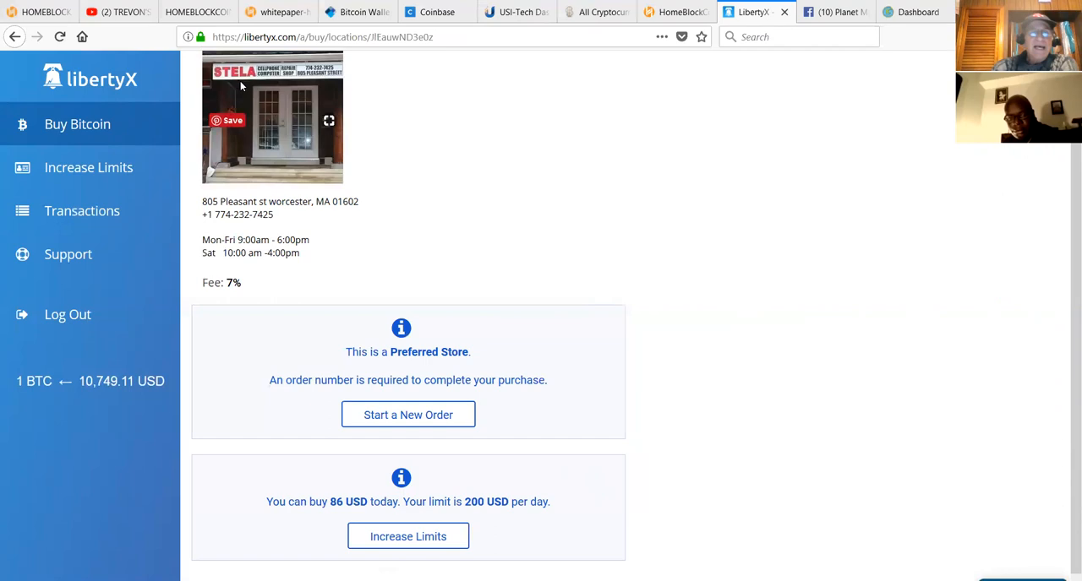
mouse_move(331, 309)
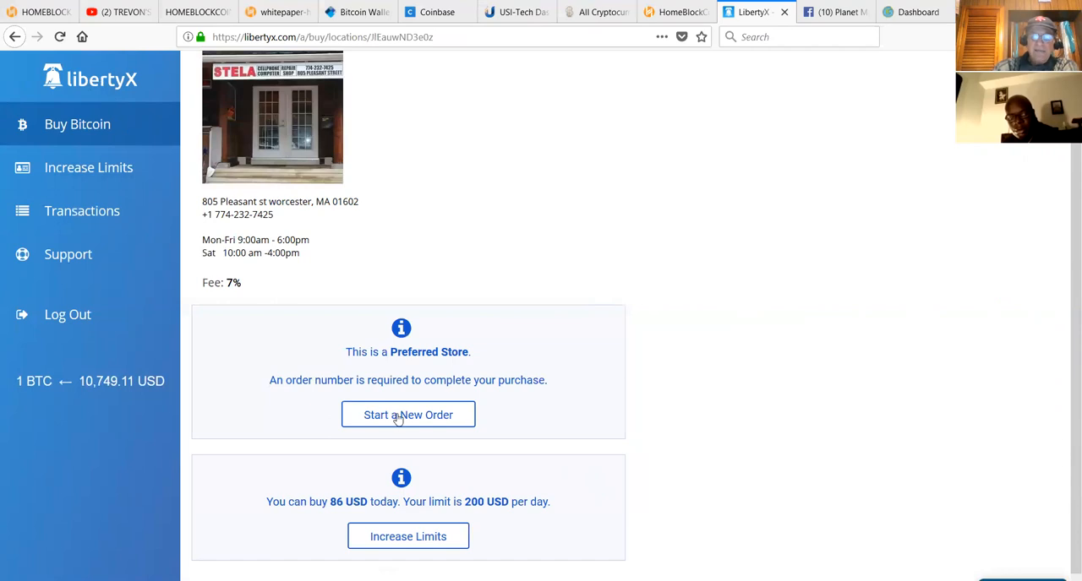
click(407, 416)
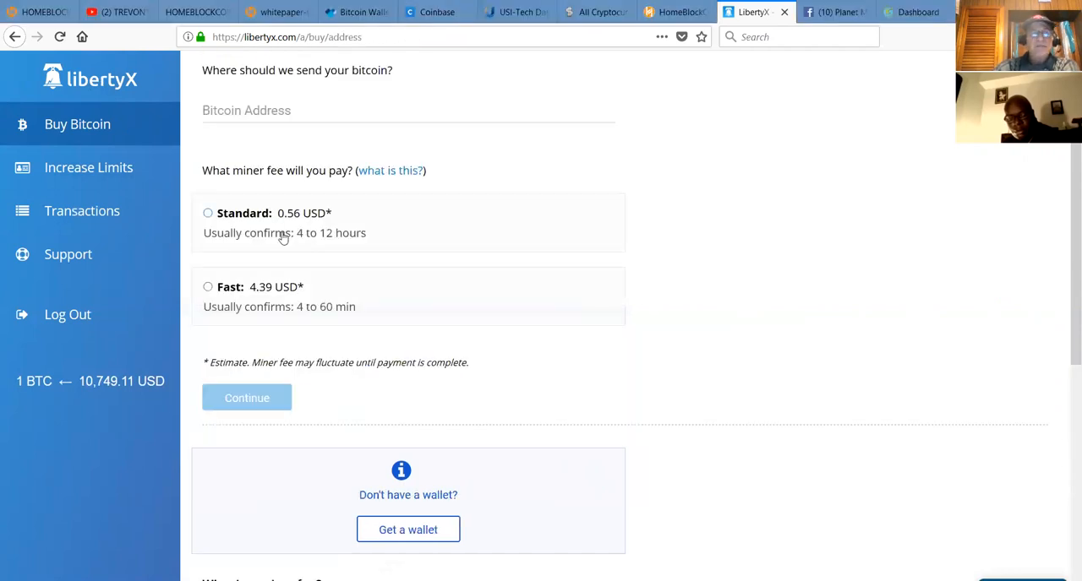
mouse_move(382, 237)
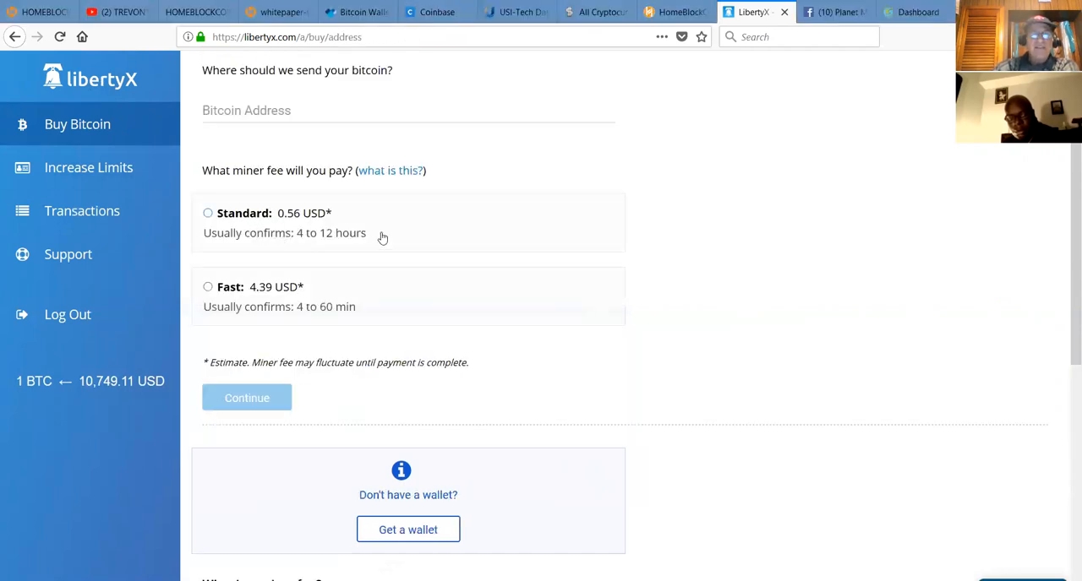
mouse_move(211, 335)
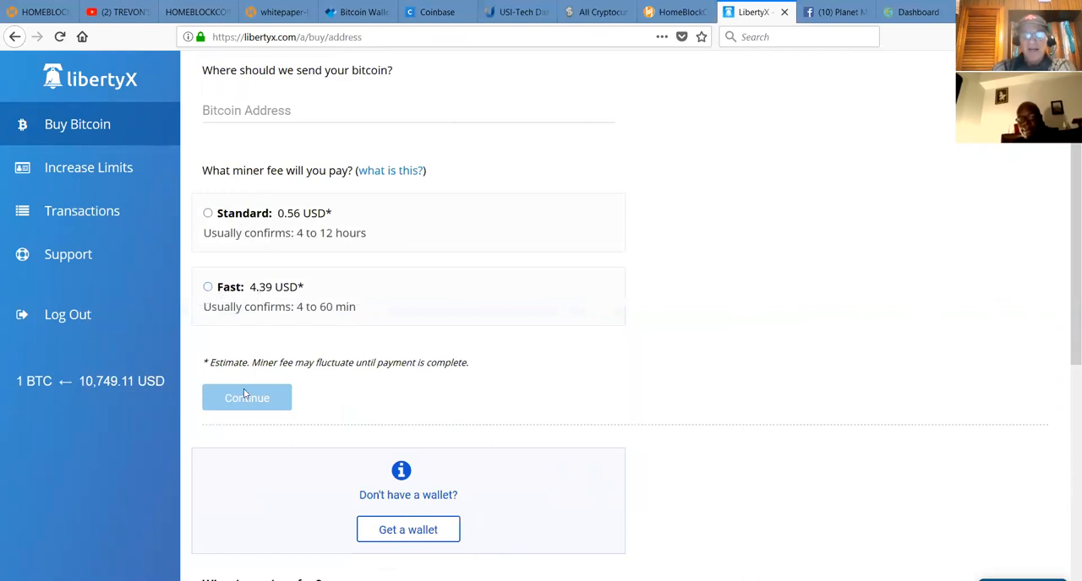
mouse_move(1065, 321)
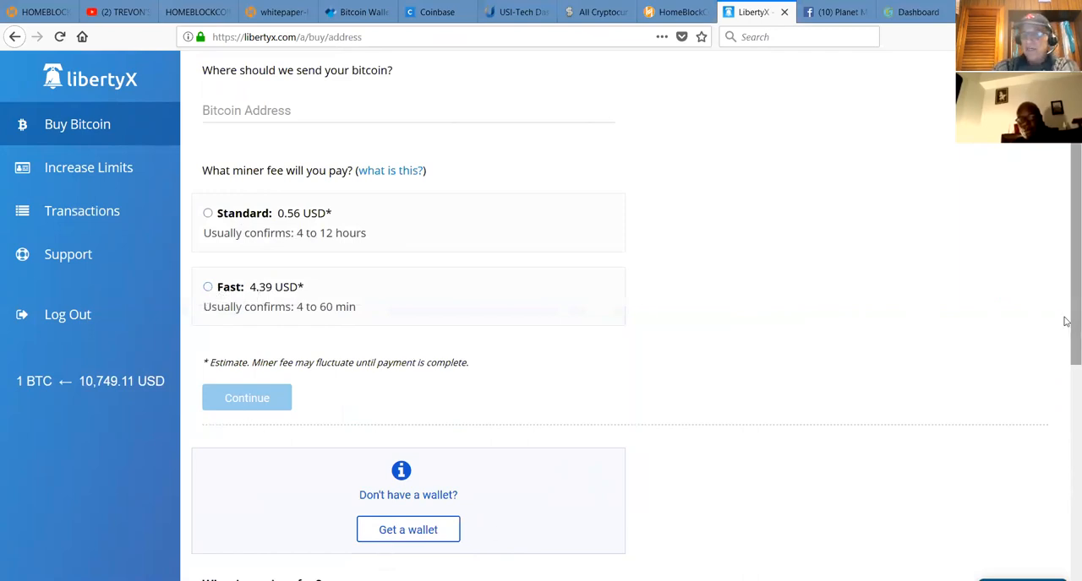
scroll(down, 3)
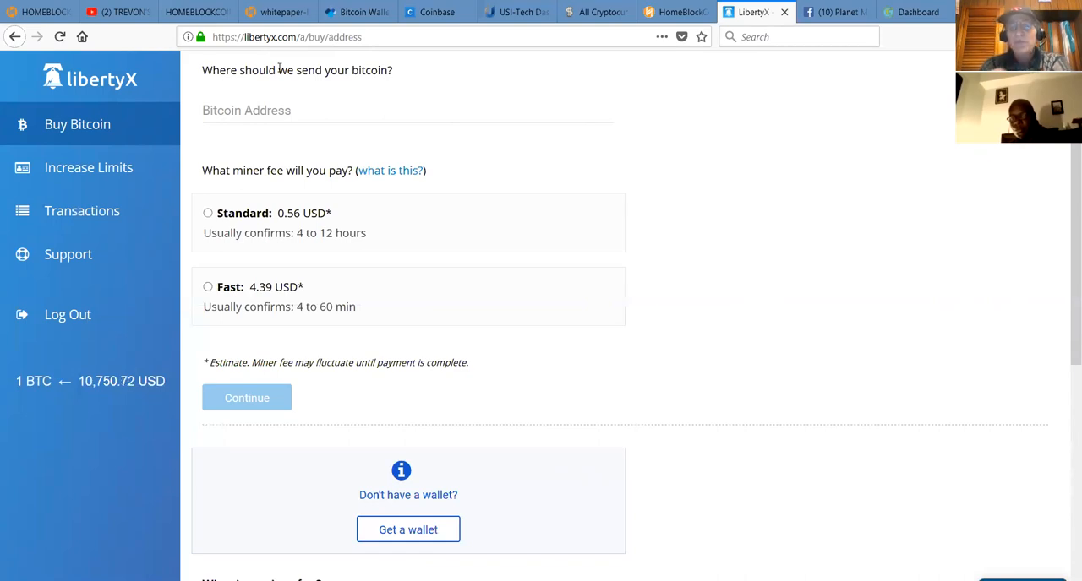
mouse_move(41, 92)
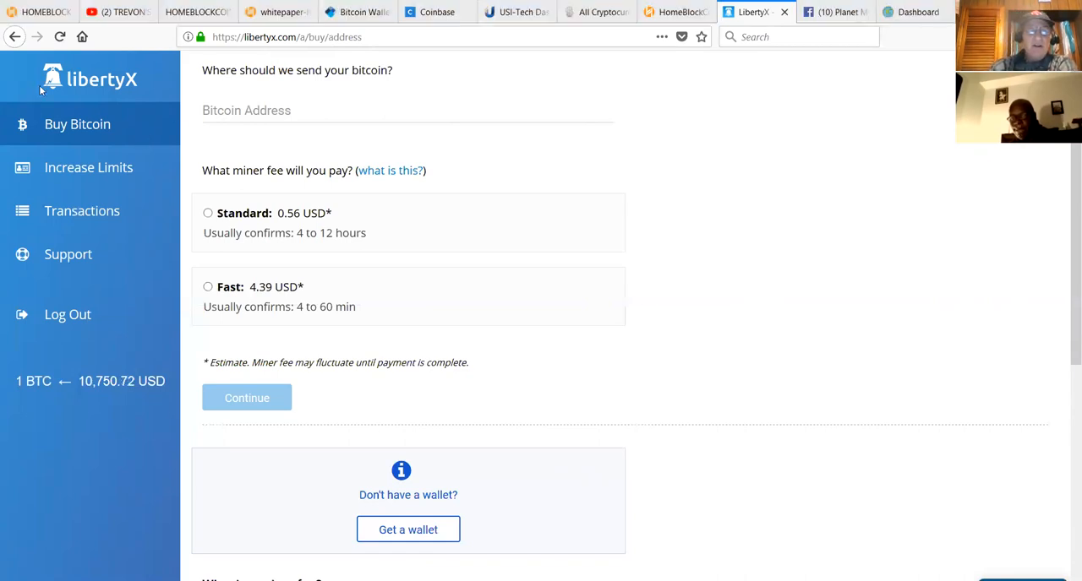
scroll(down, 3)
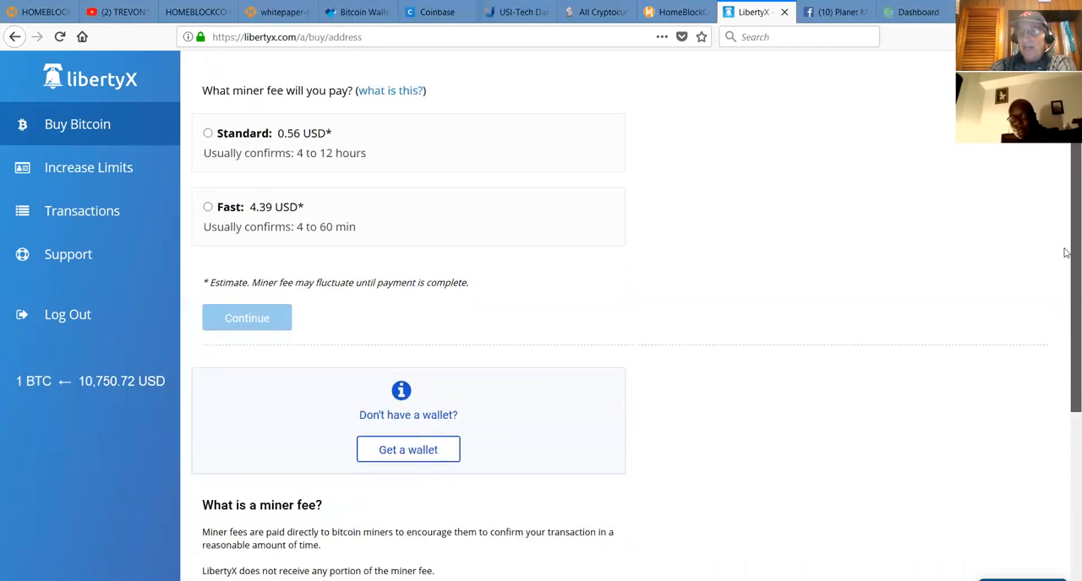
scroll(down, 3)
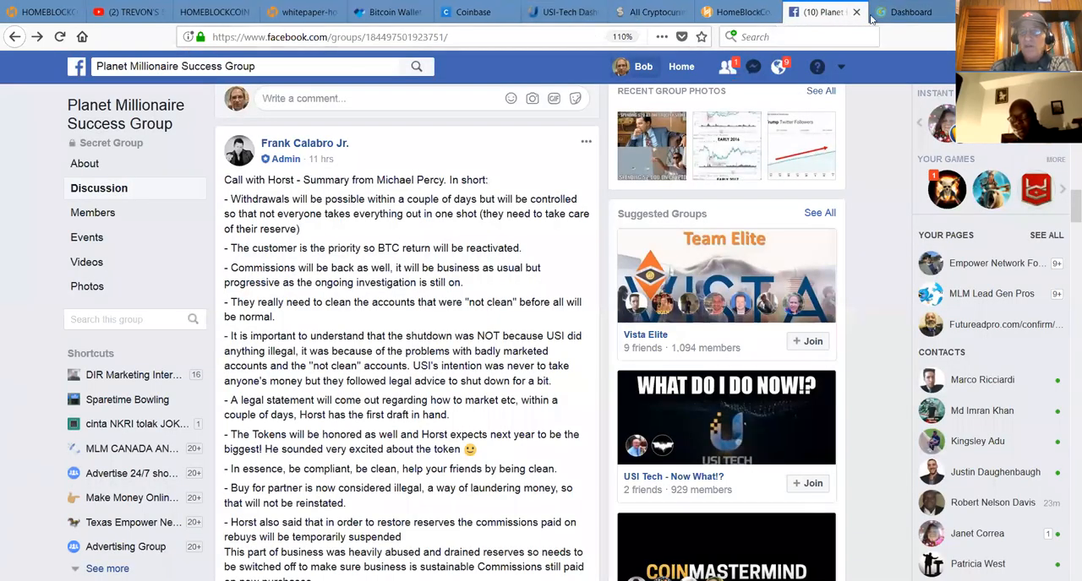
Bring up CoinMarketCap's HomeBlockCoin listing priced at $3.33
click(903, 12)
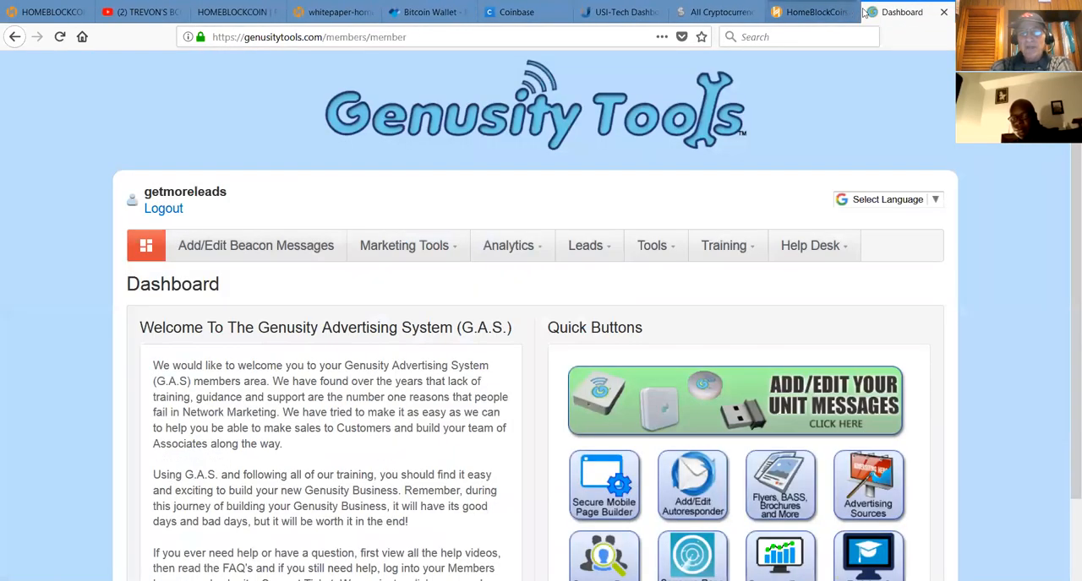
click(899, 12)
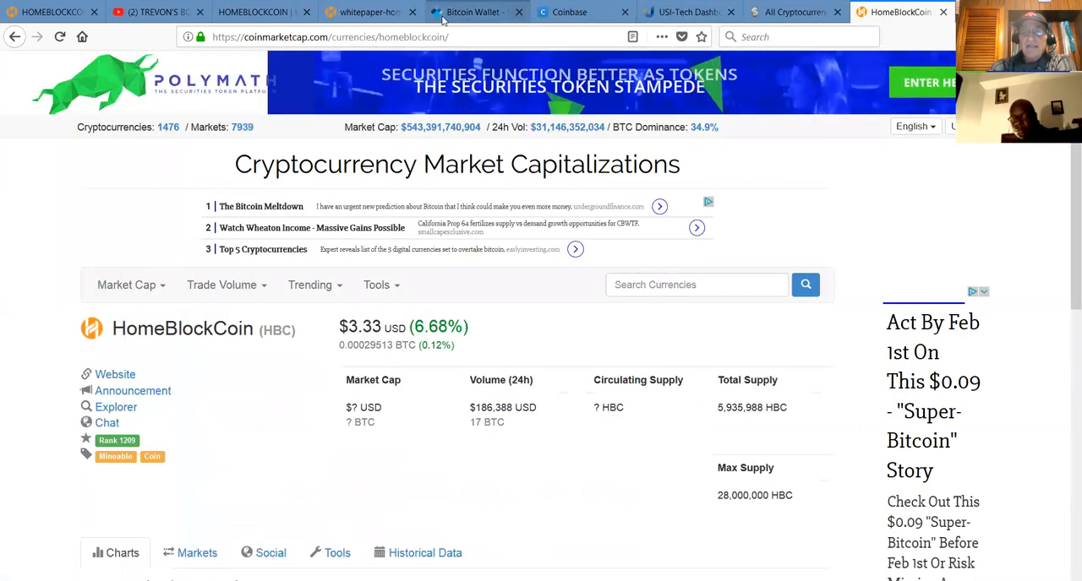
Return to the wallet's Bitcoin transactions showing the January 23 sent and received $103.48 entries
click(474, 12)
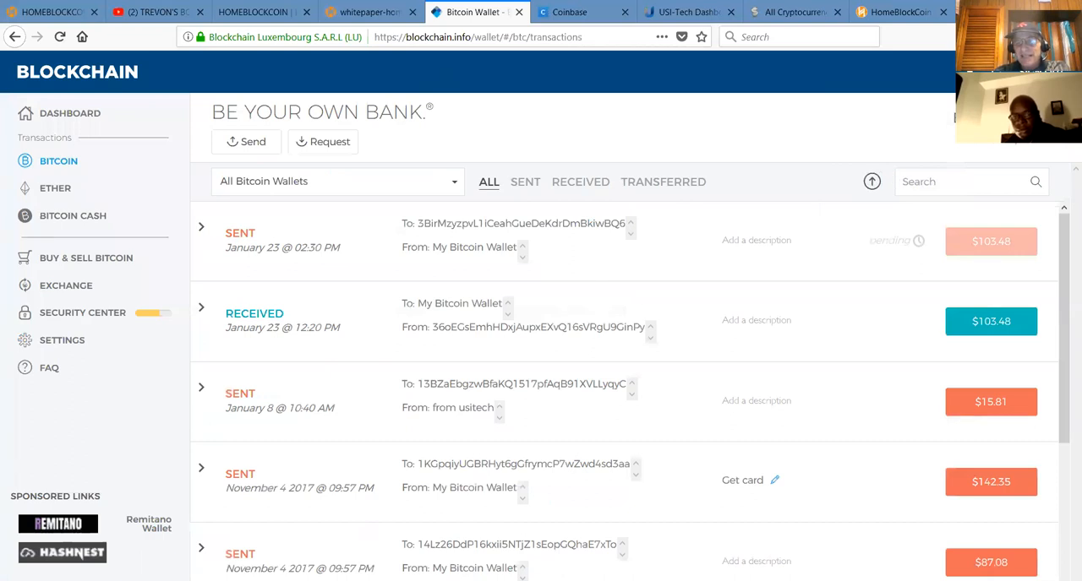
mouse_move(919, 240)
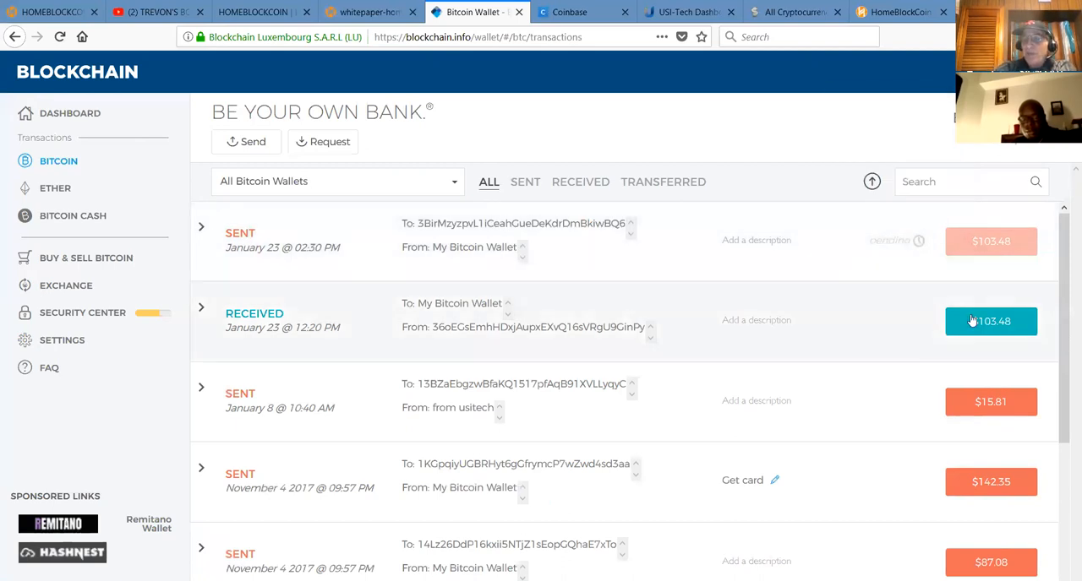
mouse_move(575, 211)
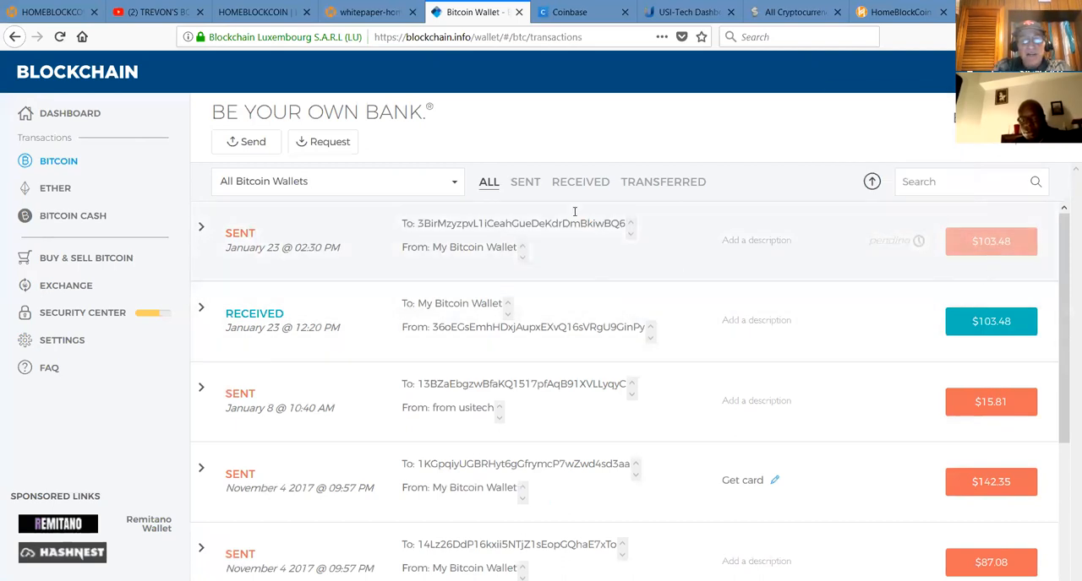
click(48, 12)
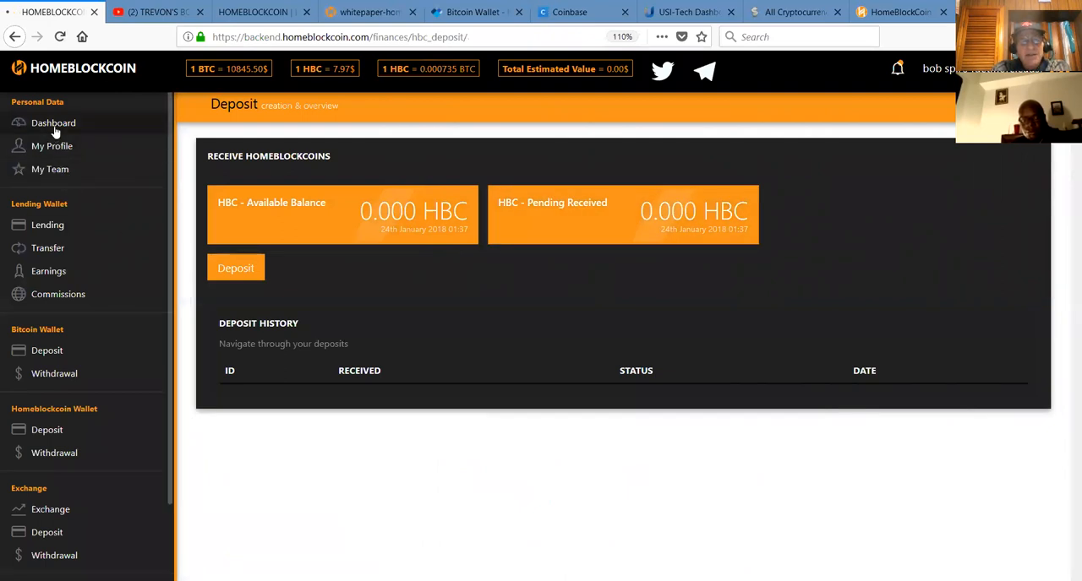
click(54, 122)
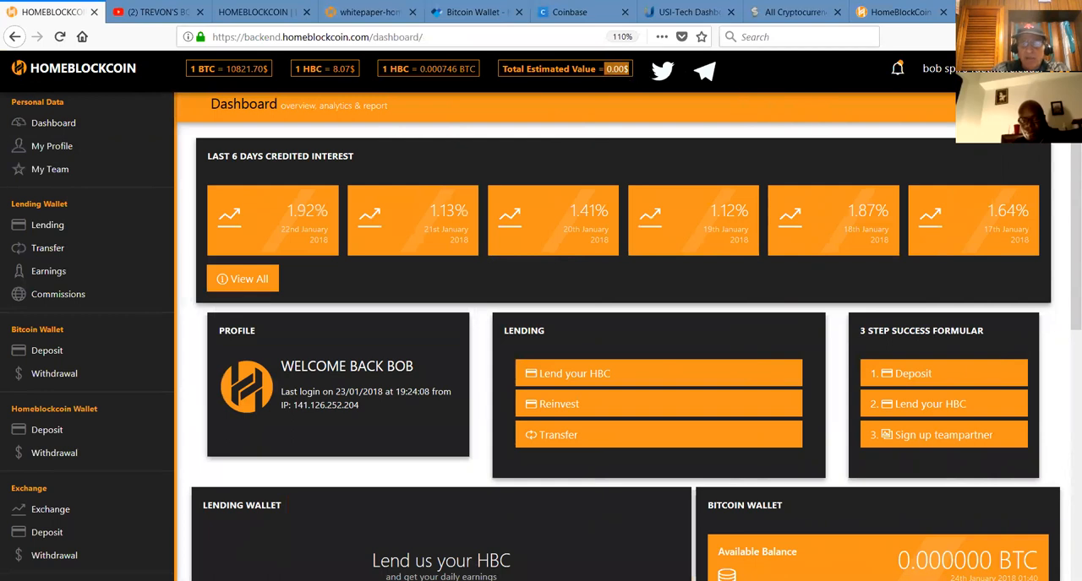
mouse_move(1051, 421)
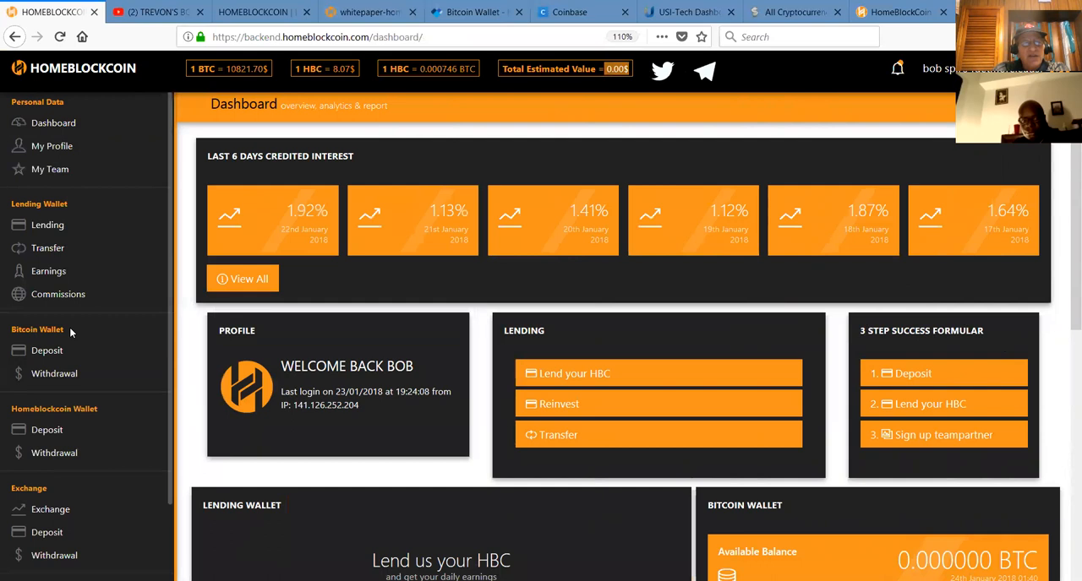
mouse_move(64, 169)
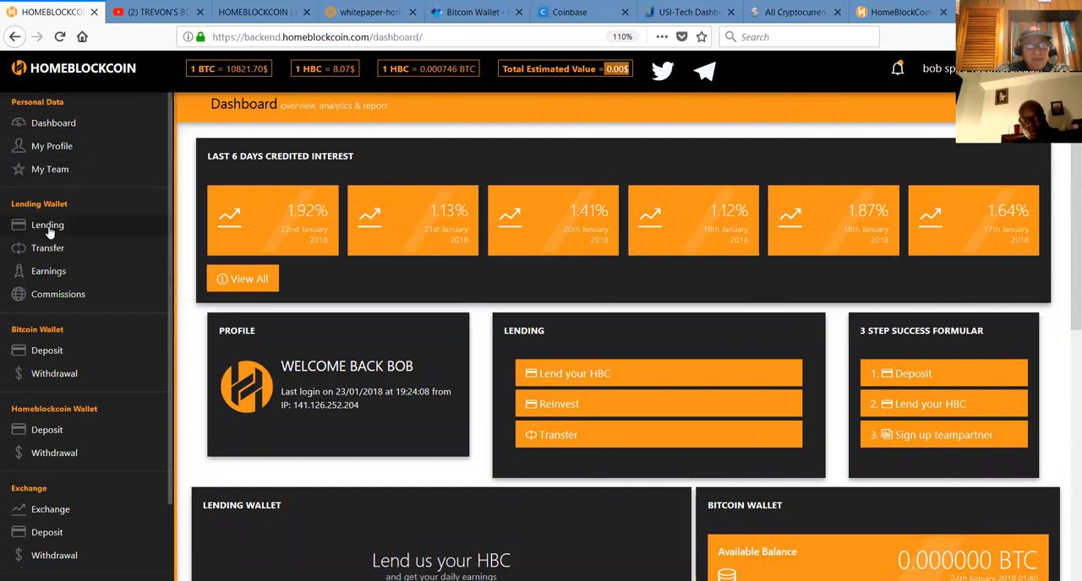
Review the Lending page's plan tiers, daily interest and capital-back periods
click(48, 225)
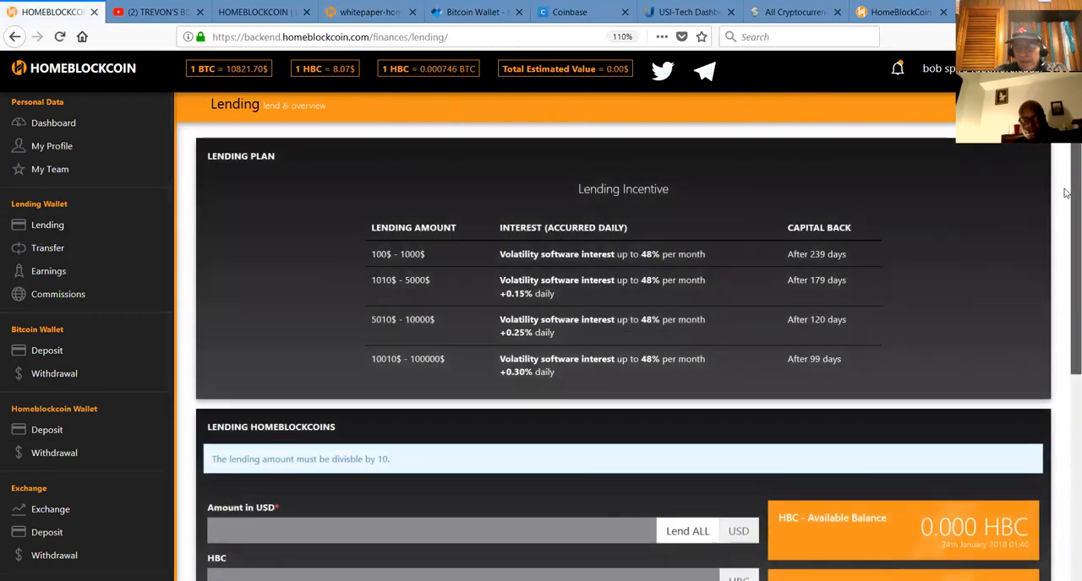
scroll(down, 3)
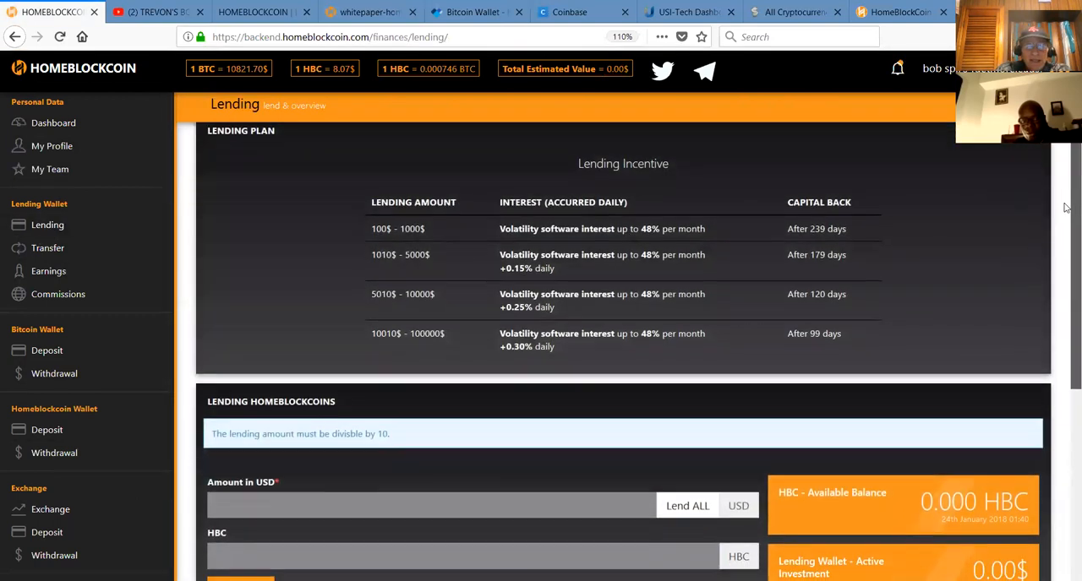
scroll(down, 3)
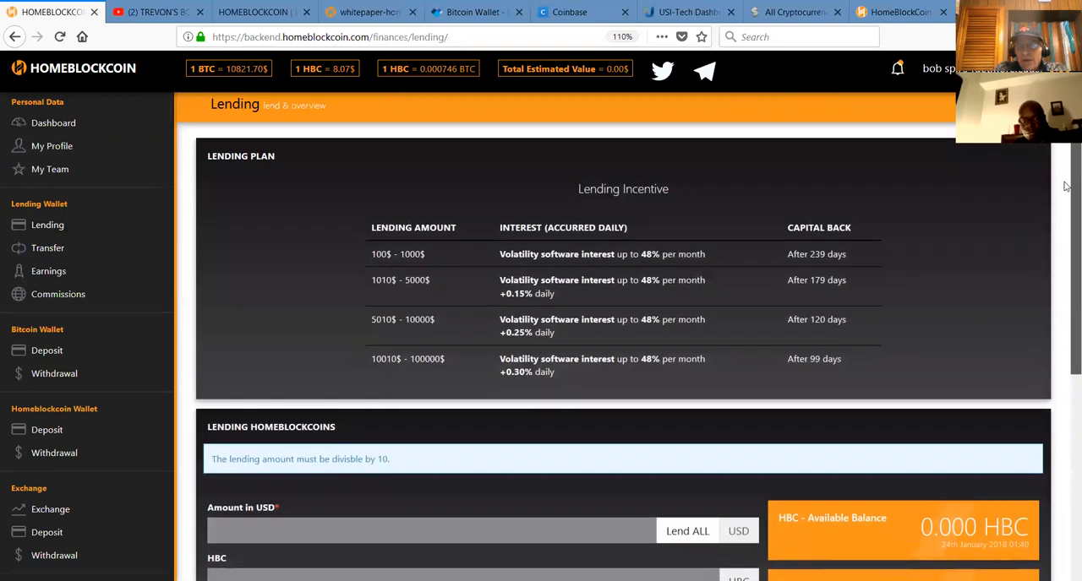
mouse_move(298, 338)
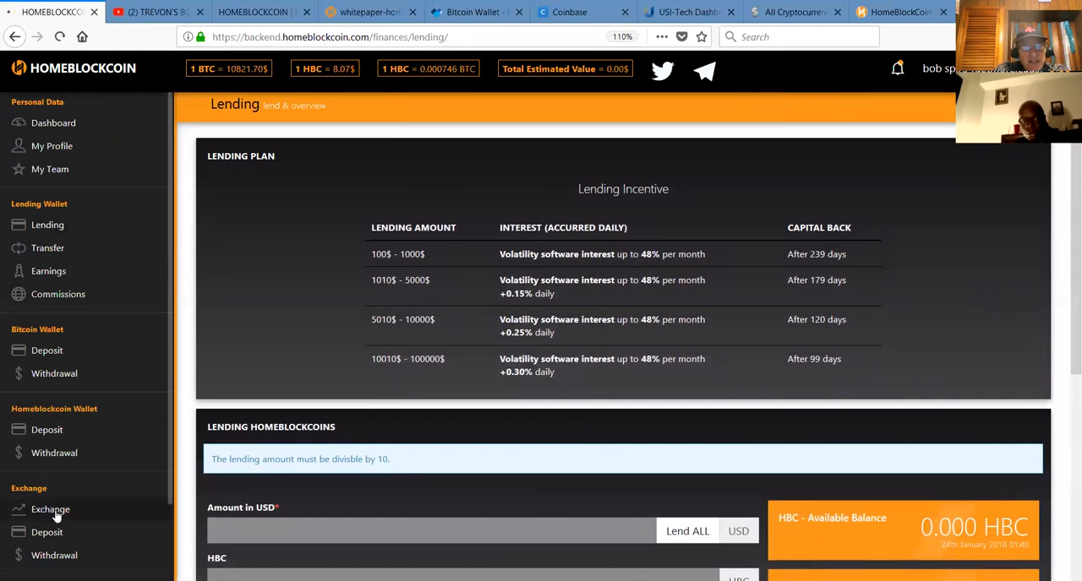
Show the Exchange page with zero HBC and BTC holdings and last price 0.00029105
click(50, 510)
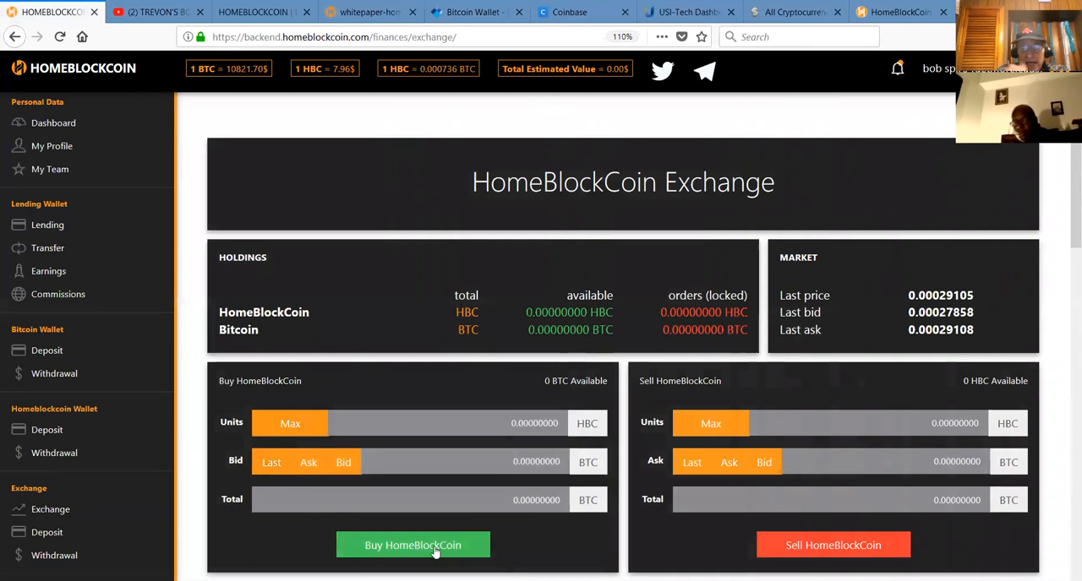
mouse_move(424, 554)
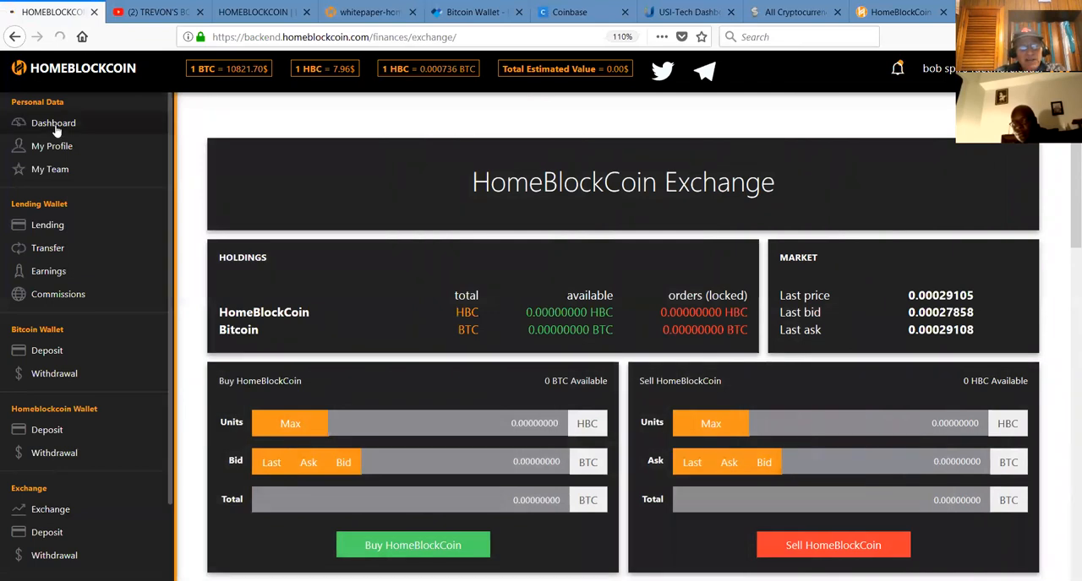
Return to the Lending page via the dashboard's Lend your HBC panel
click(53, 121)
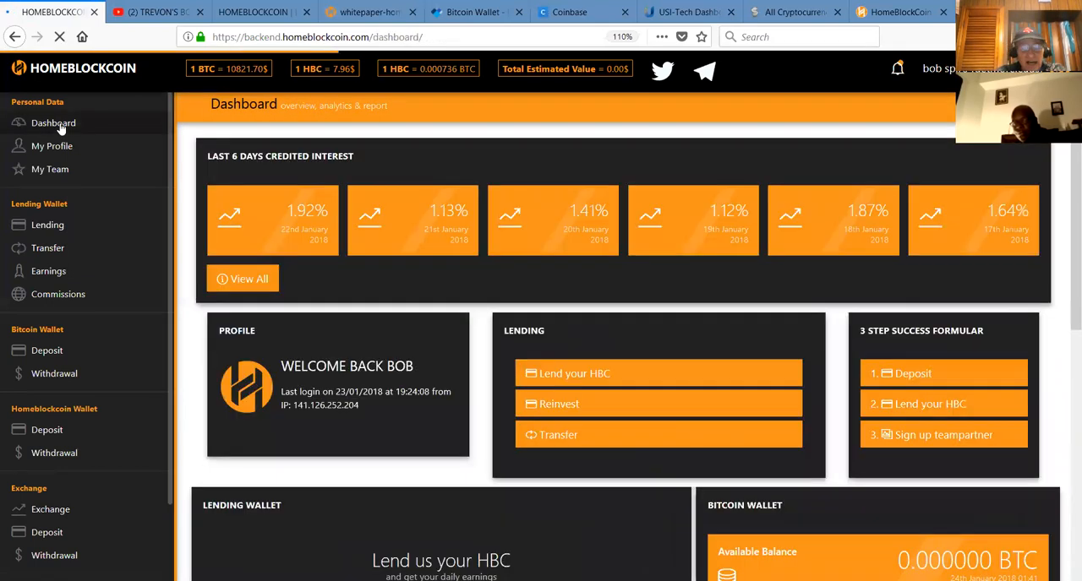
scroll(down, 3)
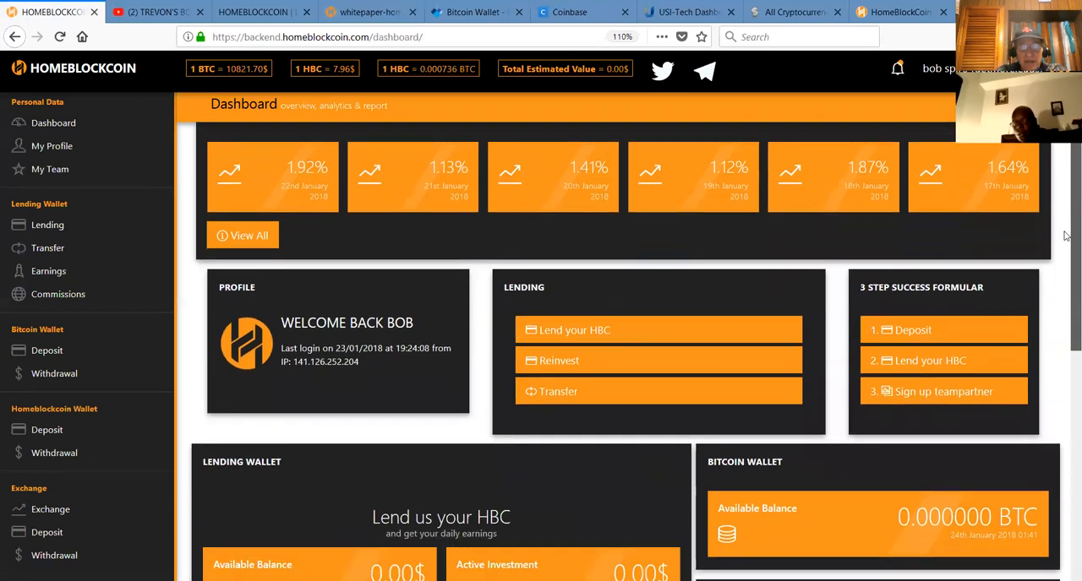
click(574, 330)
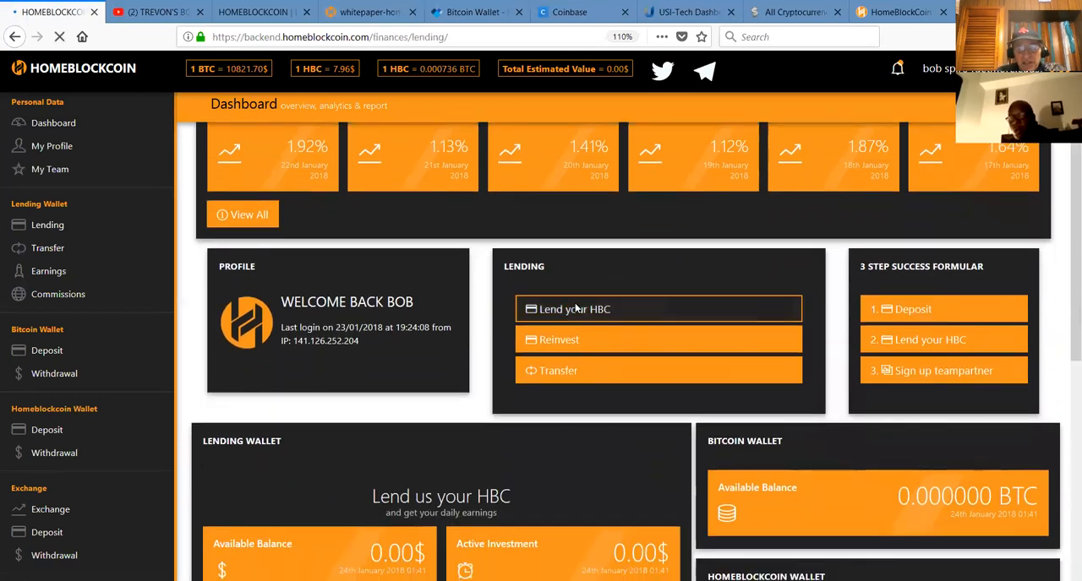
click(575, 309)
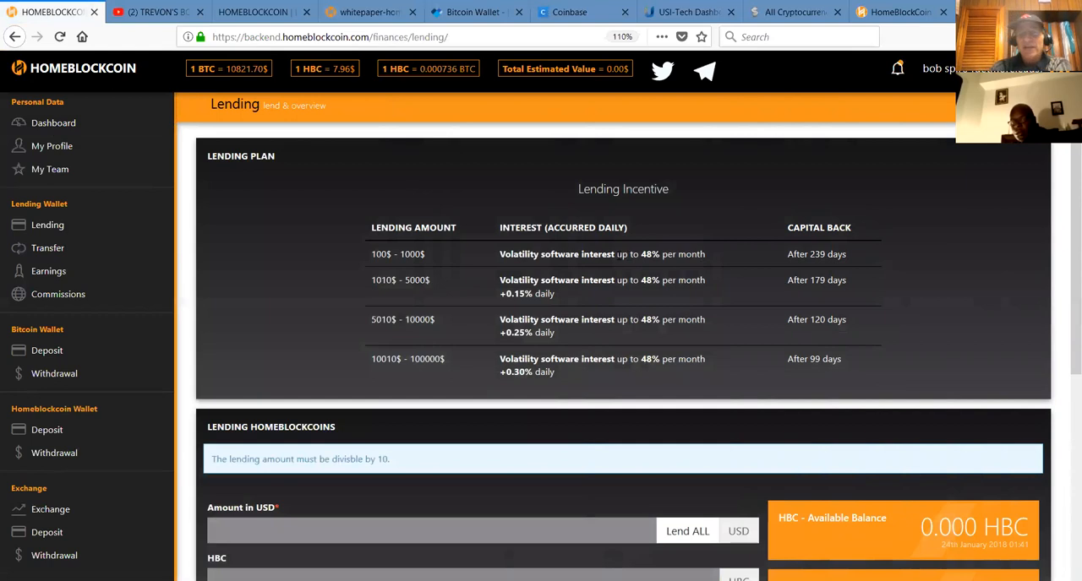
mouse_move(618, 255)
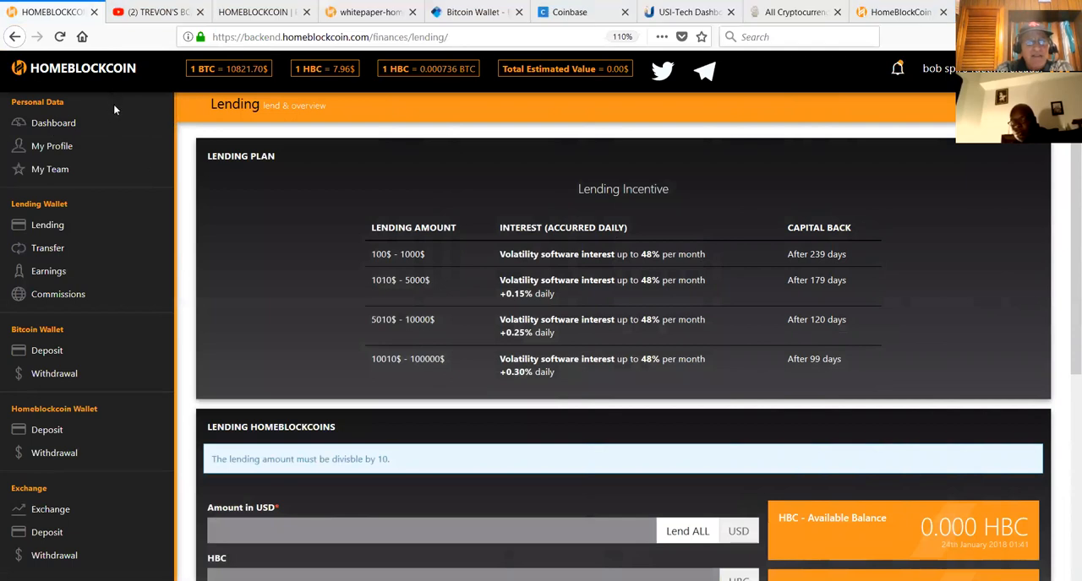
mouse_move(98, 98)
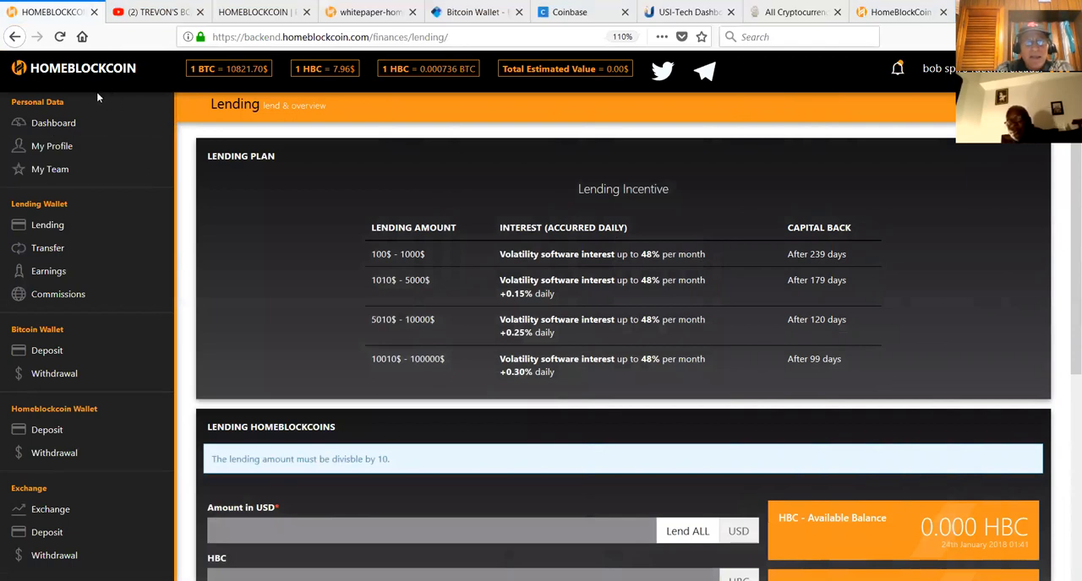